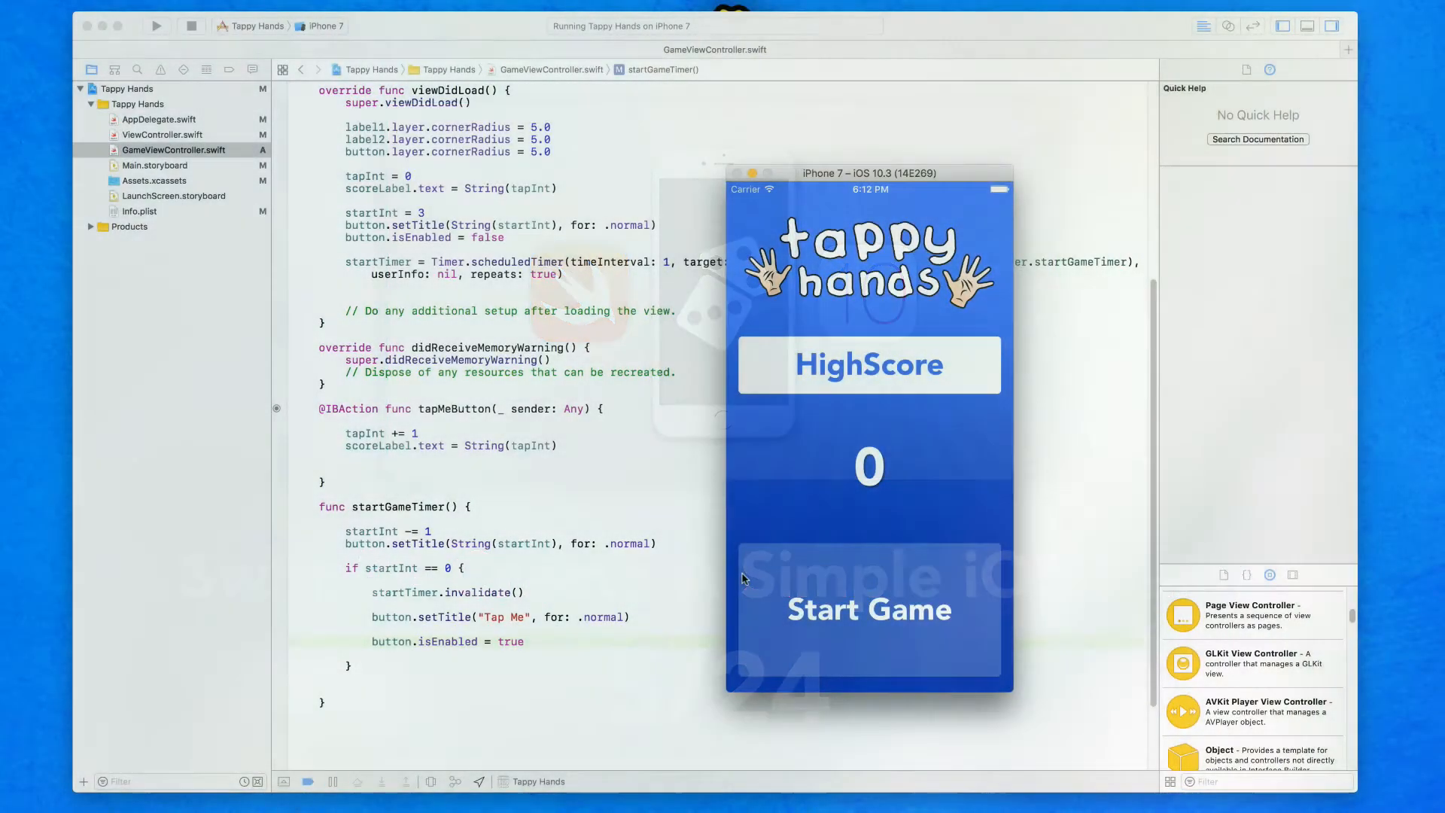
Step: Start a round in the simulator and tap the target twice to score points
left_click(867, 609)
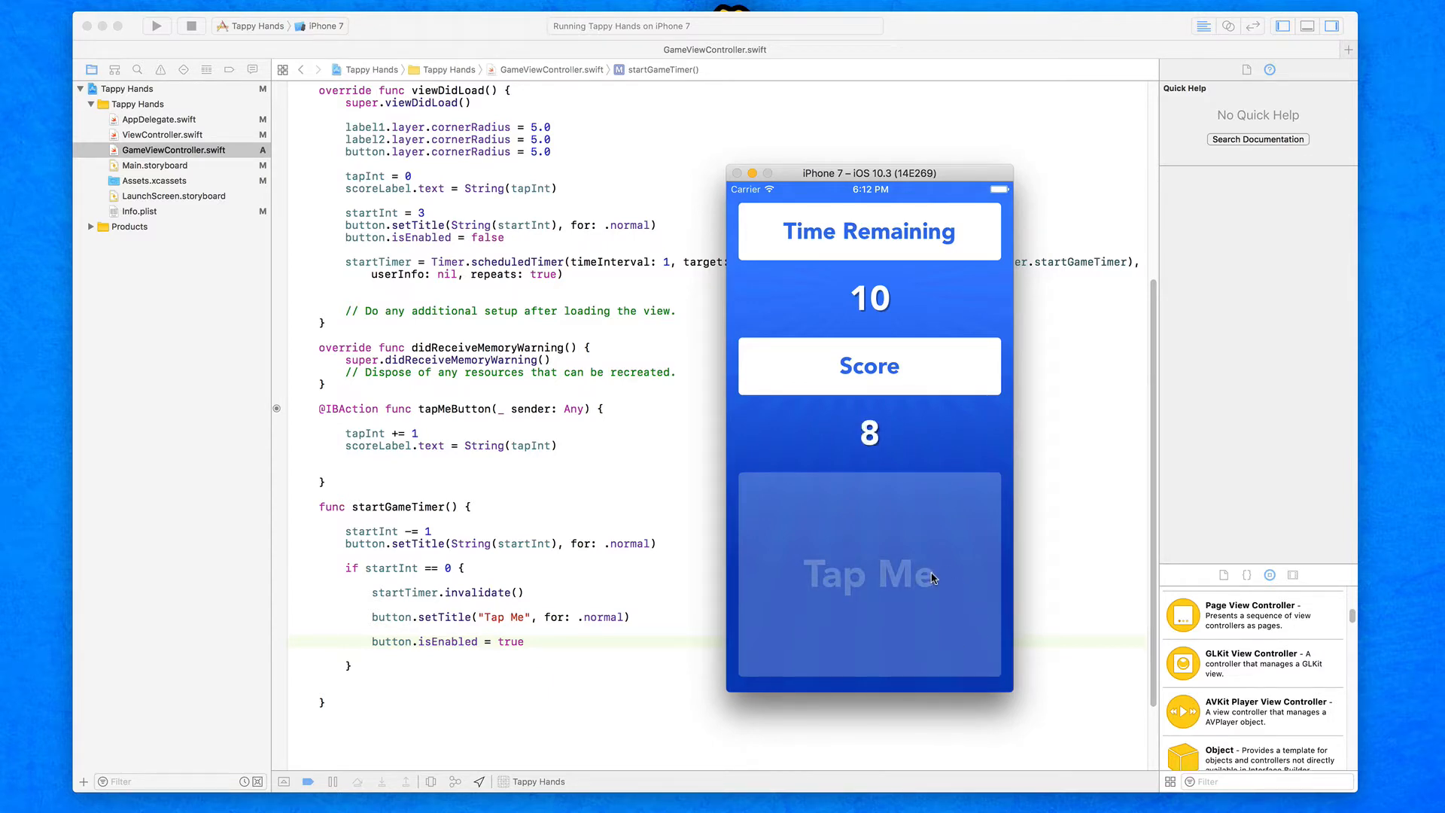
left_click(867, 573)
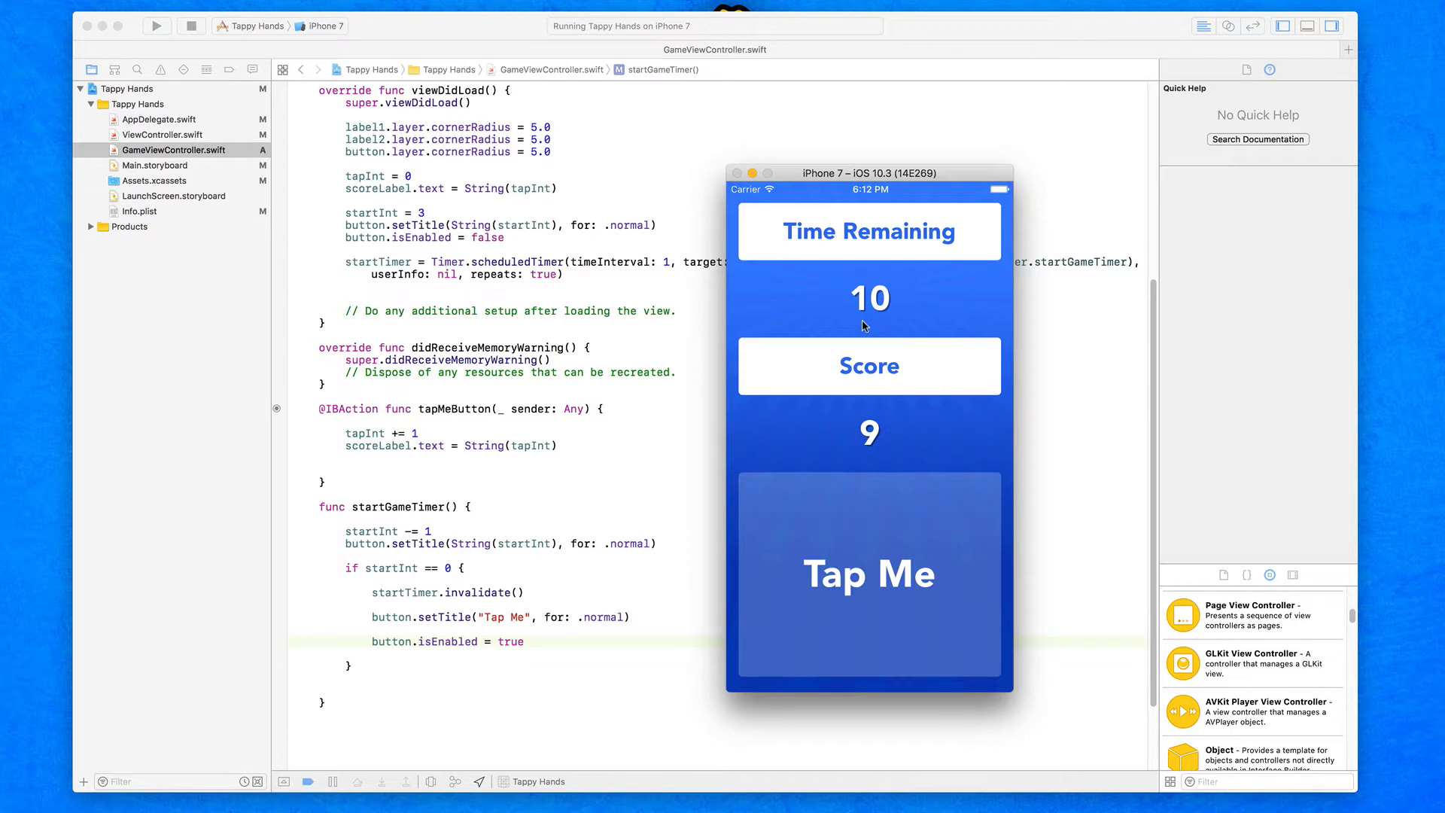
mouse_move(851, 315)
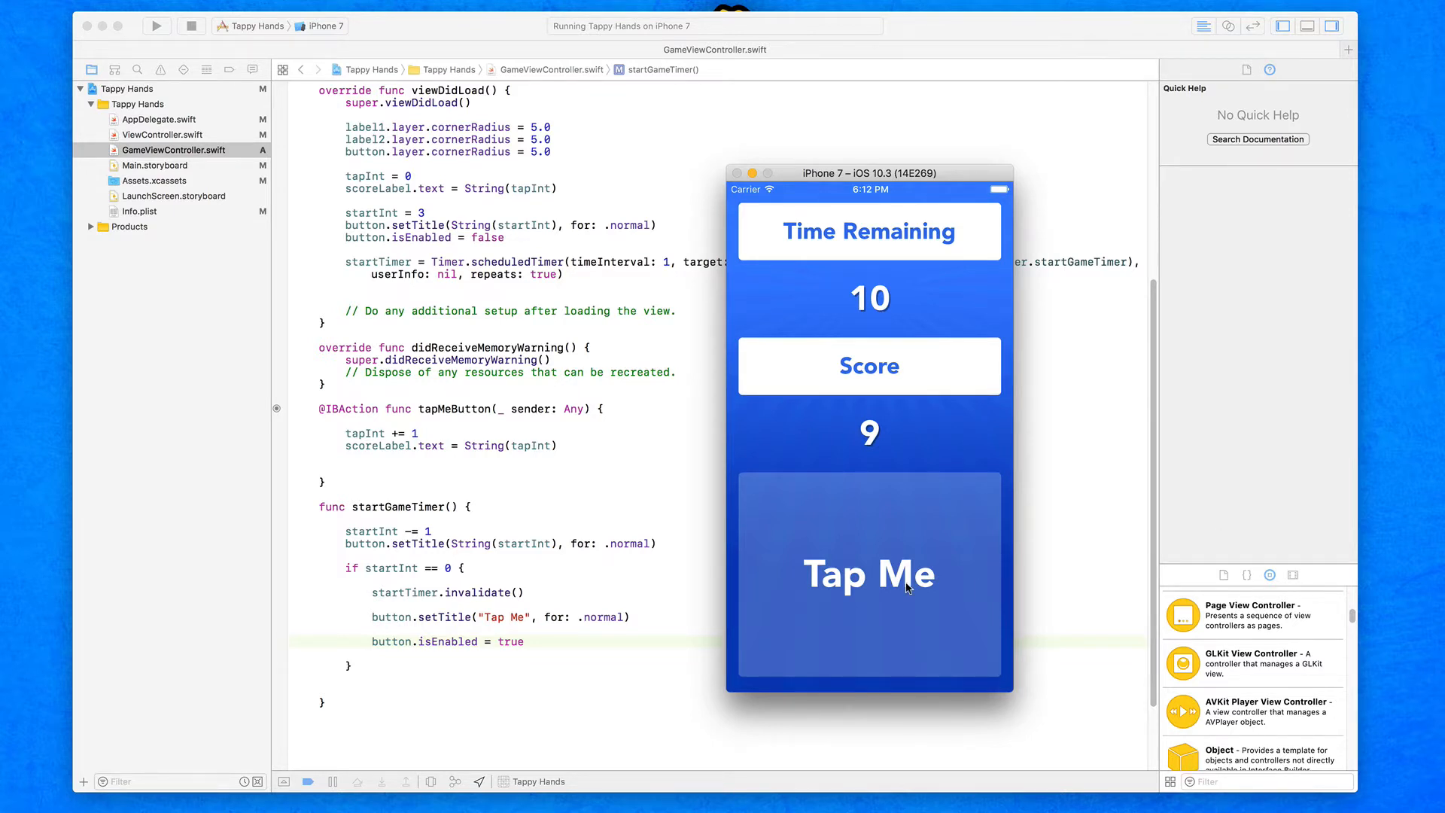
left_click(867, 574)
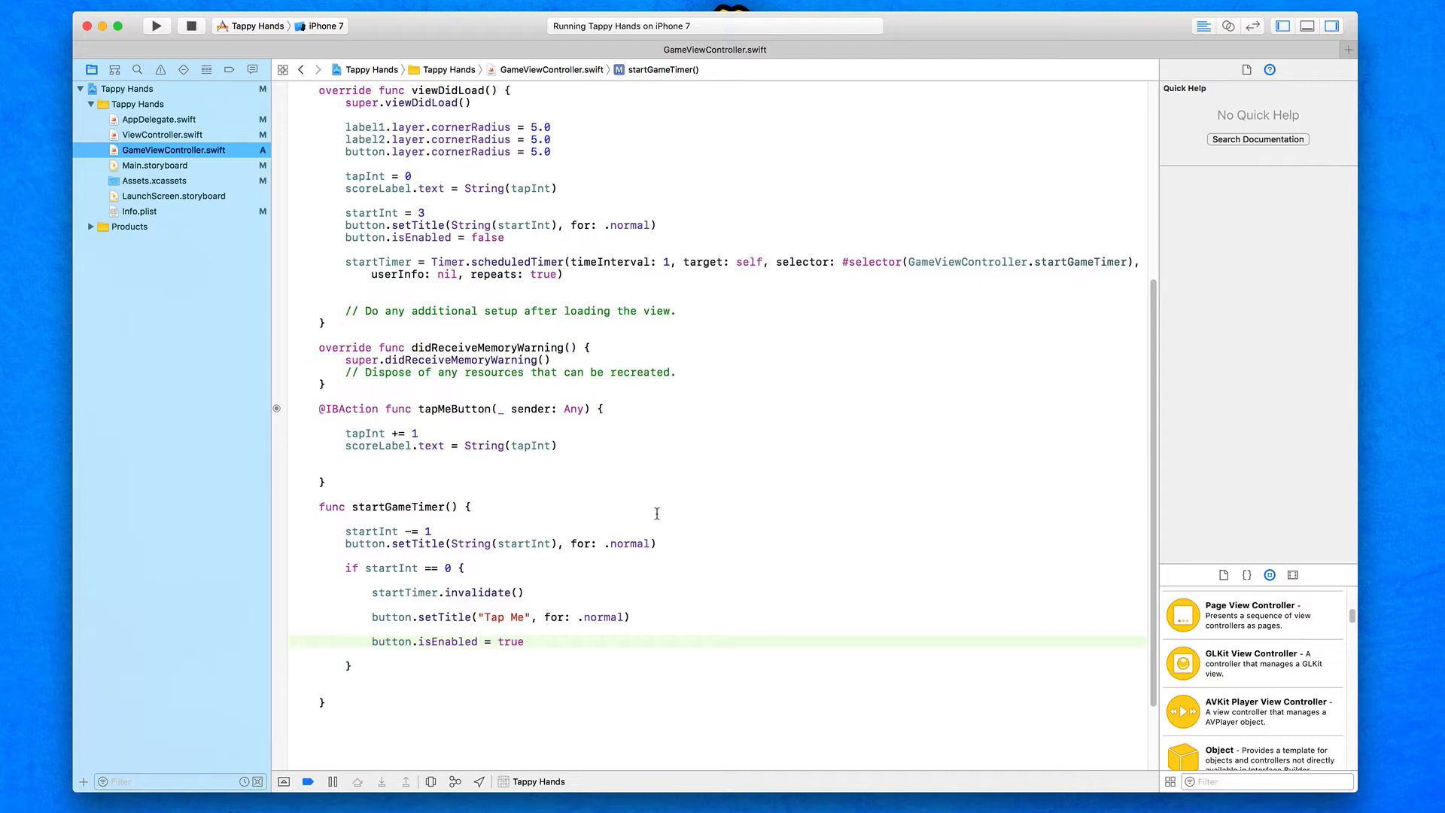
Step: Declare 'var gameInt = 10' below the startTimer property
scroll("up", 3)
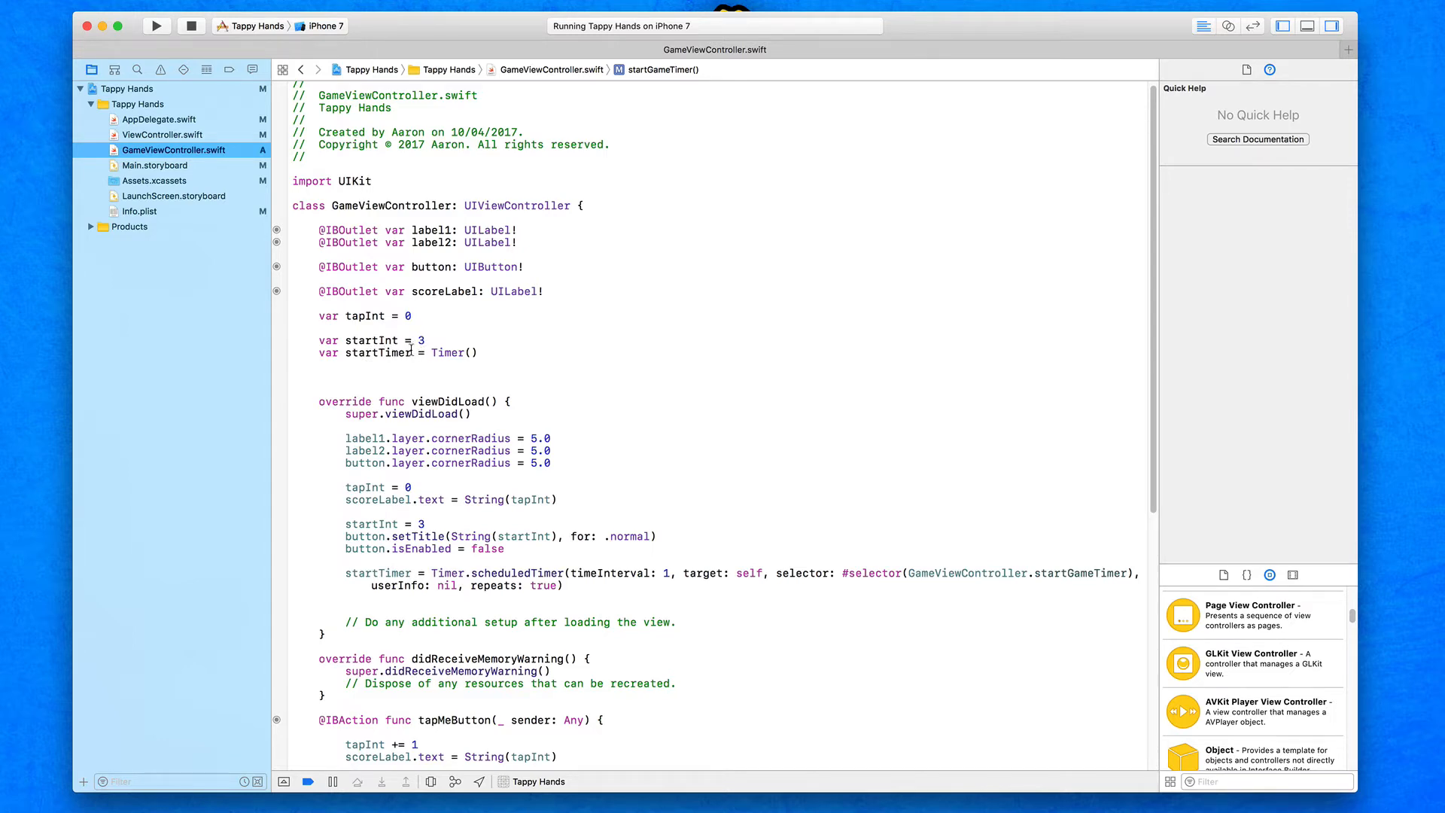
left_click(472, 366)
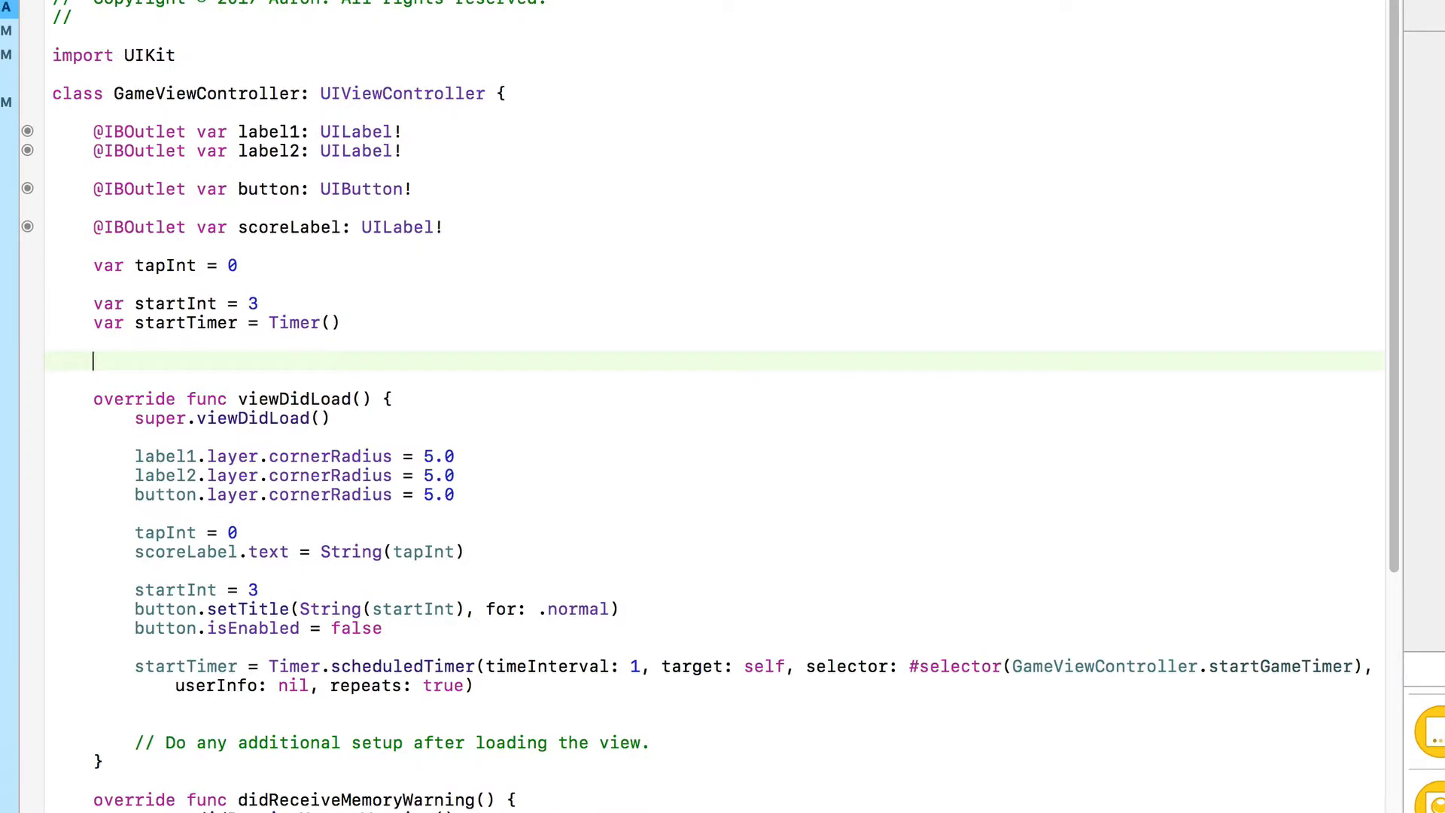
type("var")
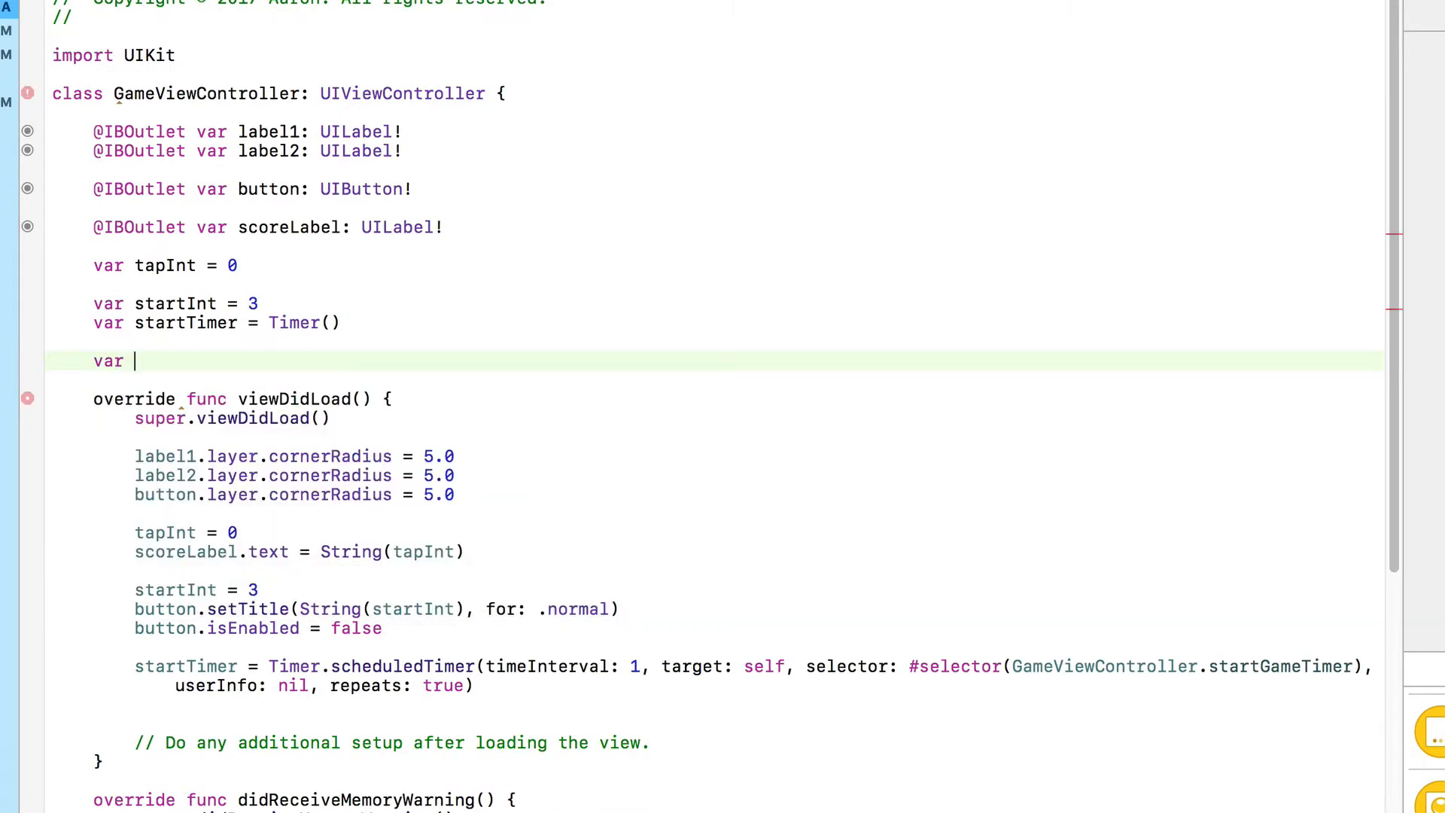
type("gameInt")
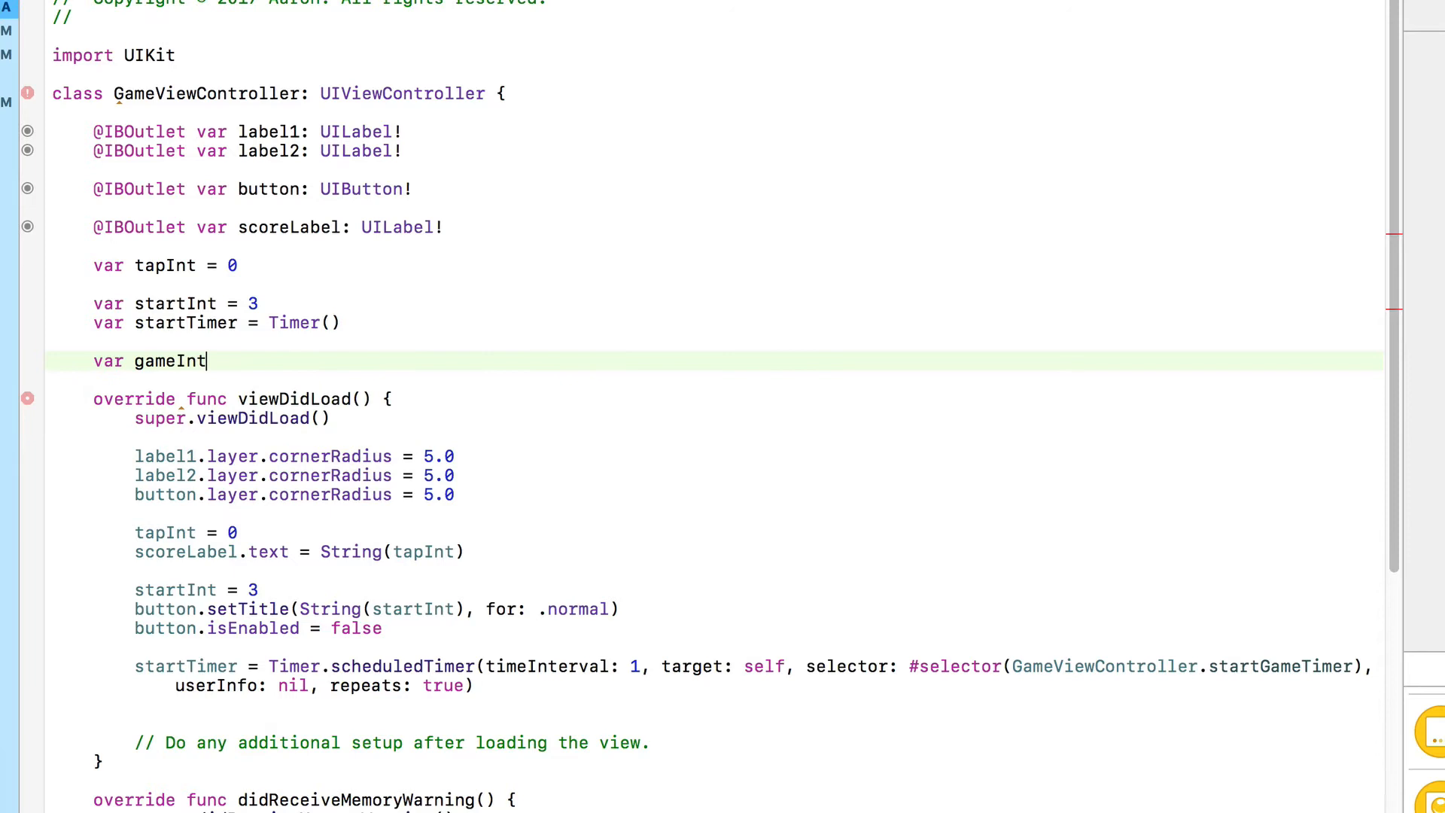
type("=")
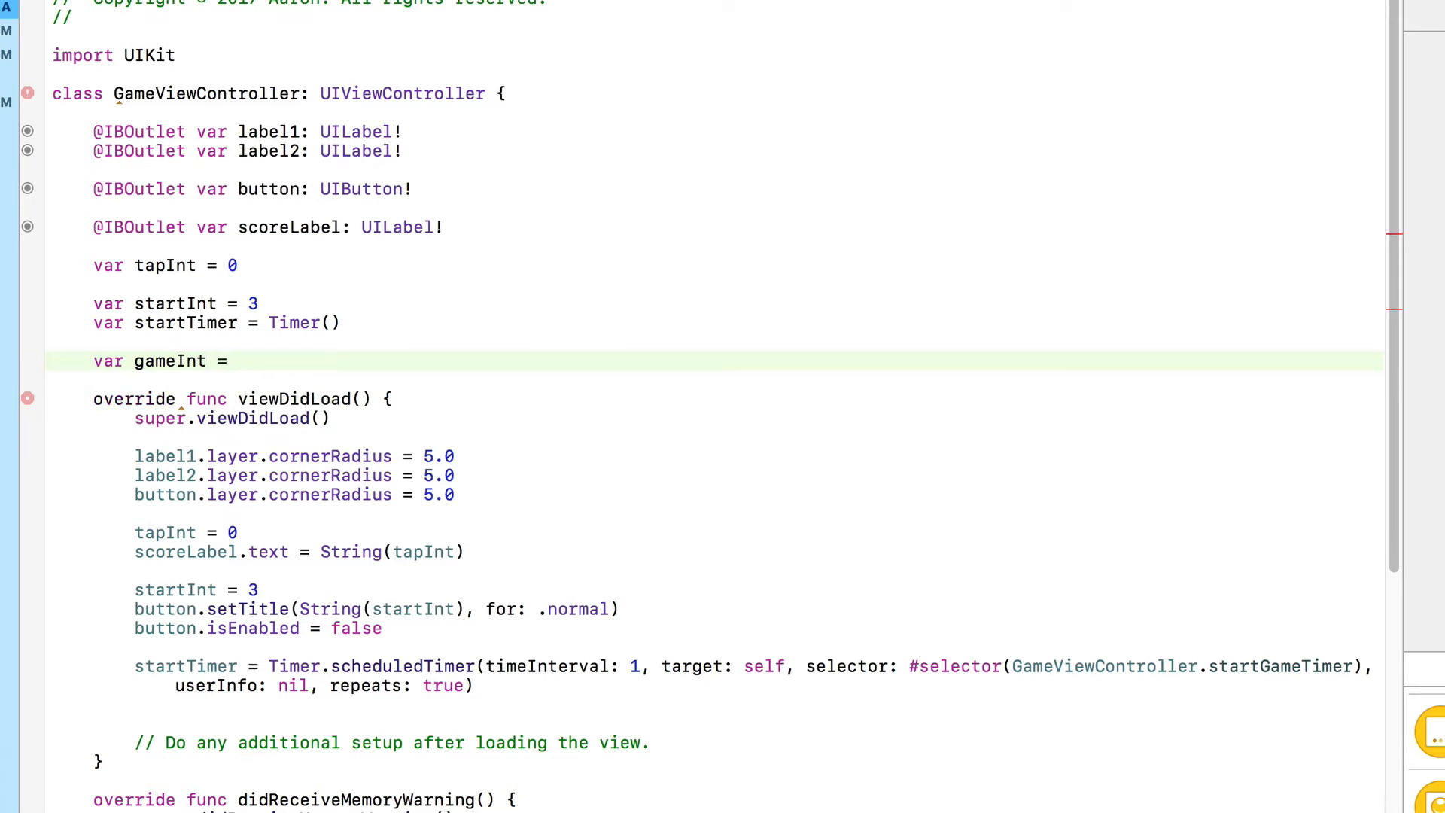
type("10")
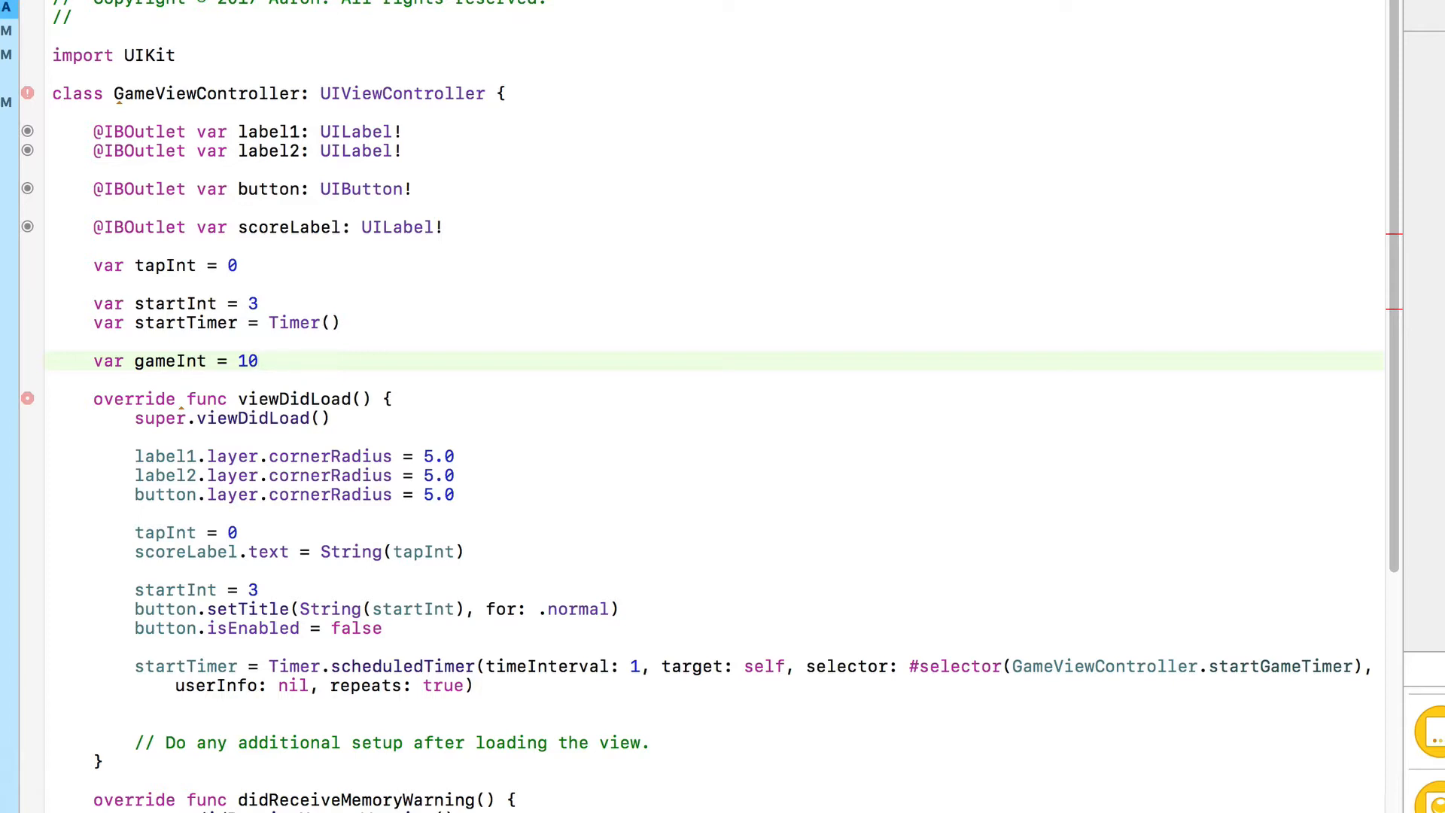
Step: Declare 'var gameTimer = Timer()' as a second property
type("var")
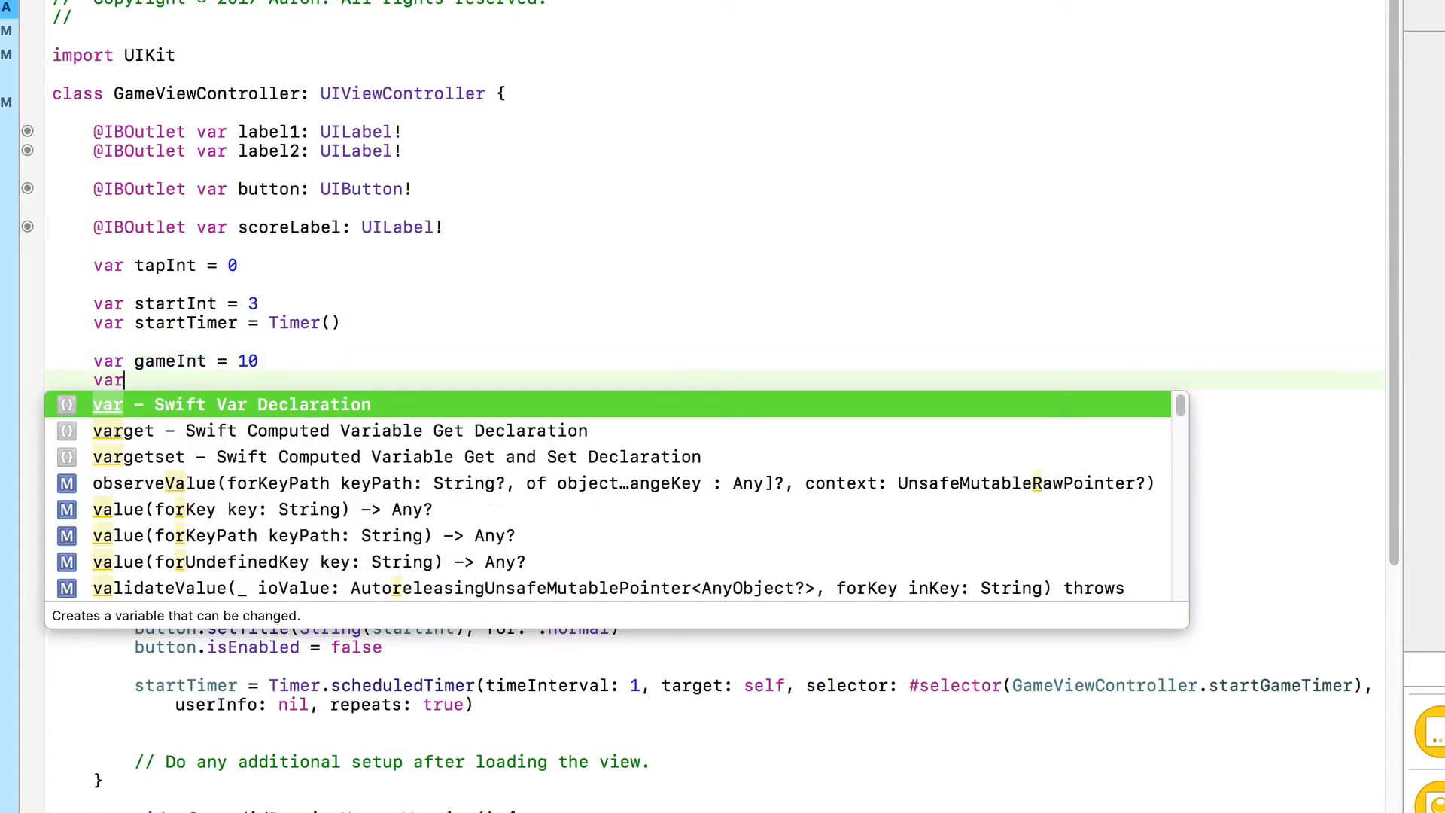
key("Escape")
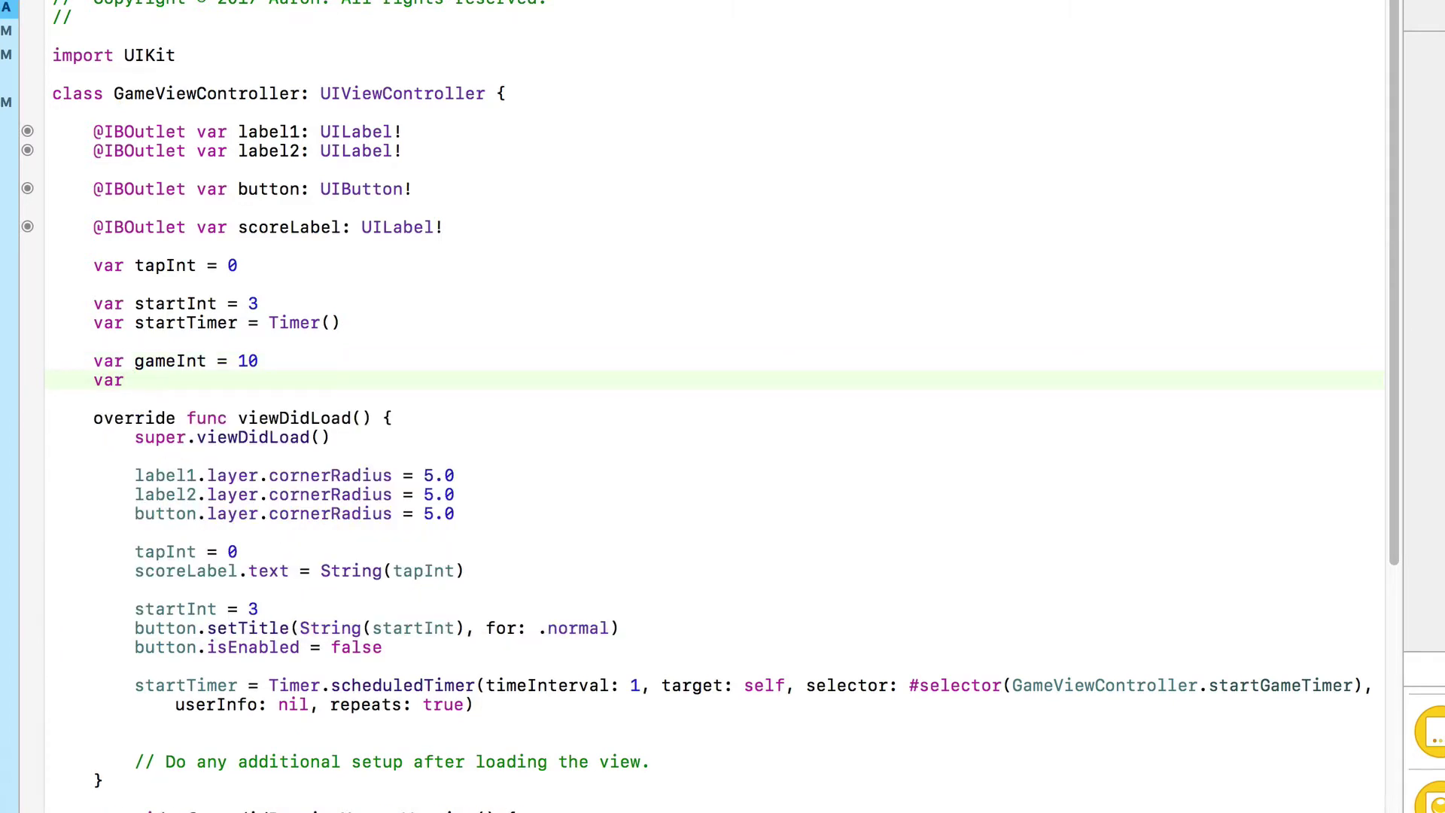
type("gameT")
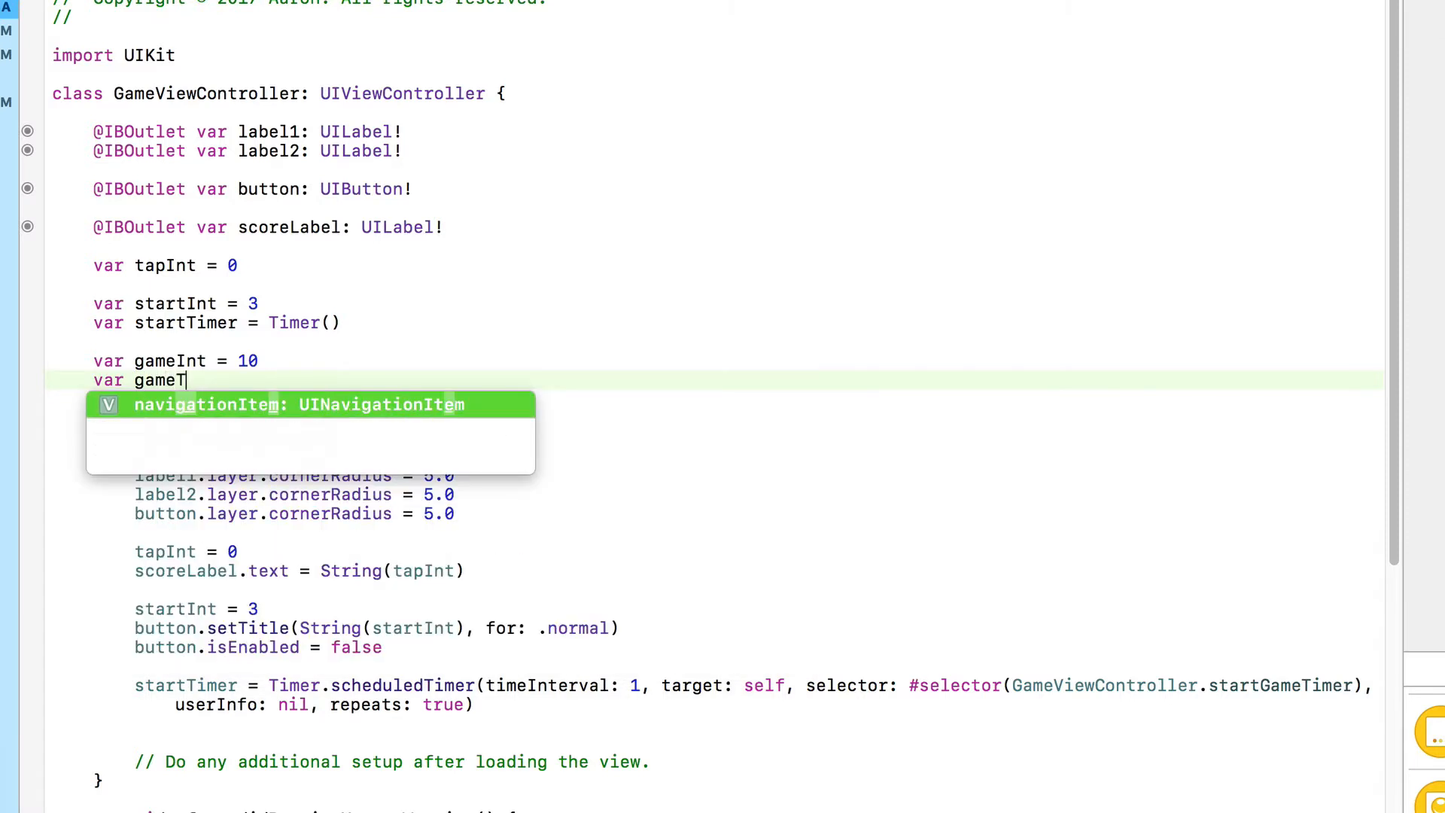
type("imer")
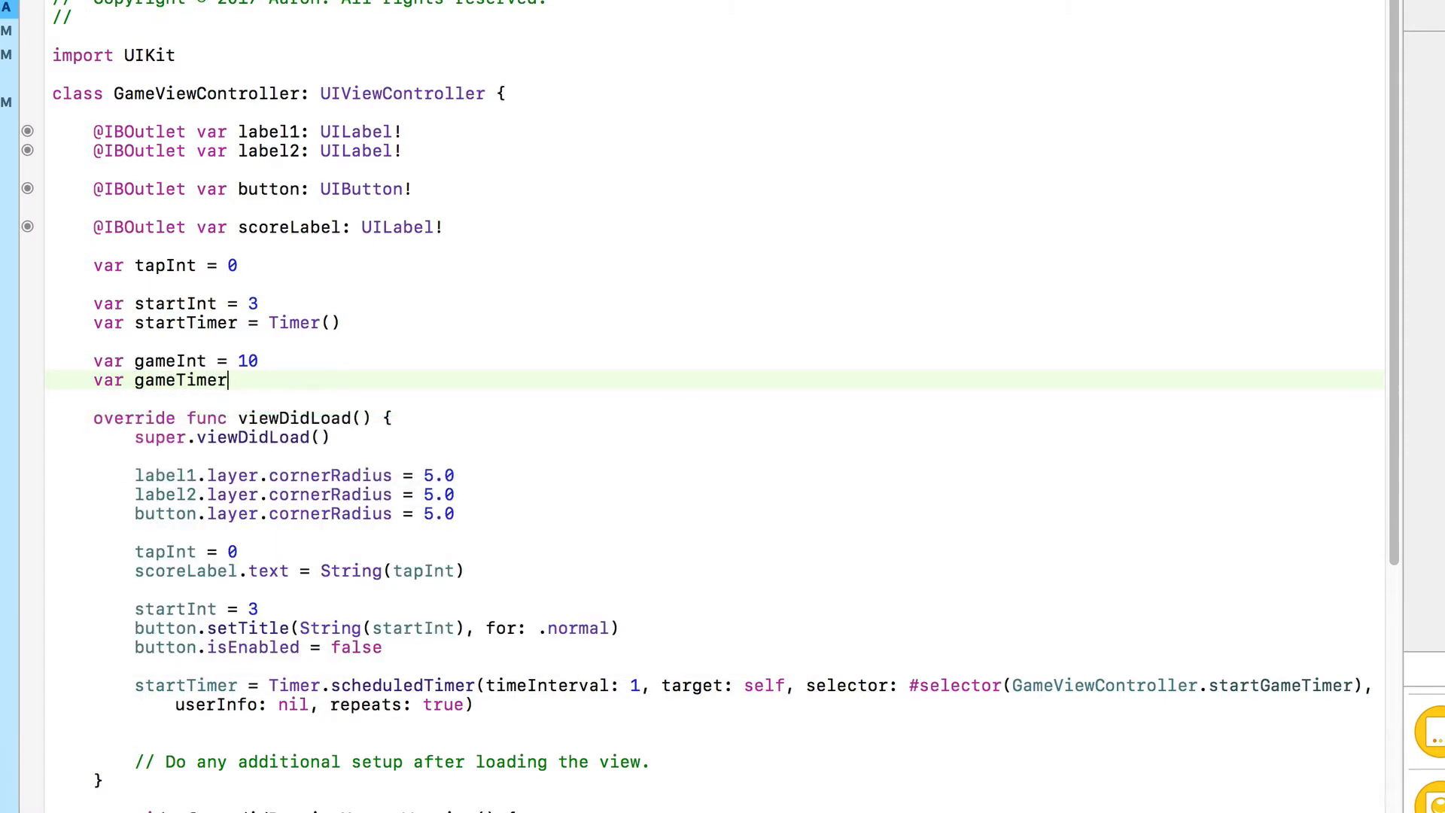
type("= Y")
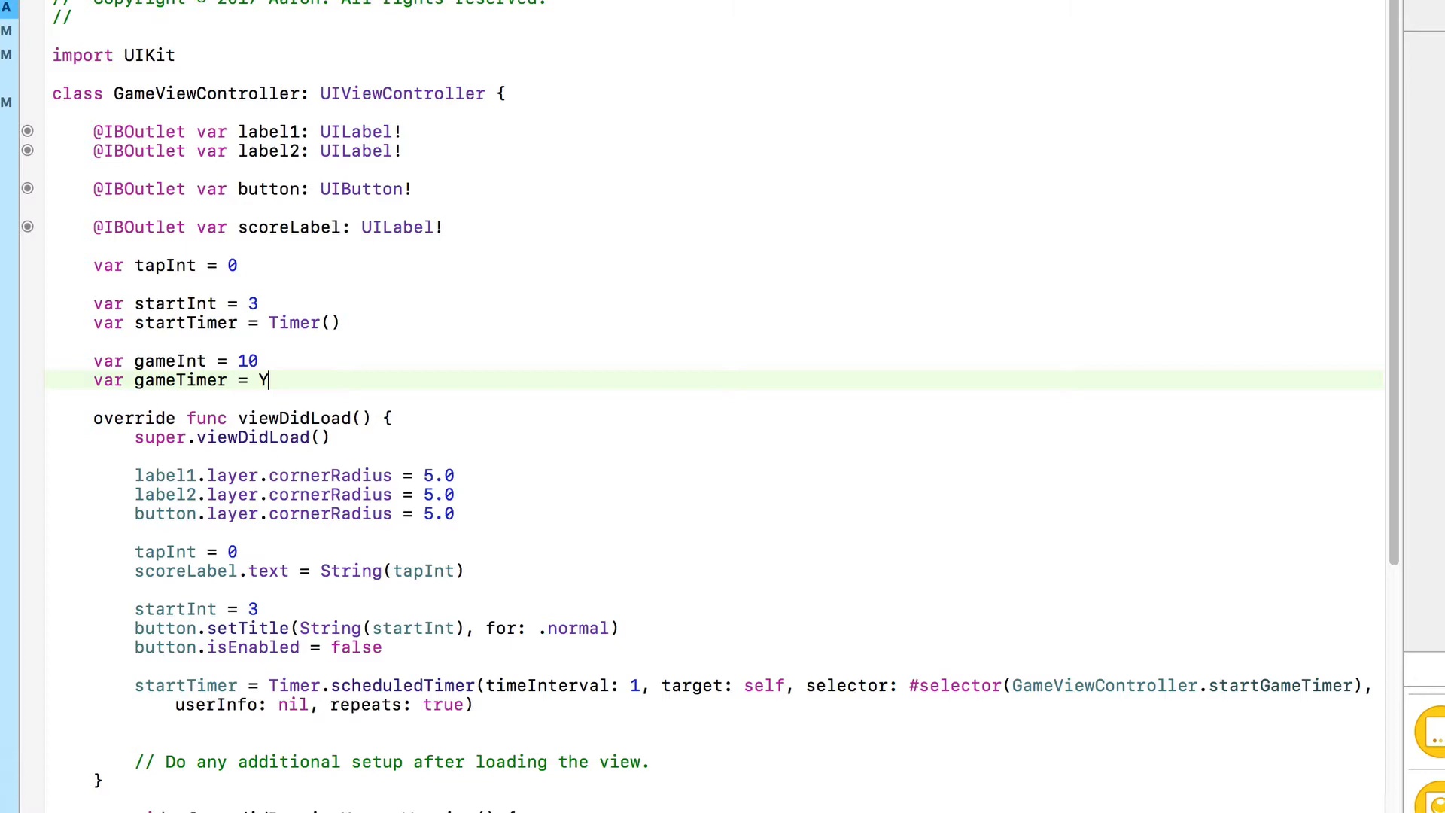
type("imer")
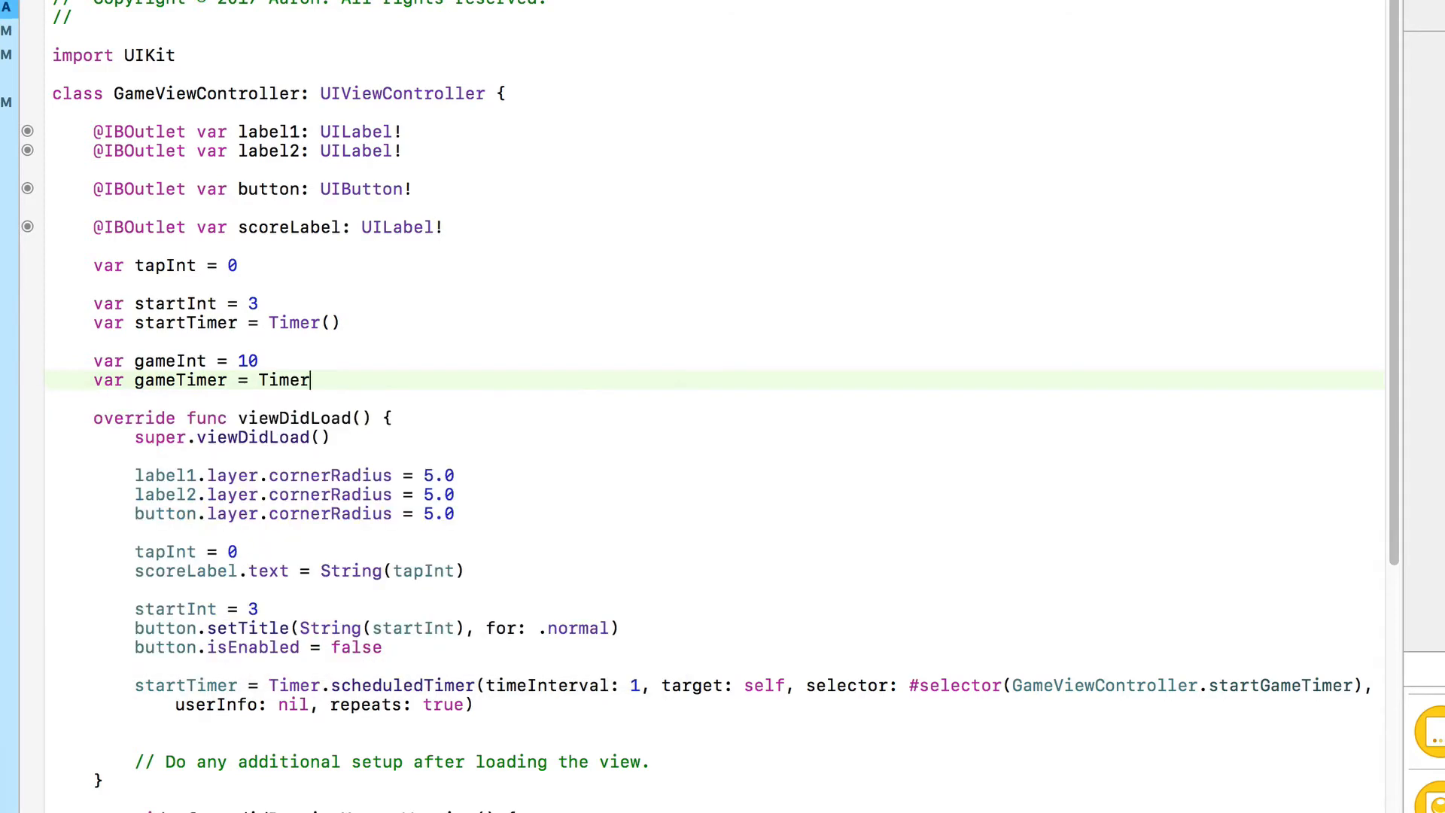
type("()")
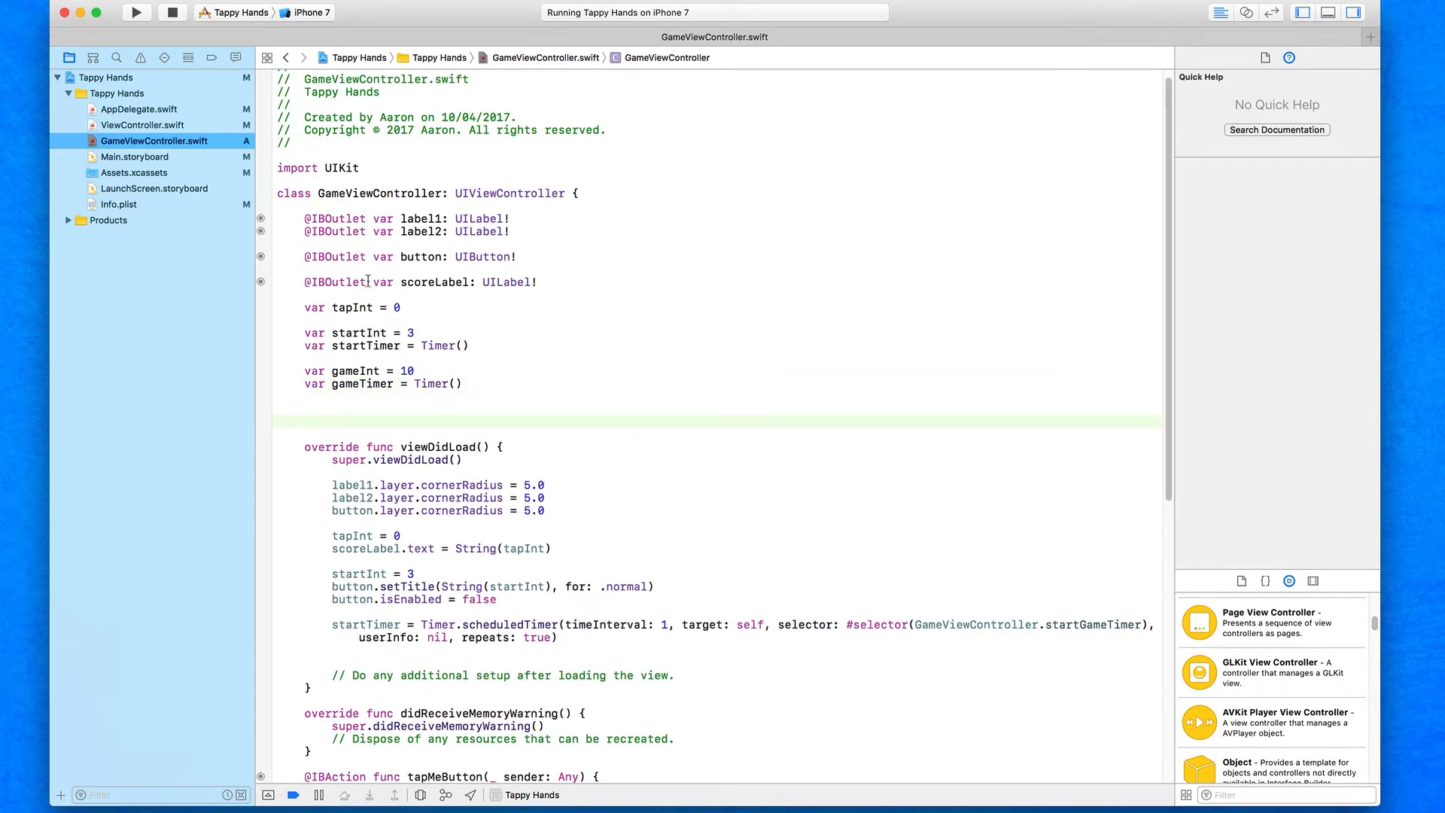
scroll("down", 3)
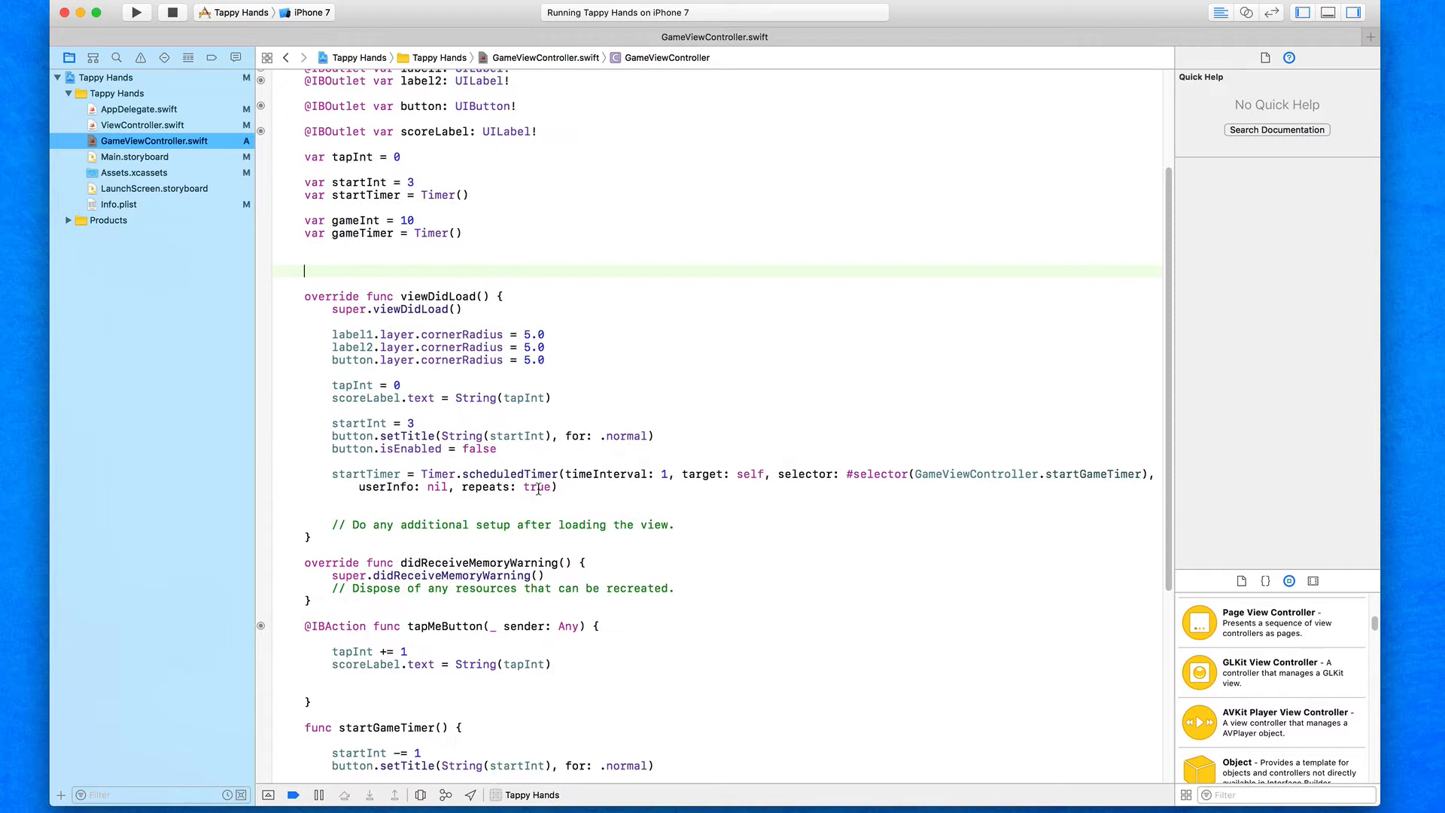
scroll("down", 3)
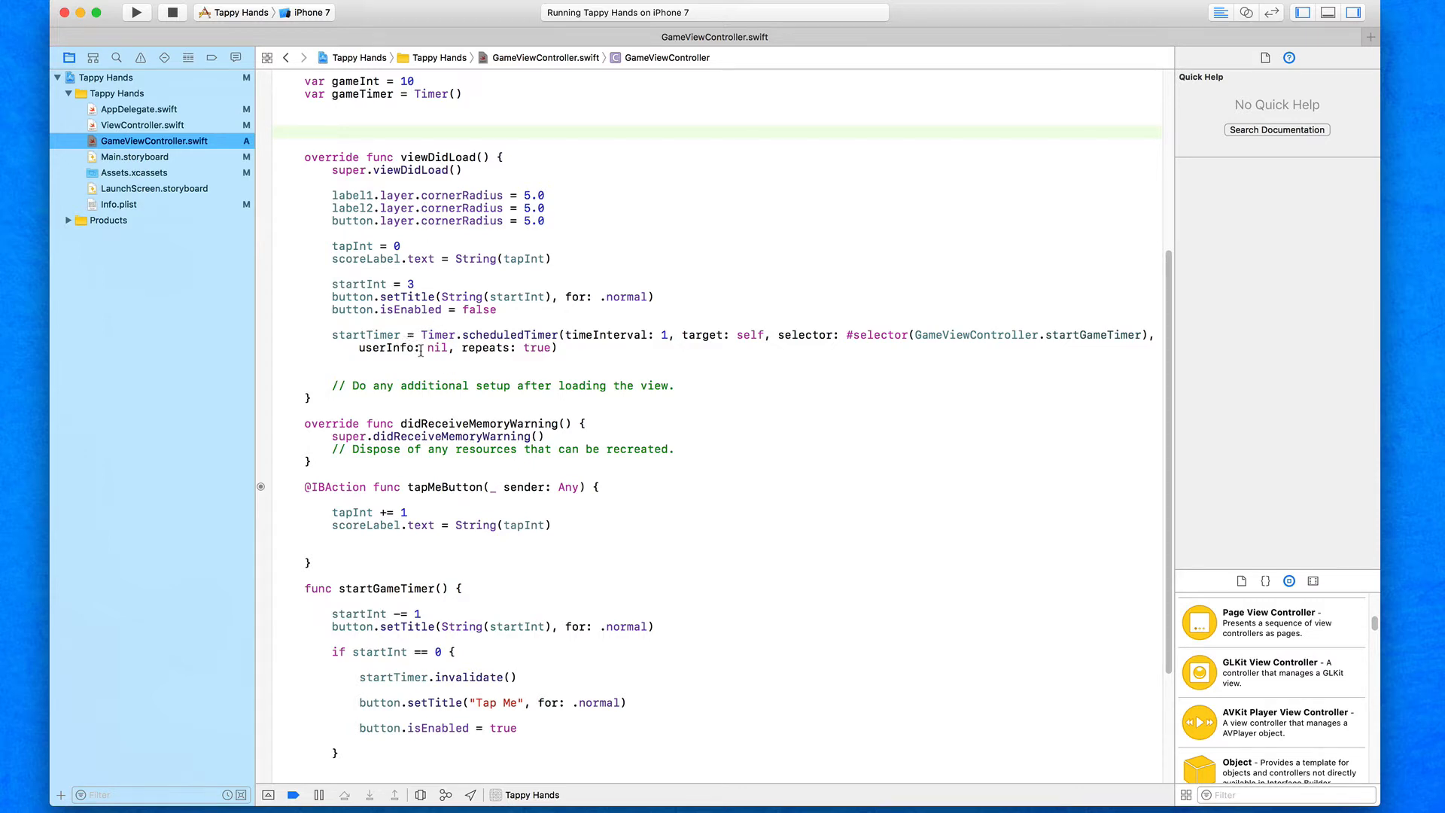
left_click(304, 131)
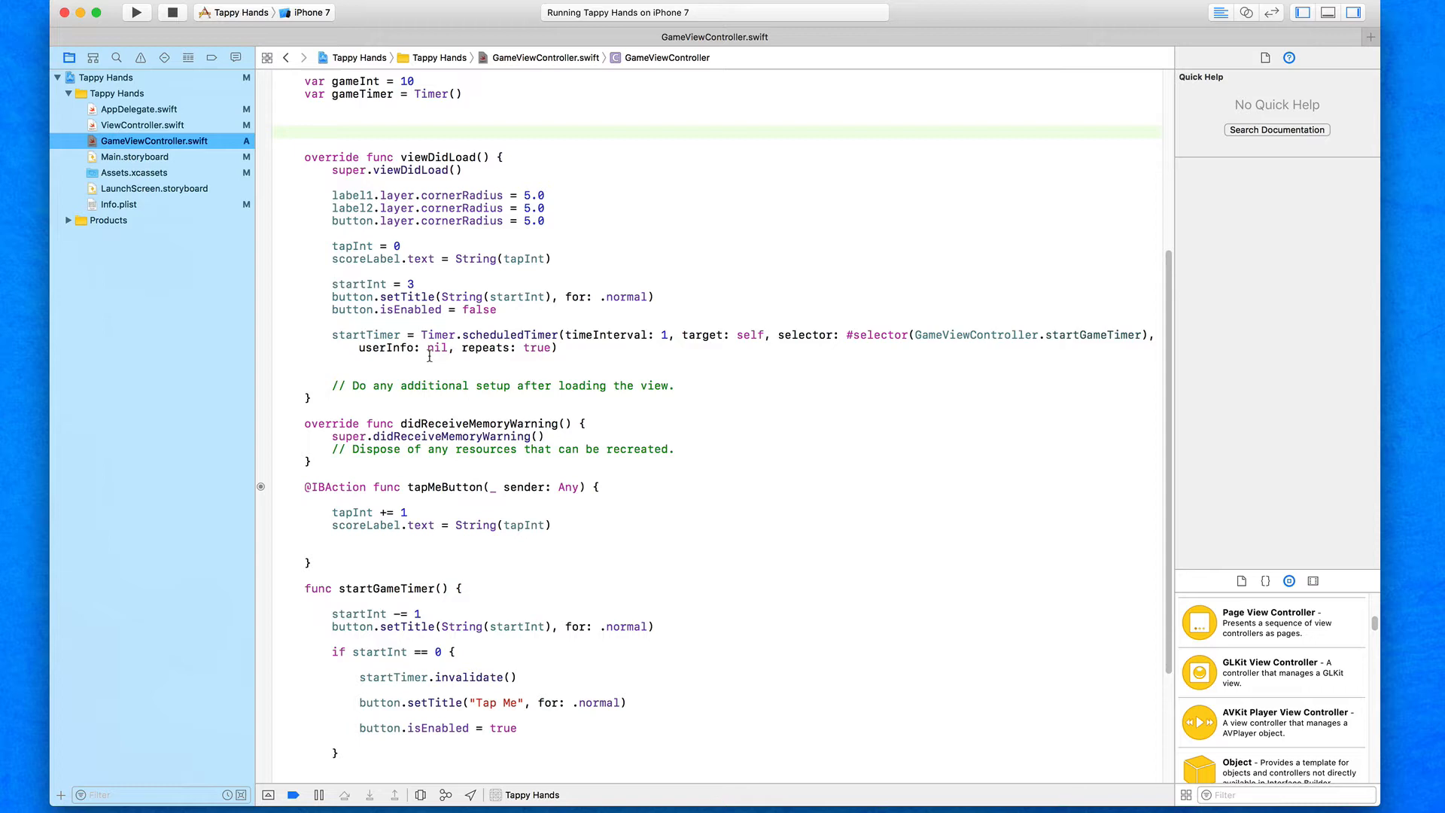
scroll("up", 3)
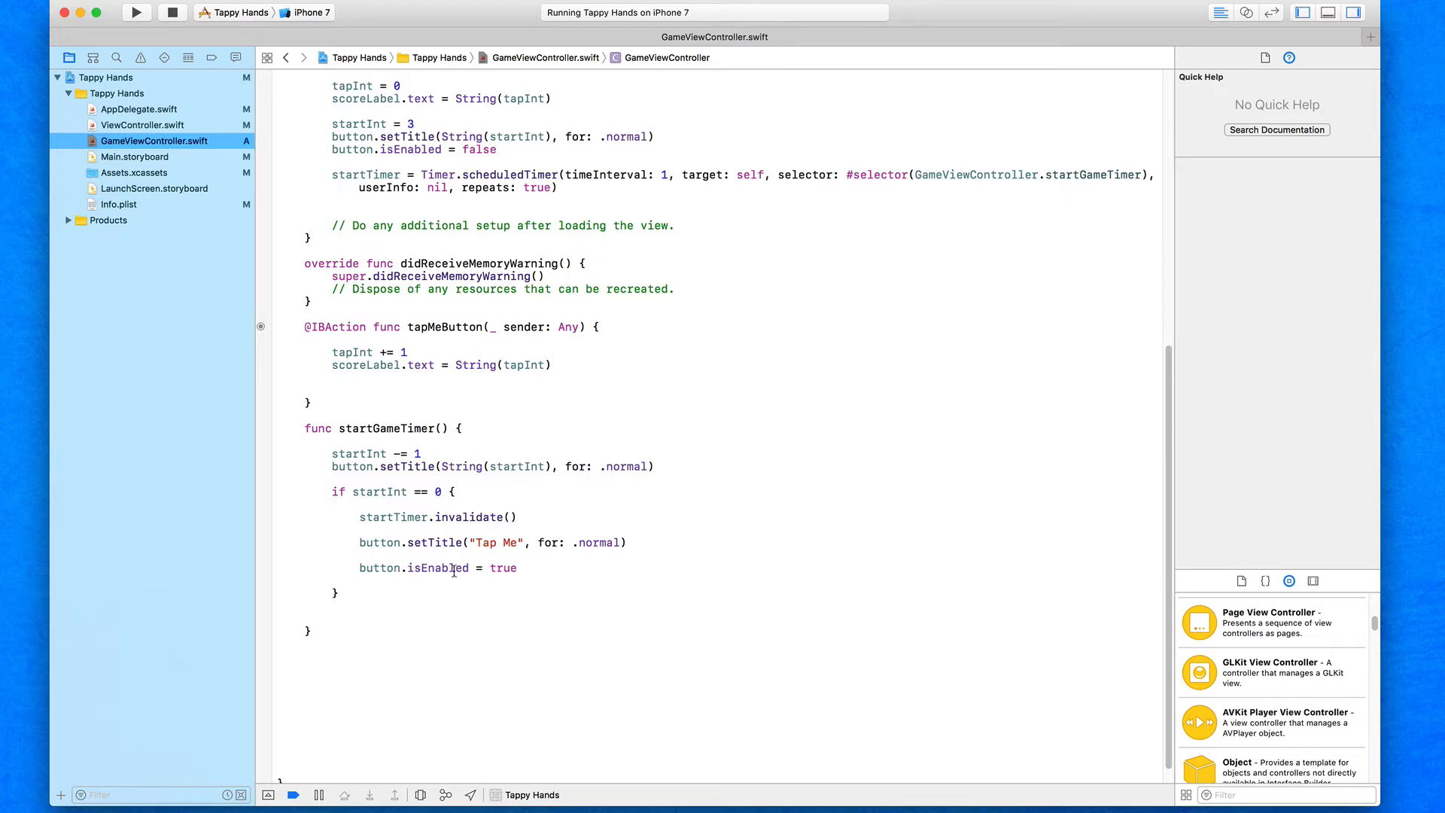
mouse_move(545, 581)
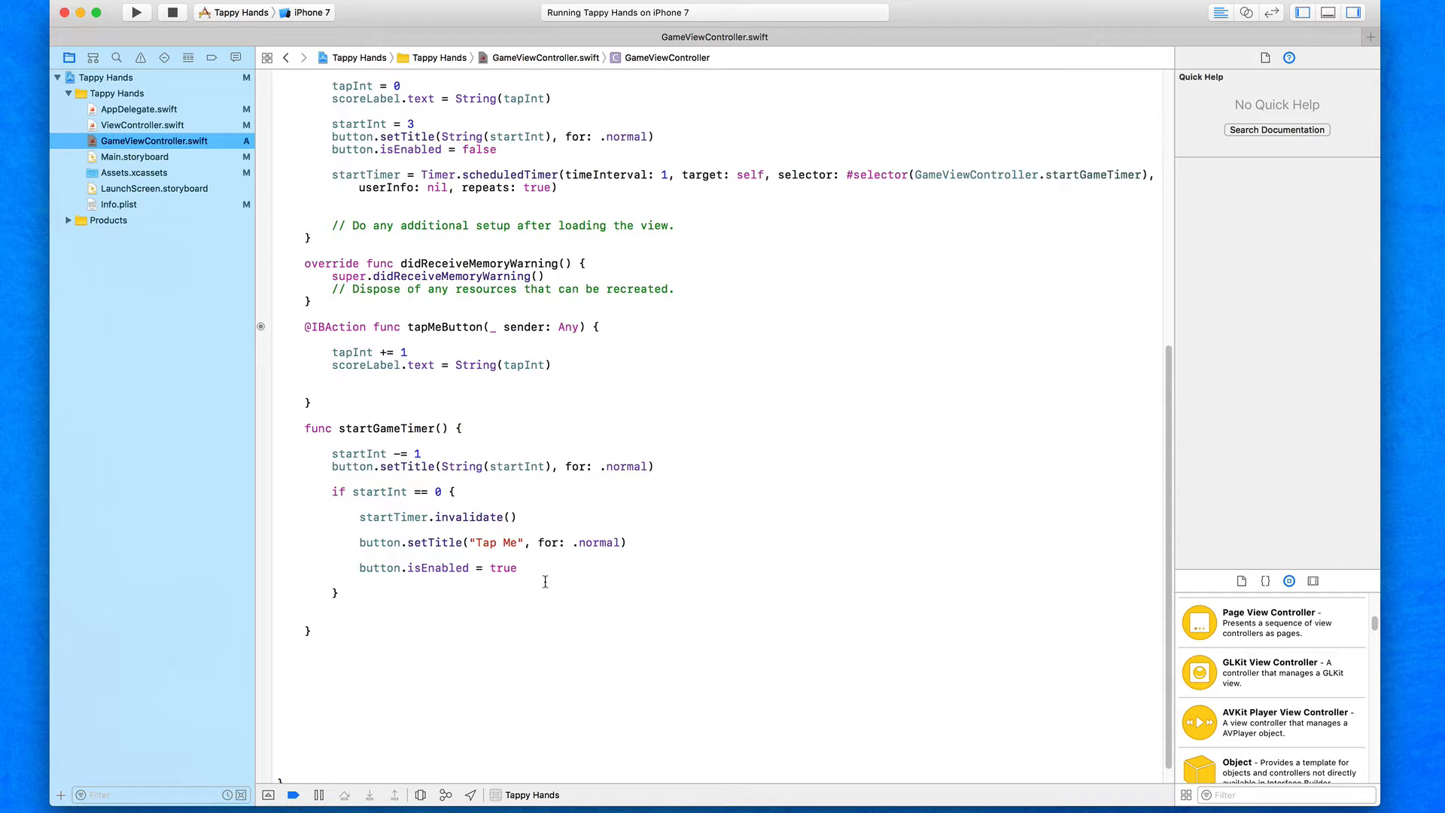
mouse_move(602, 608)
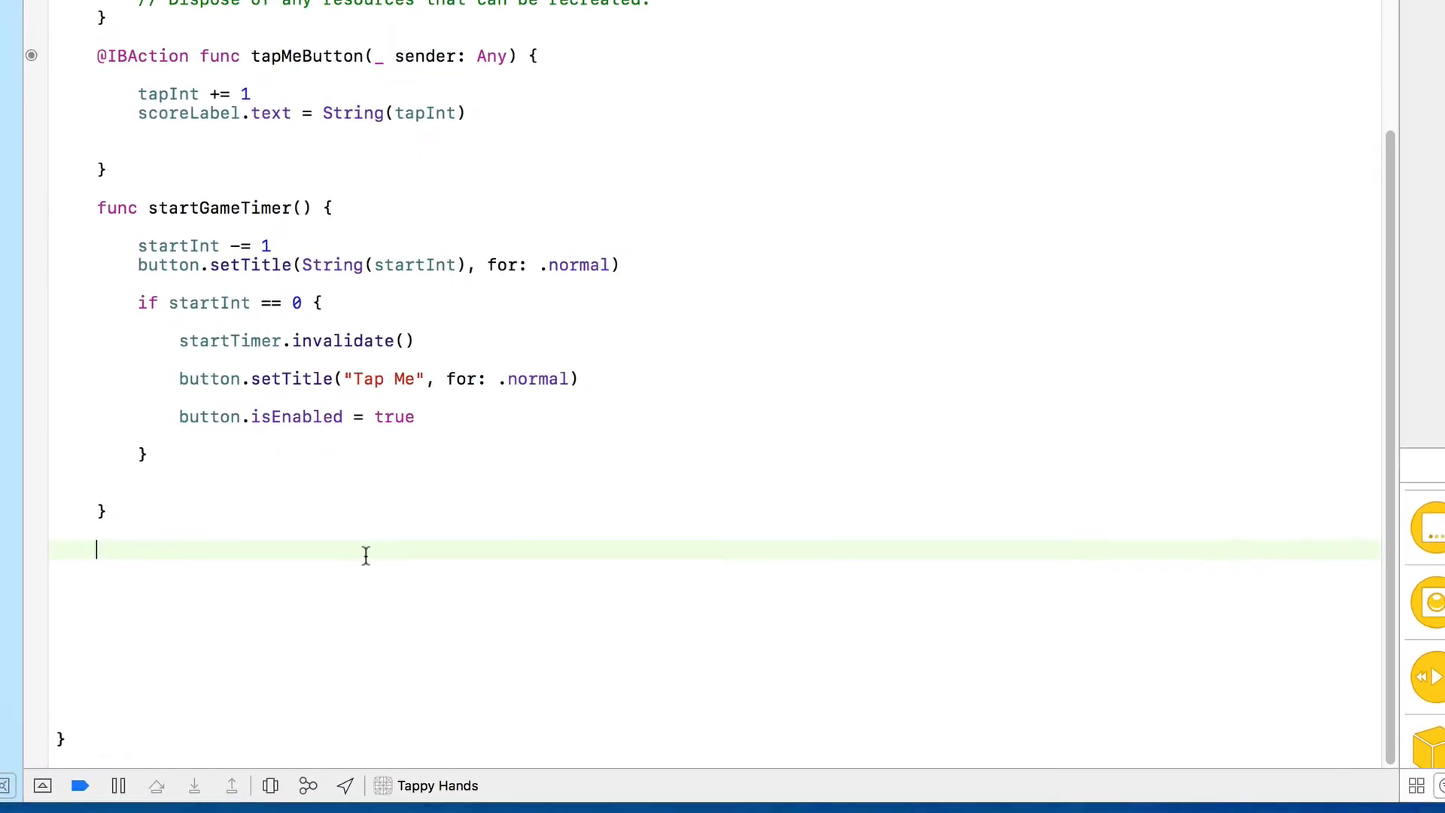
Step: Write a game() function whose body decrements gameInt with 'gameInt -= 1'
type("func")
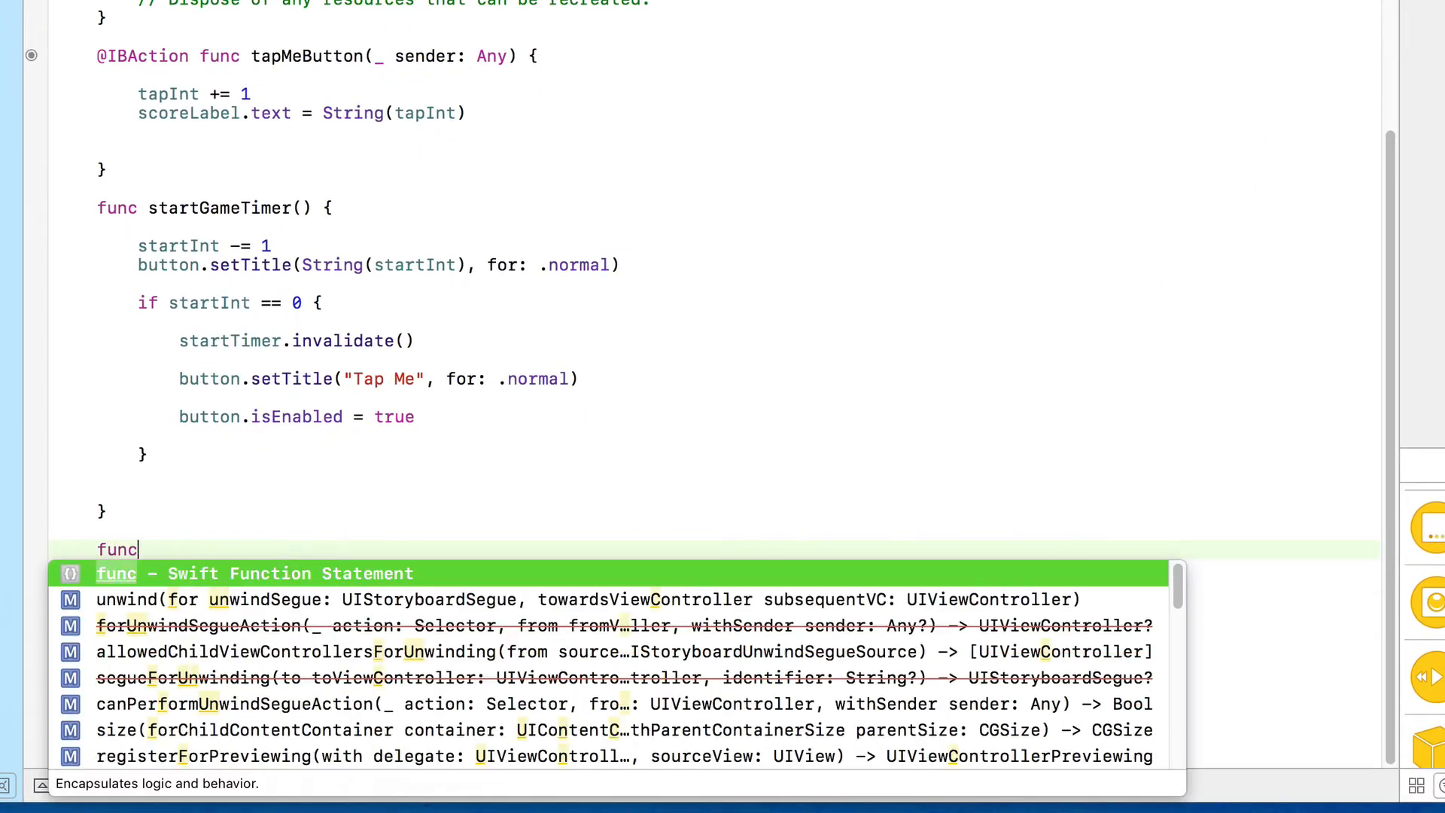
type("game() {")
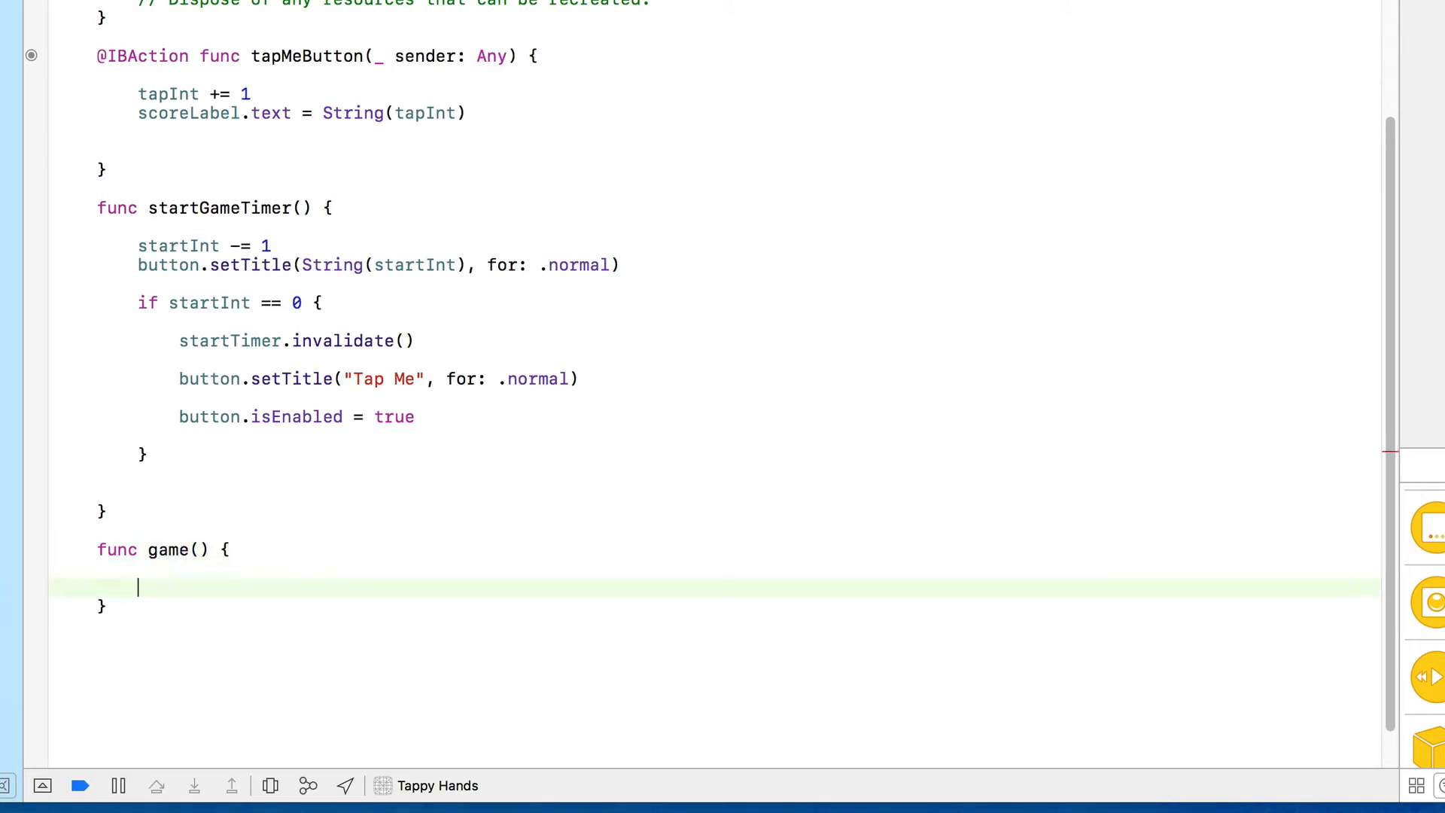
scroll("down", 3)
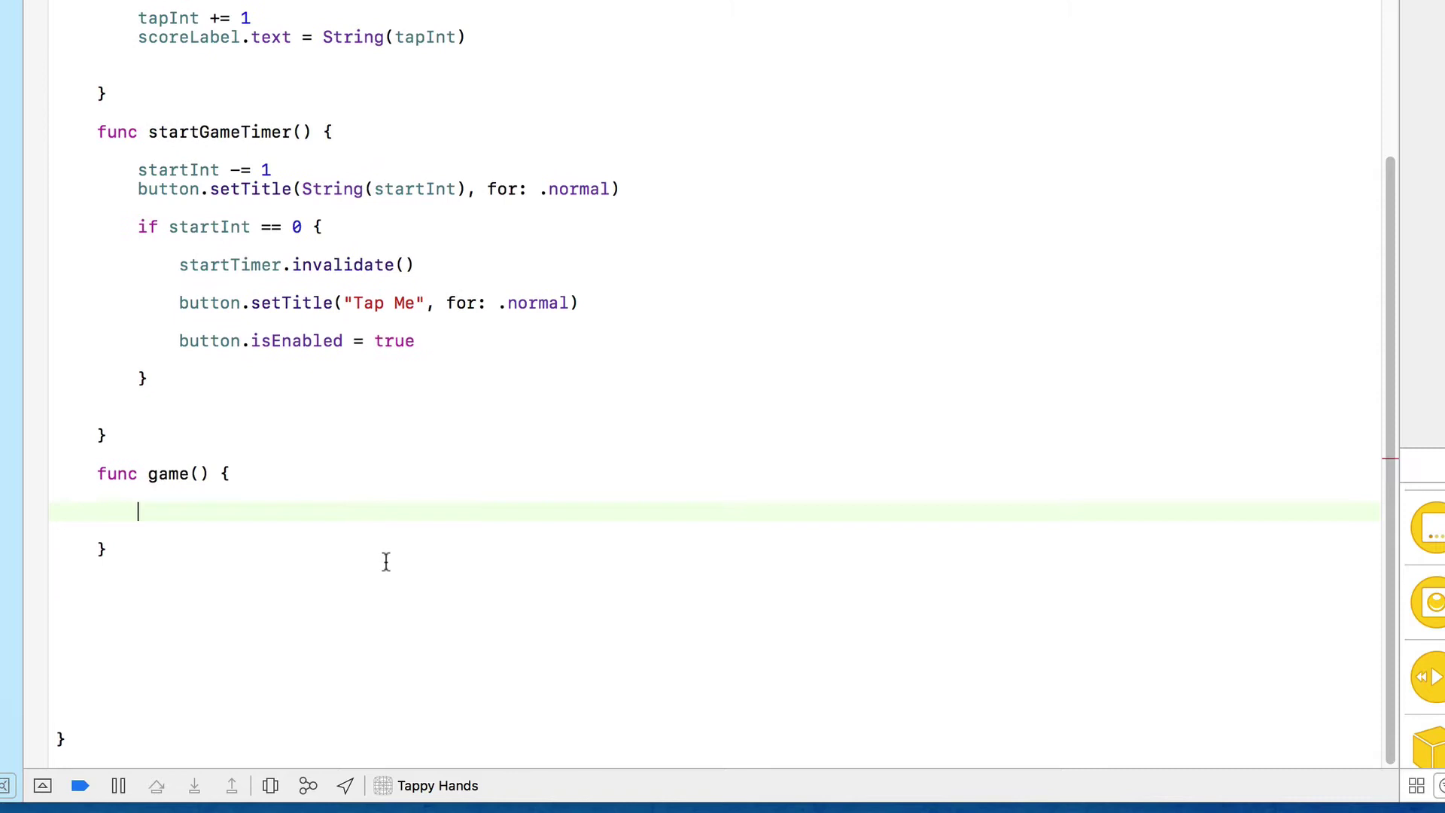
mouse_move(651, 642)
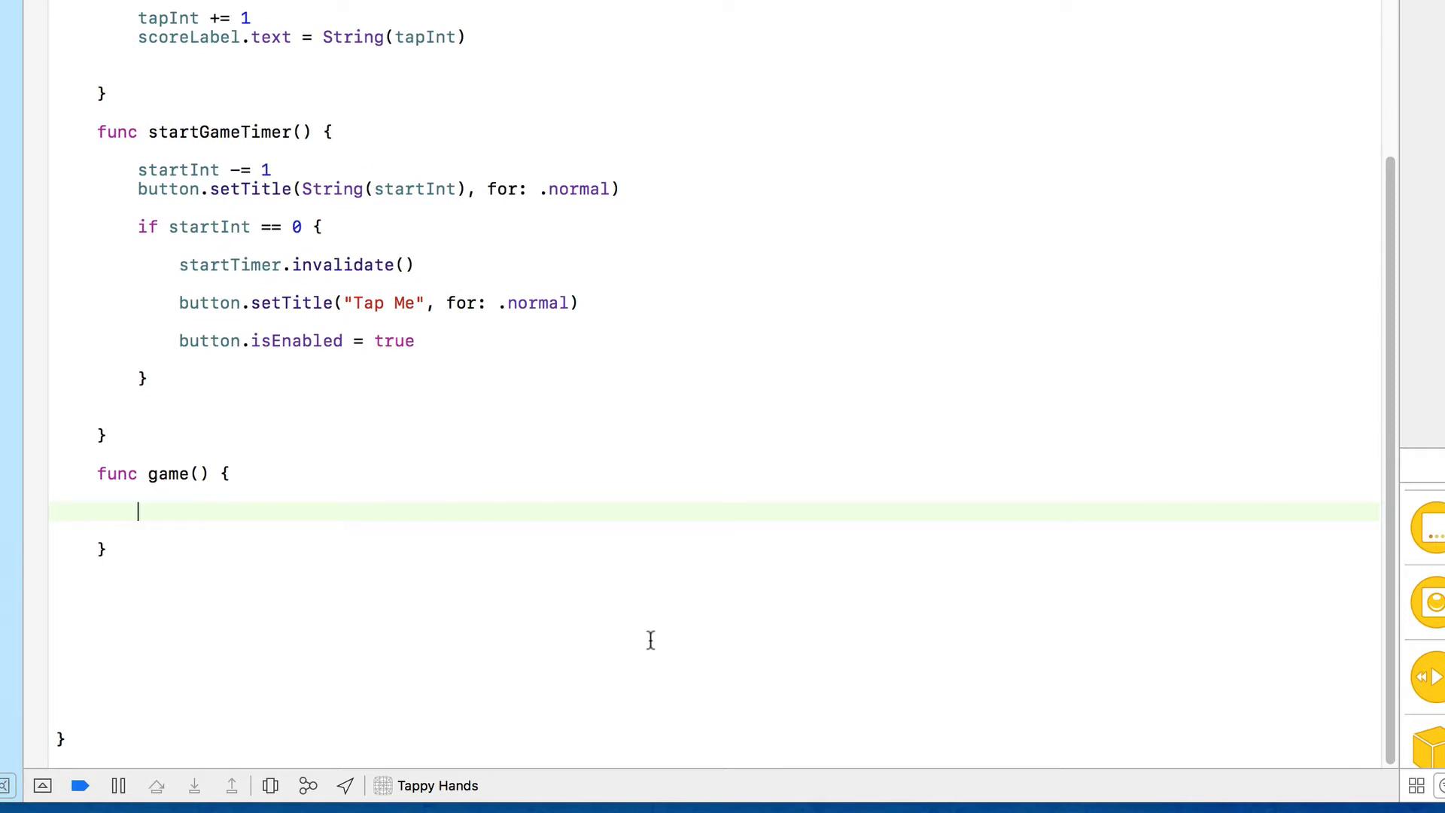
type("ga")
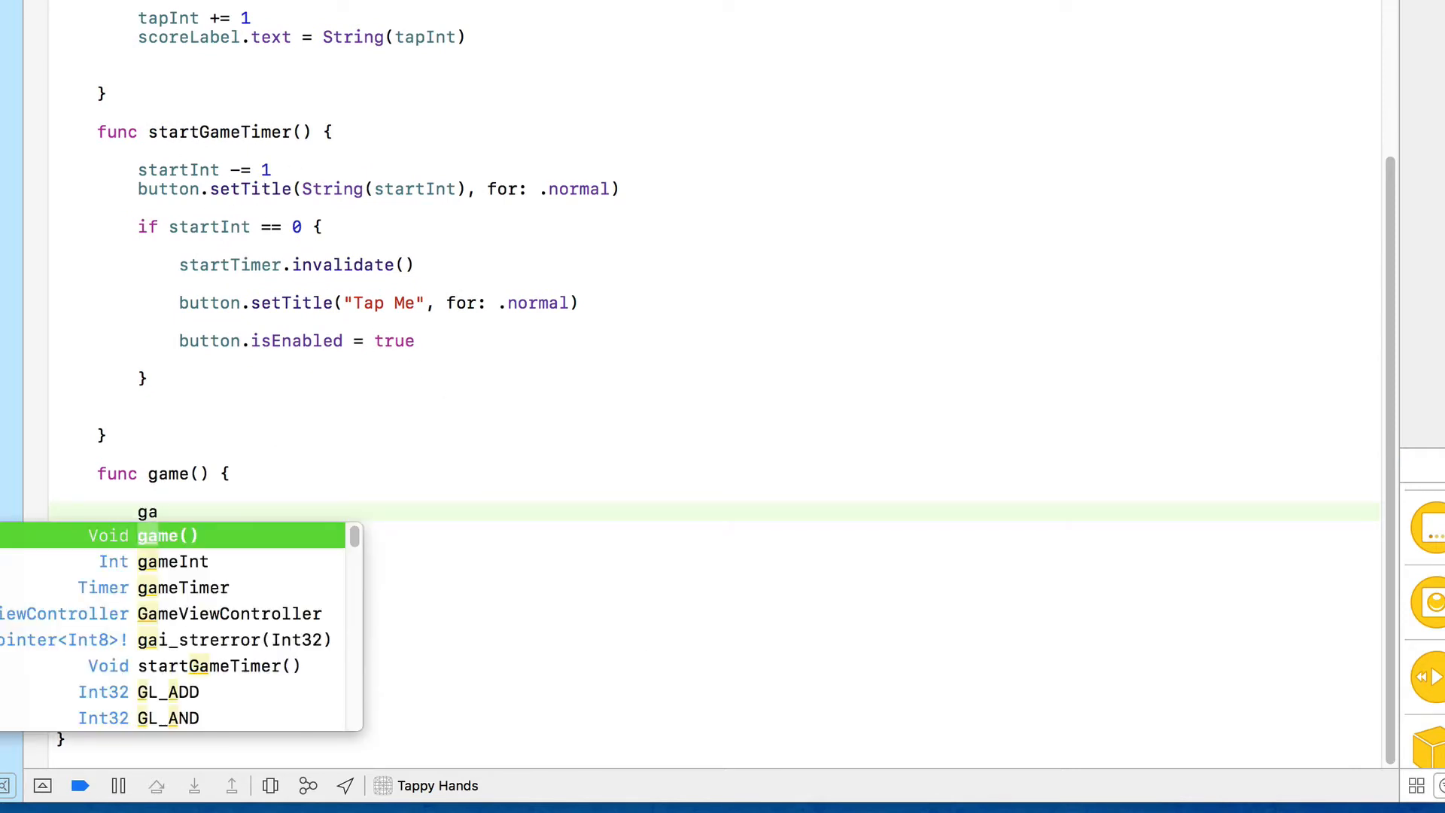
left_click(171, 561)
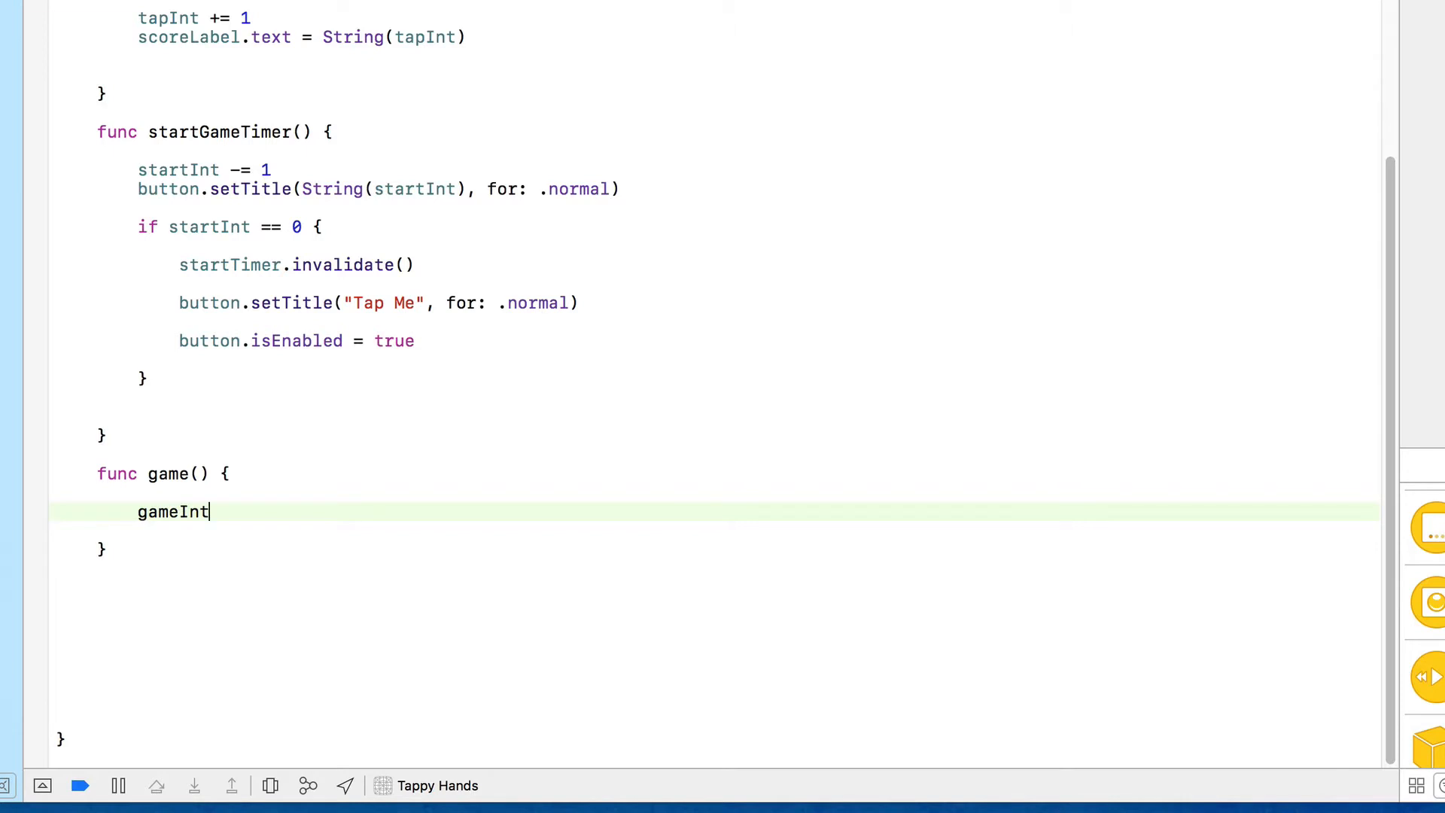
type("-= 1")
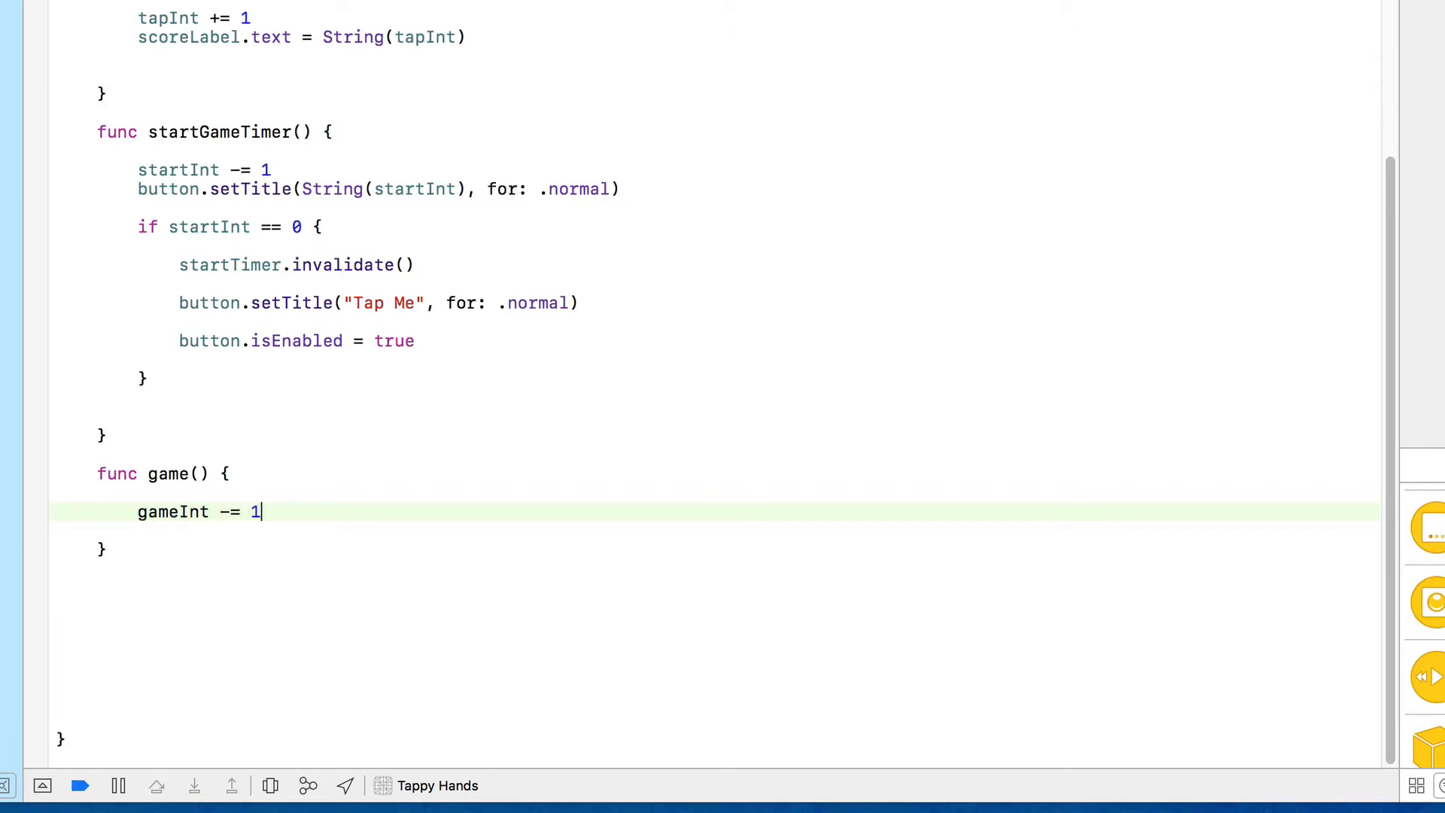
key("Return")
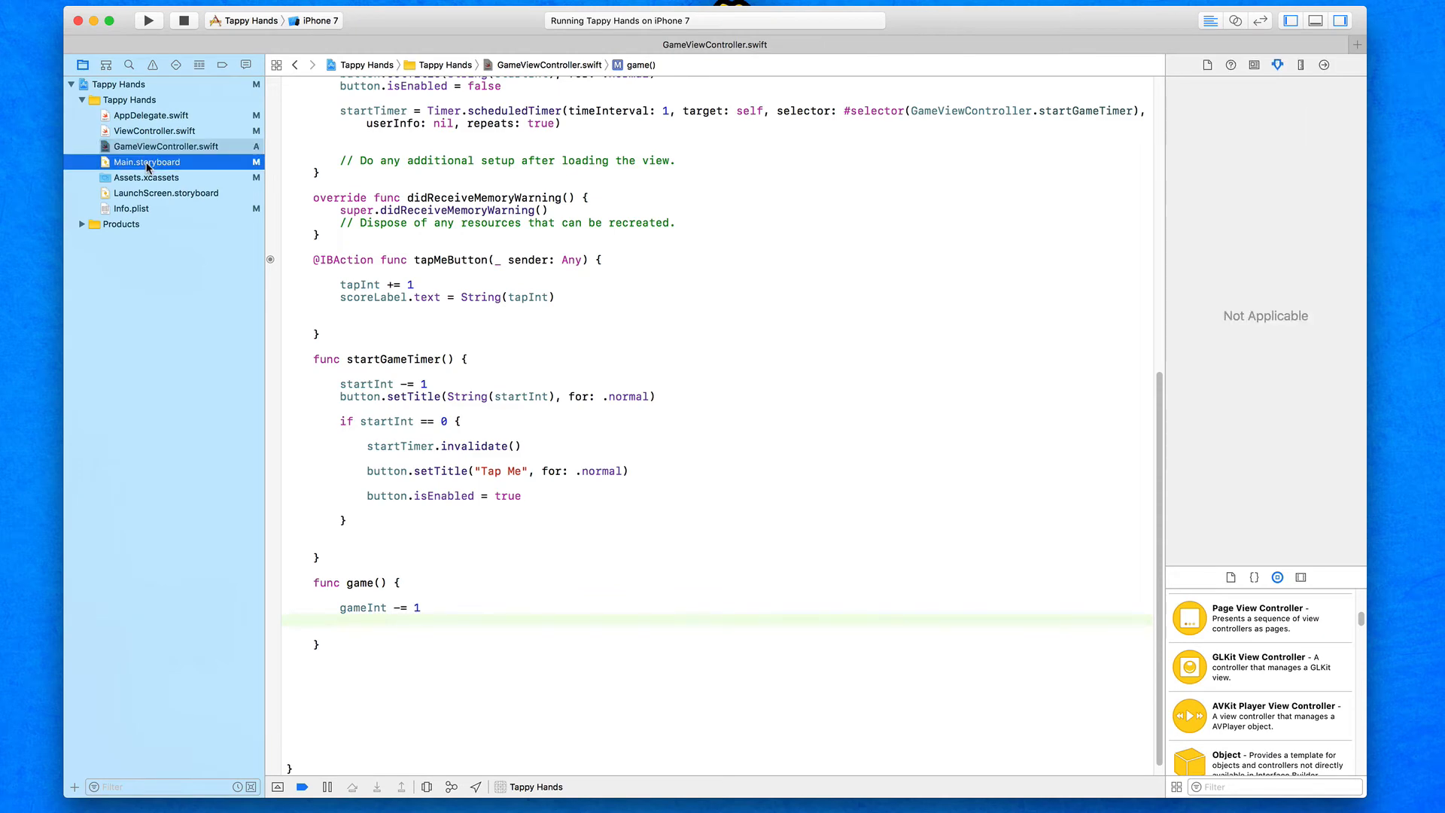
Step: Show Main.storyboard and Control-drag the 10 countdown label into GameViewController
left_click(146, 161)
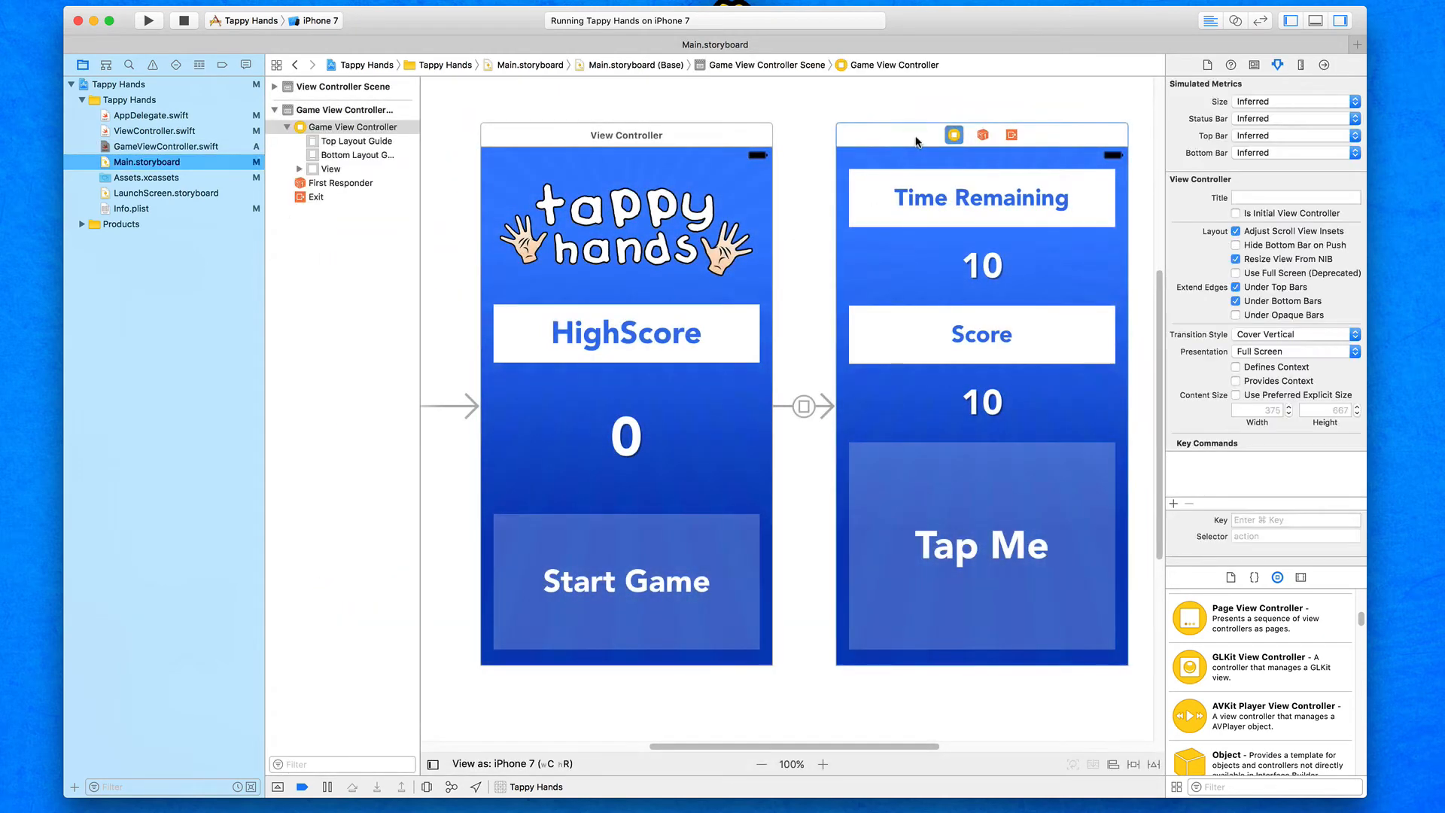
mouse_move(1246, 83)
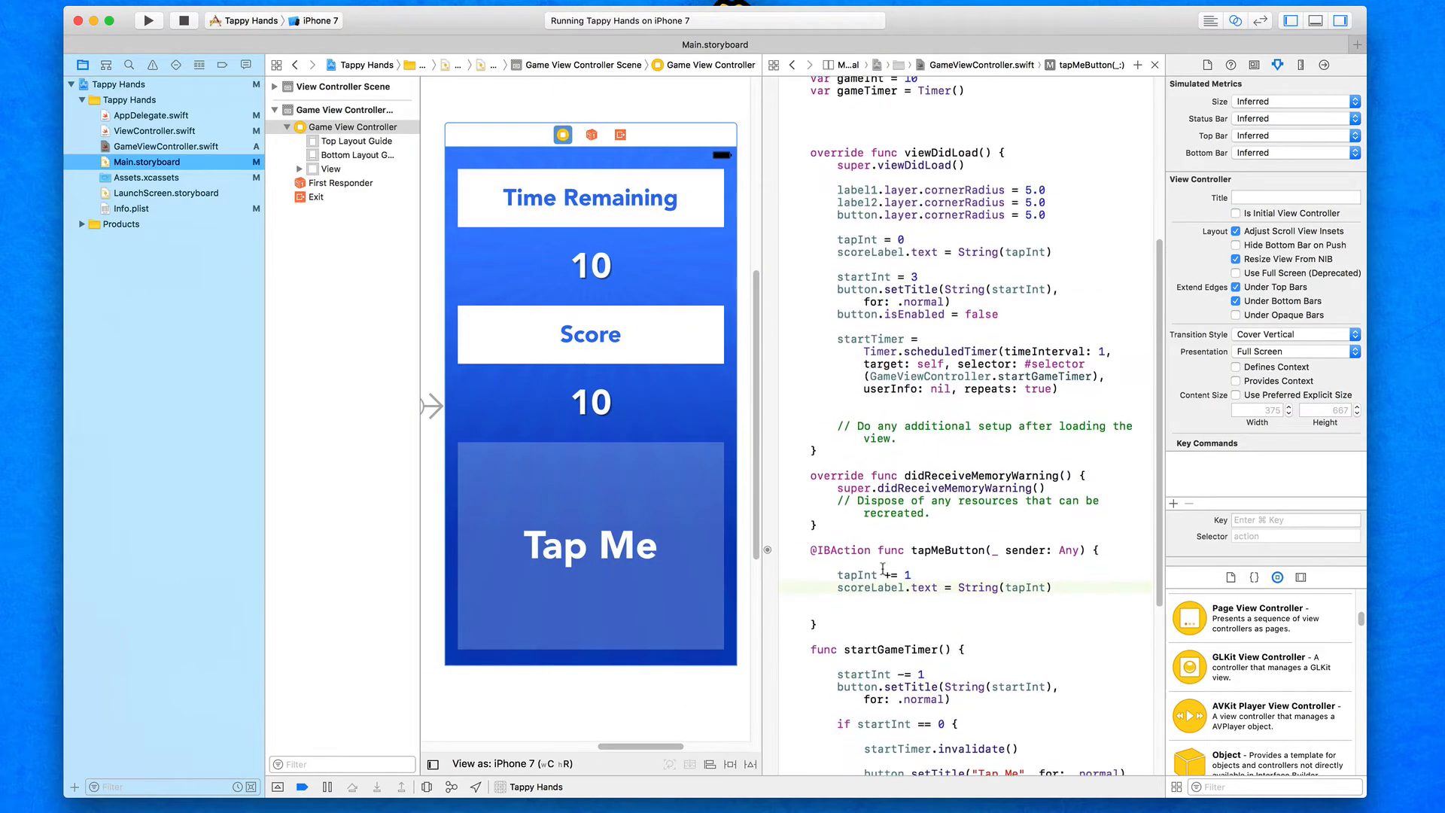
scroll("up", 3)
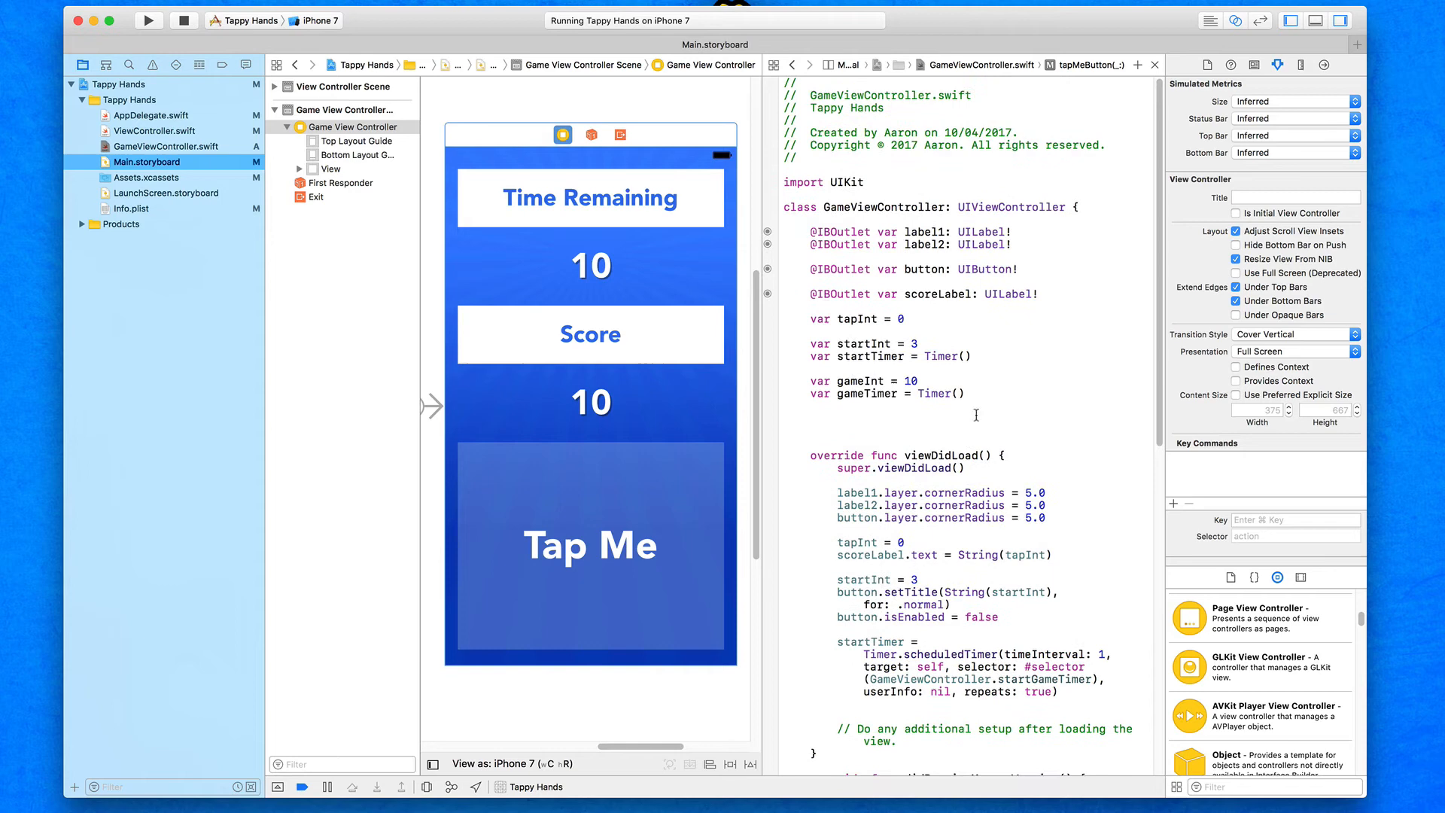
left_click(590, 265)
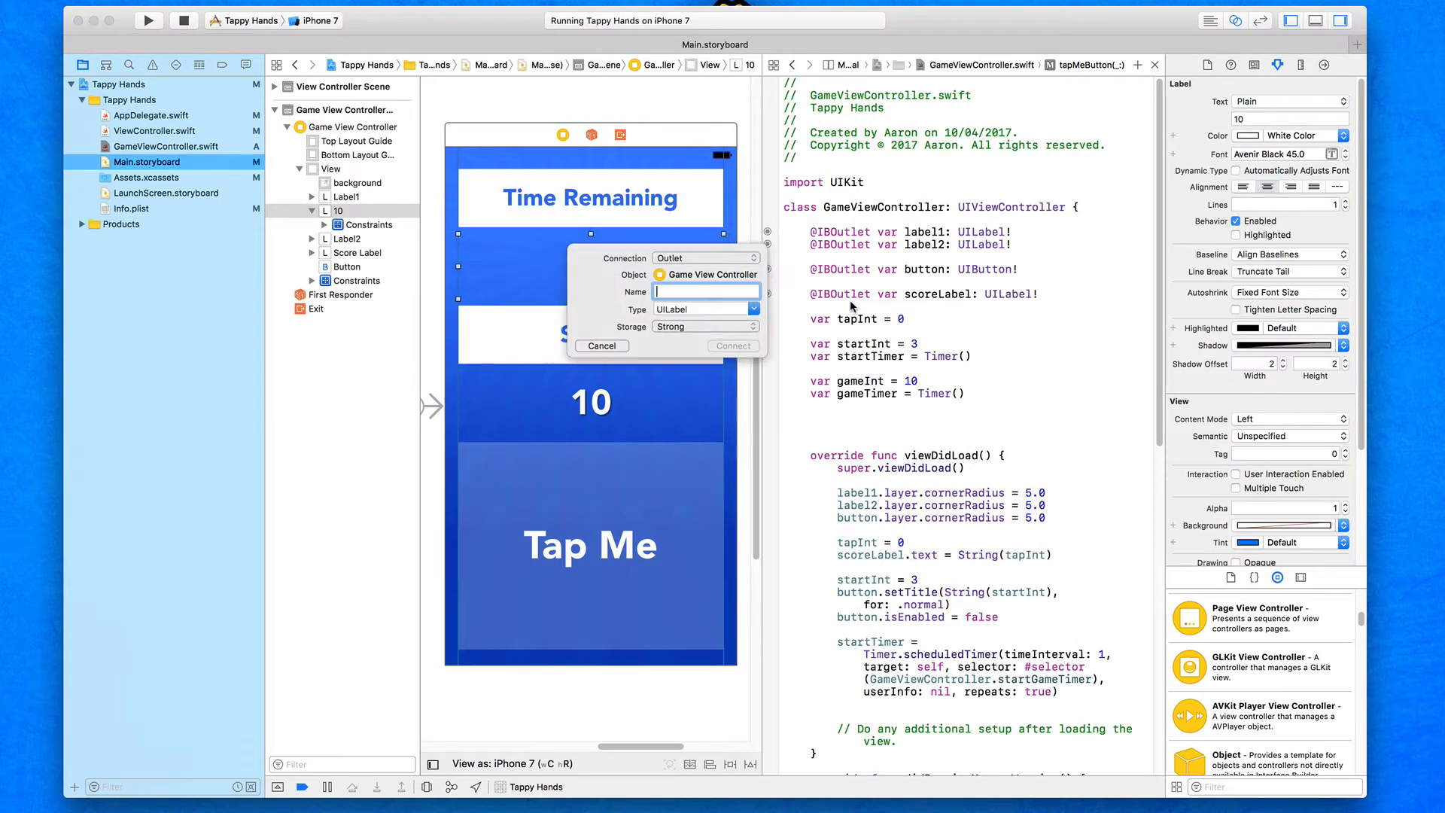
Step: Name the new outlet timeLabel, connect it, and return to the single editor
type("l")
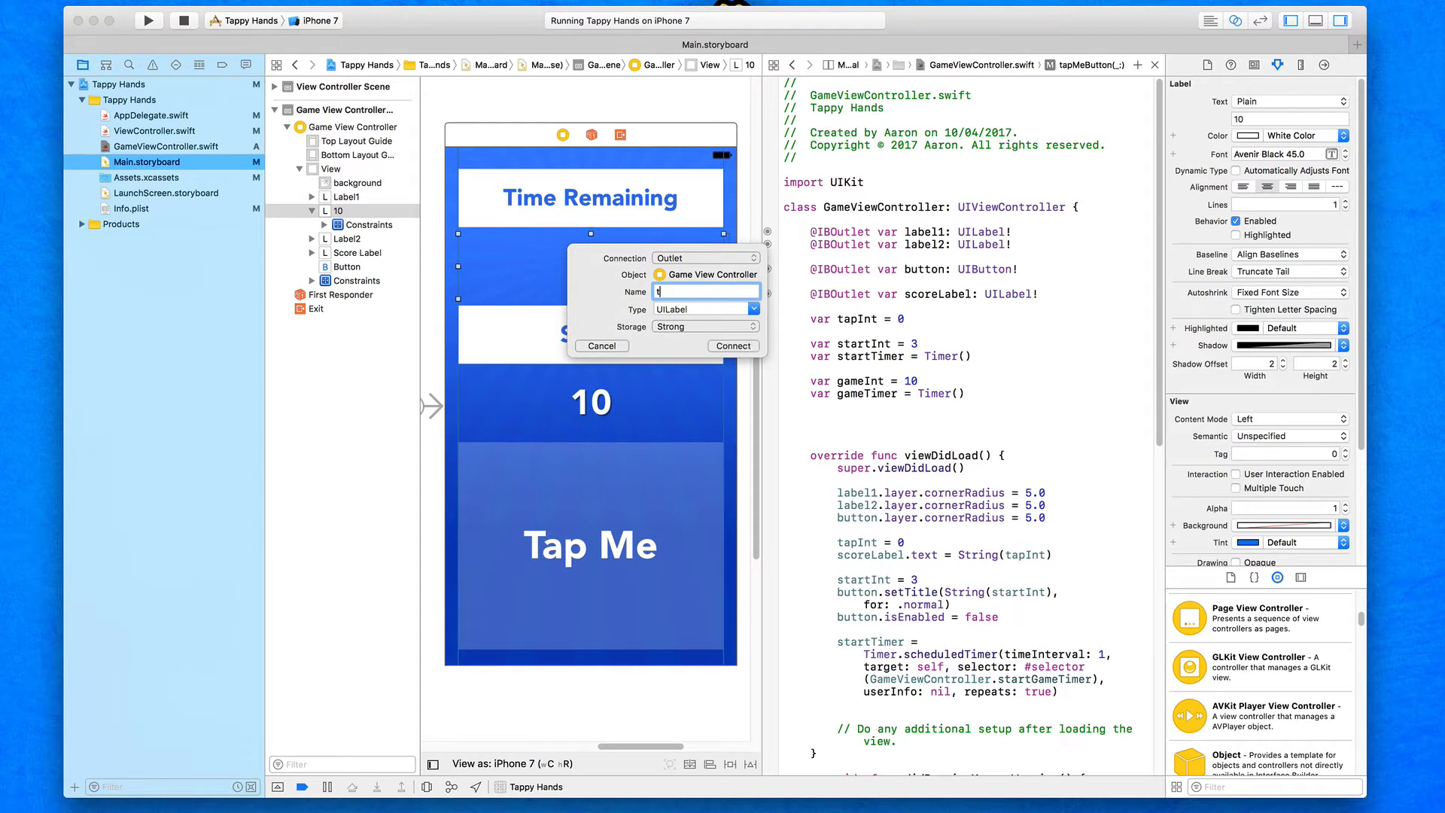
type("timeL")
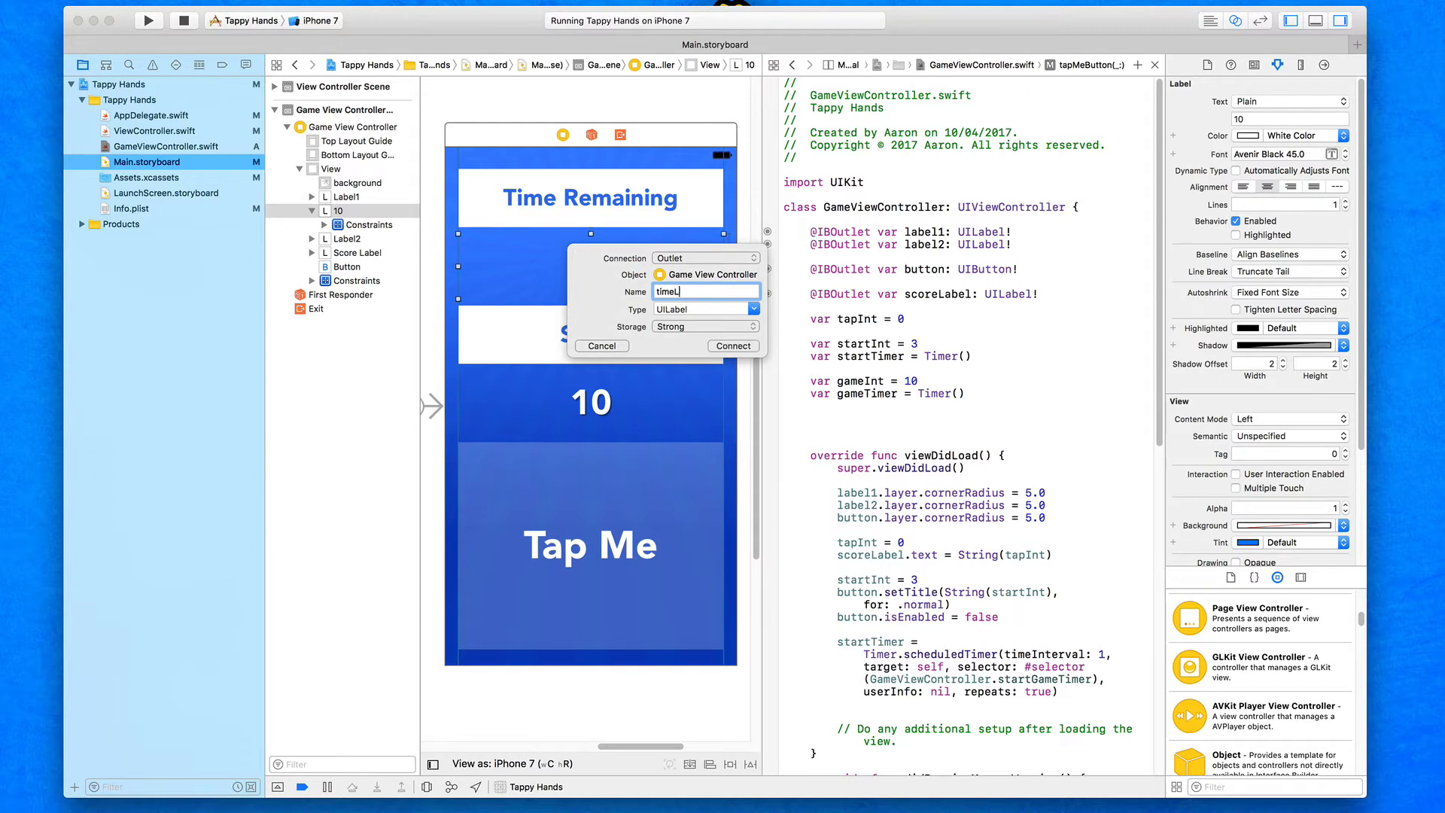
type("abel")
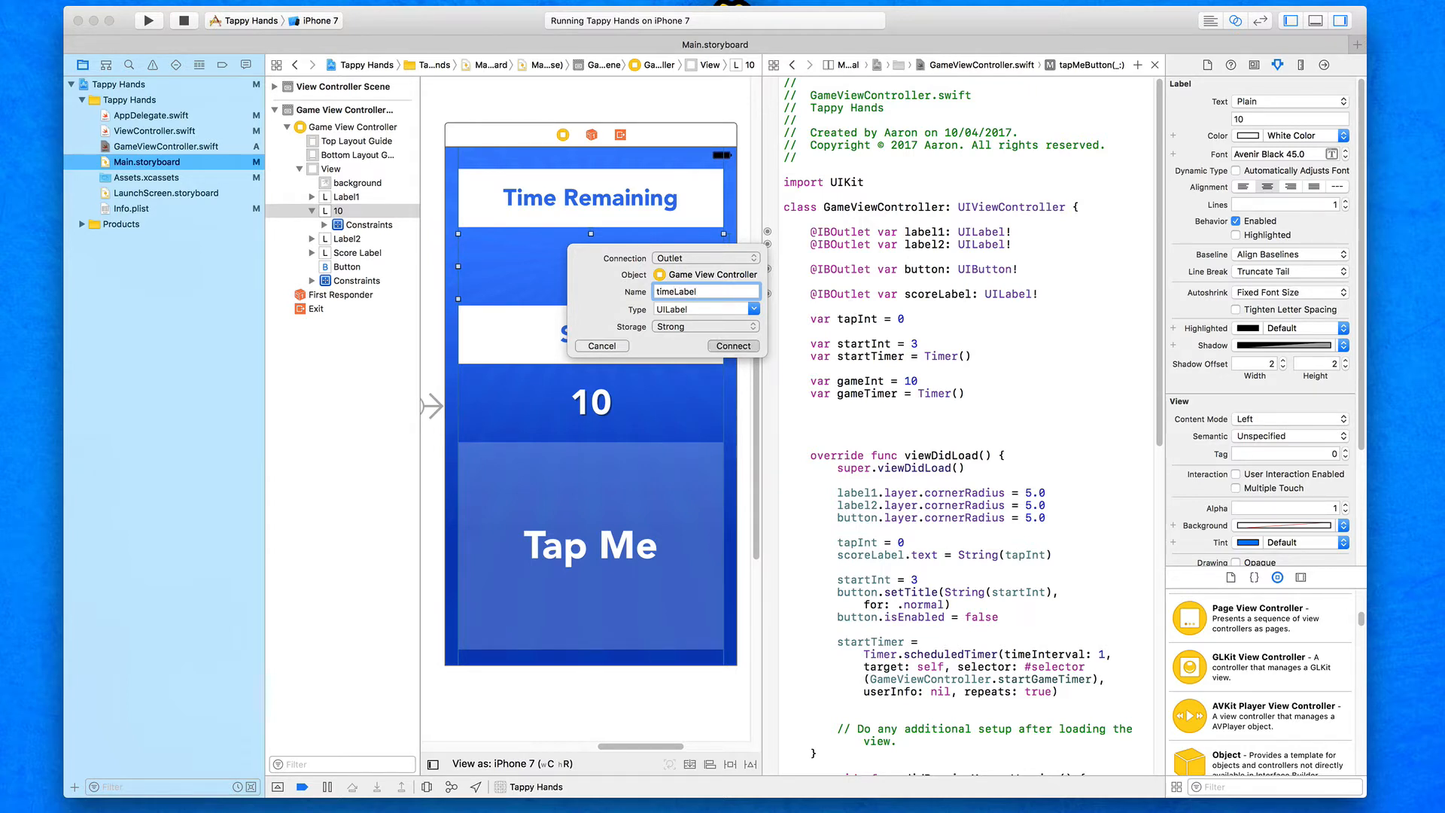
left_click(733, 346)
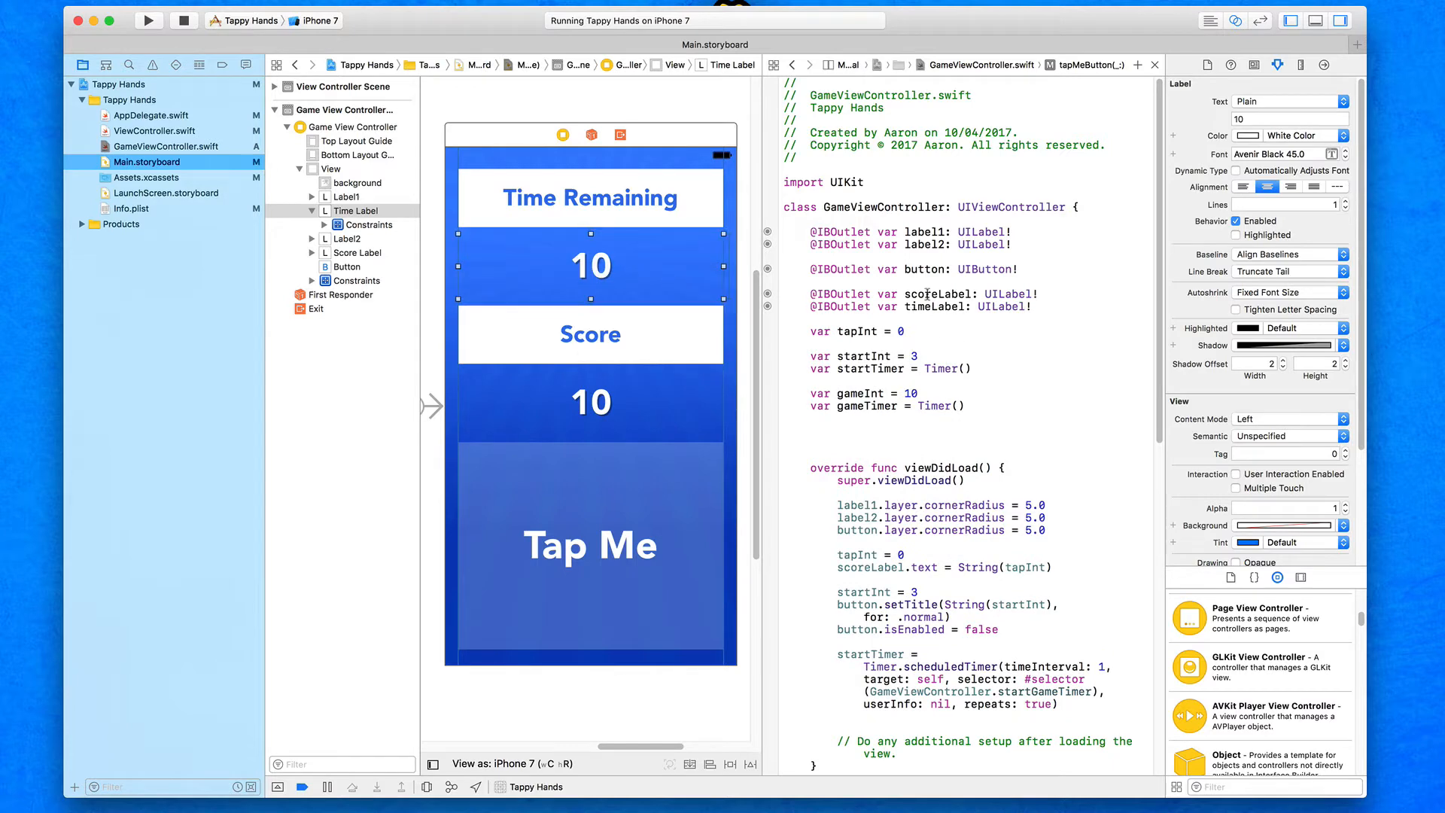
mouse_move(1194, 20)
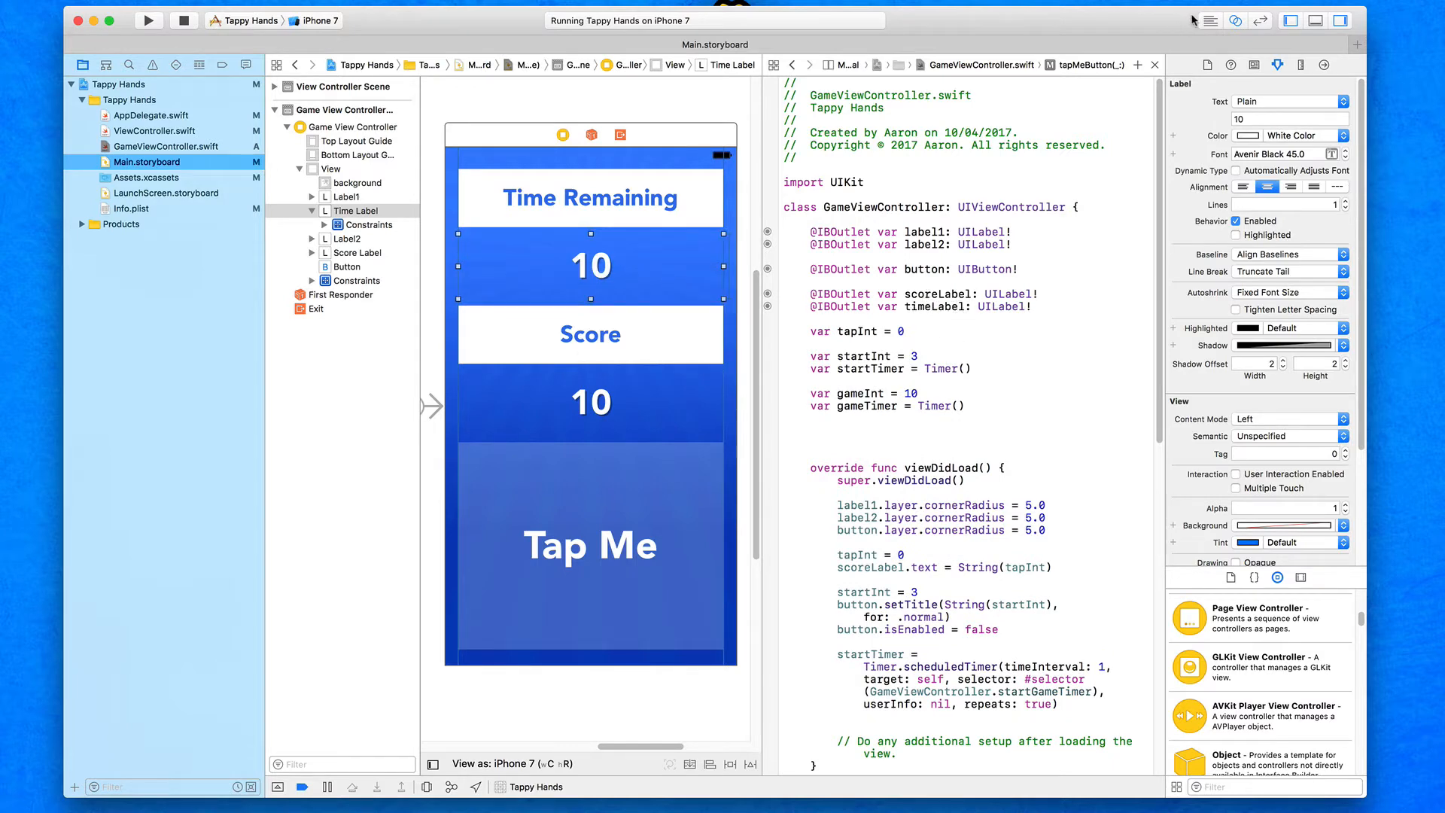
left_click(1211, 20)
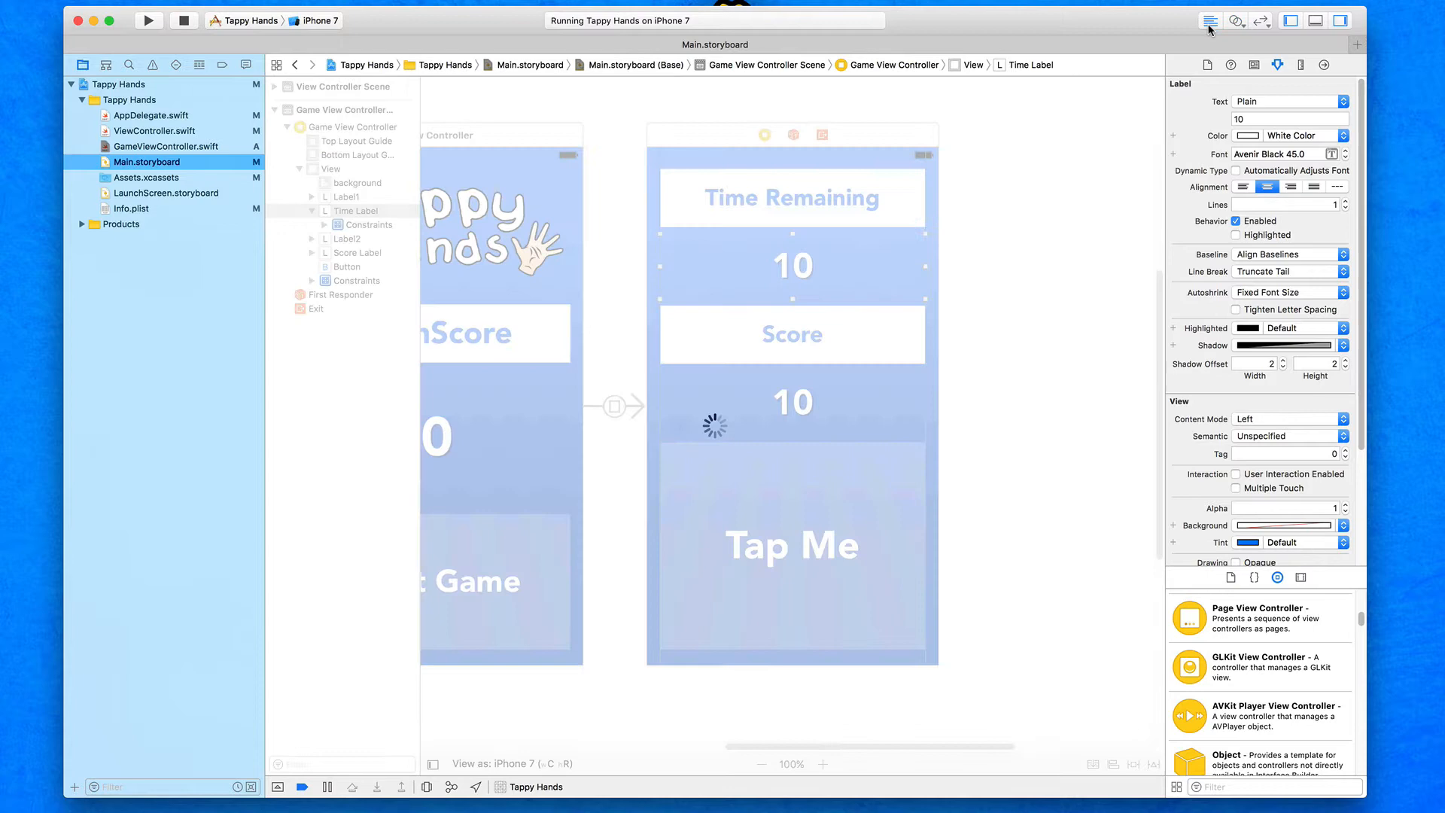
Step: Add 'timeLabel.text = String(gameInt)' in game() after the decrement
left_click(167, 146)
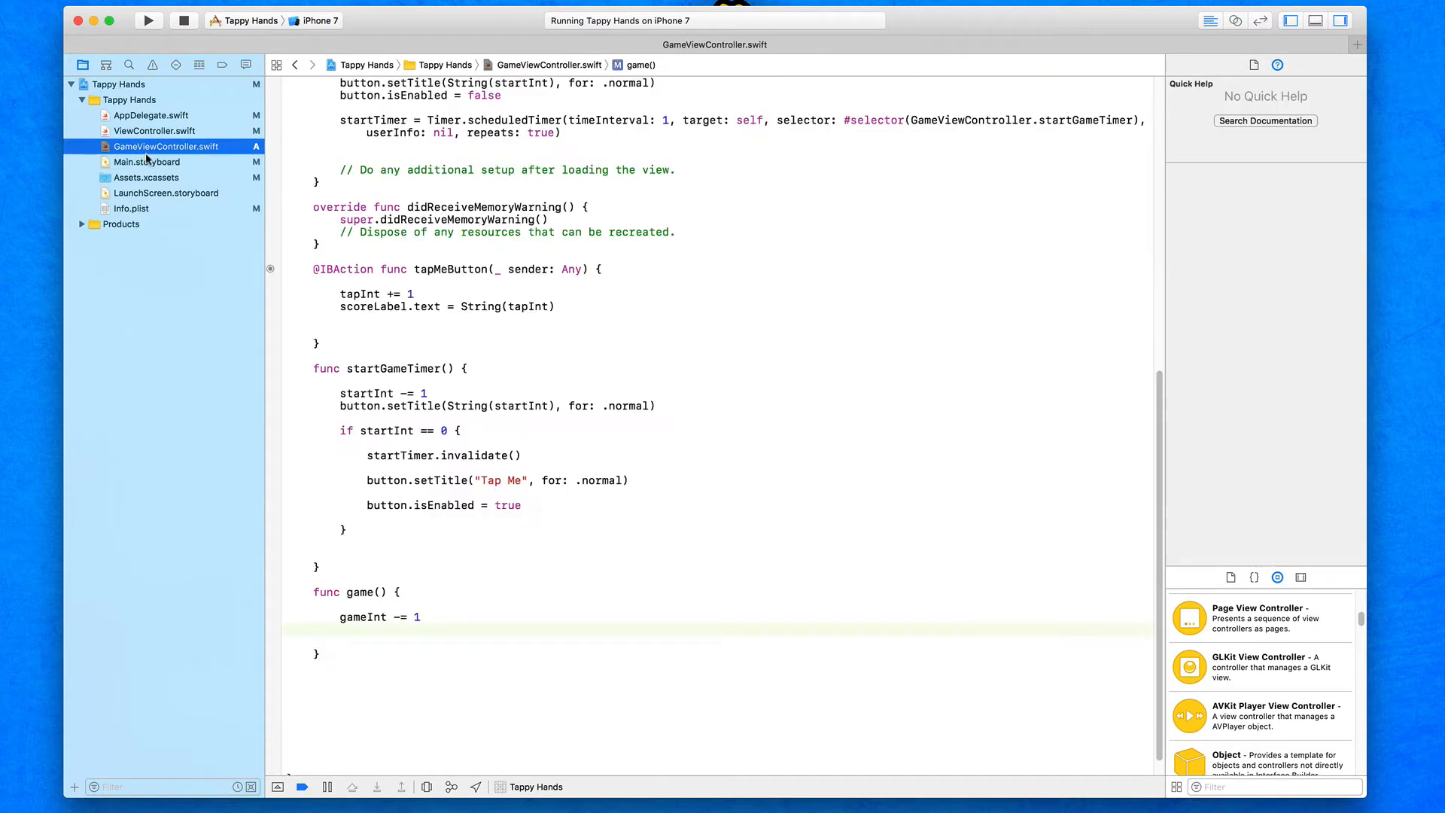
scroll("up", 3)
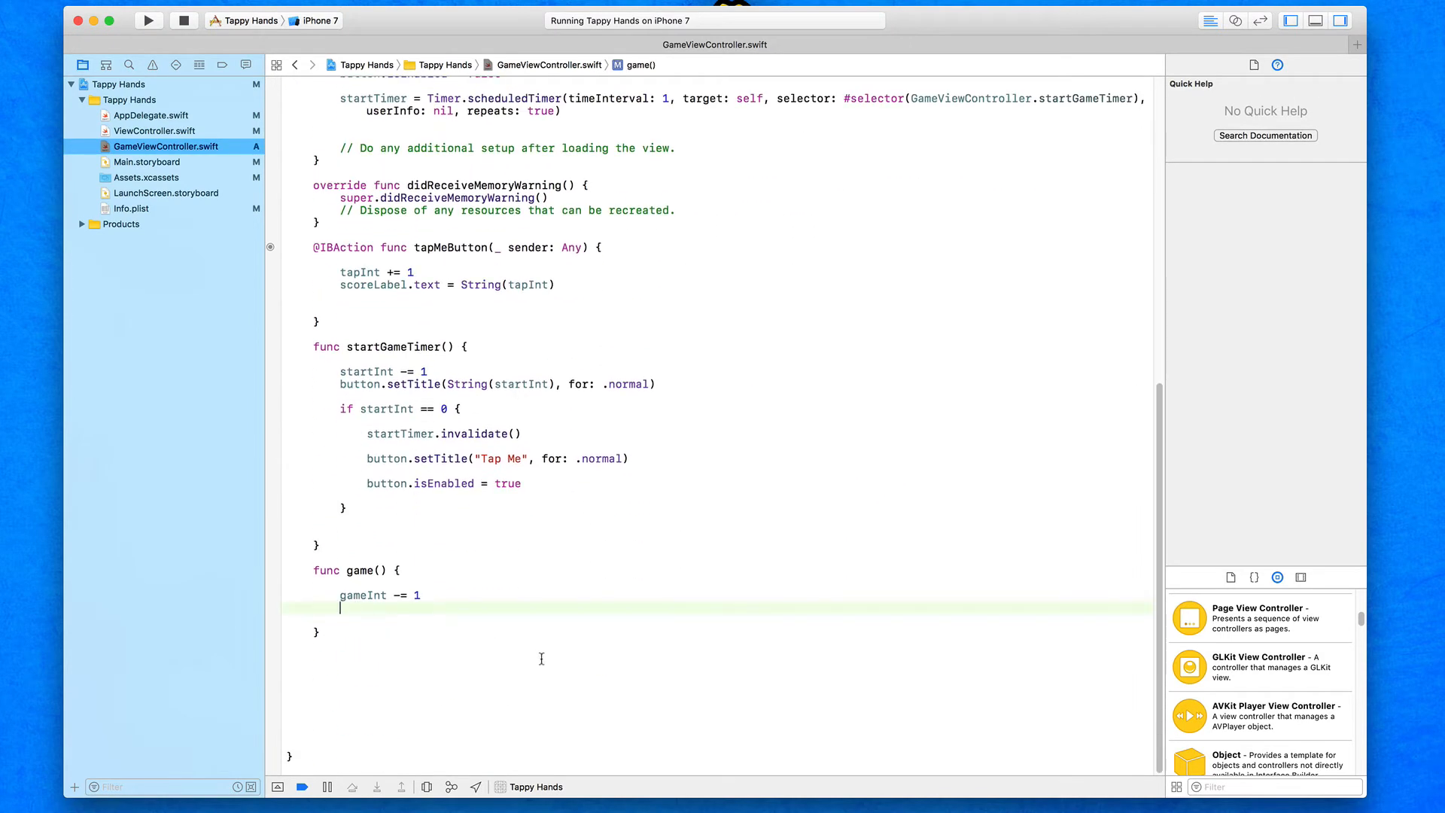
type("timeLabel")
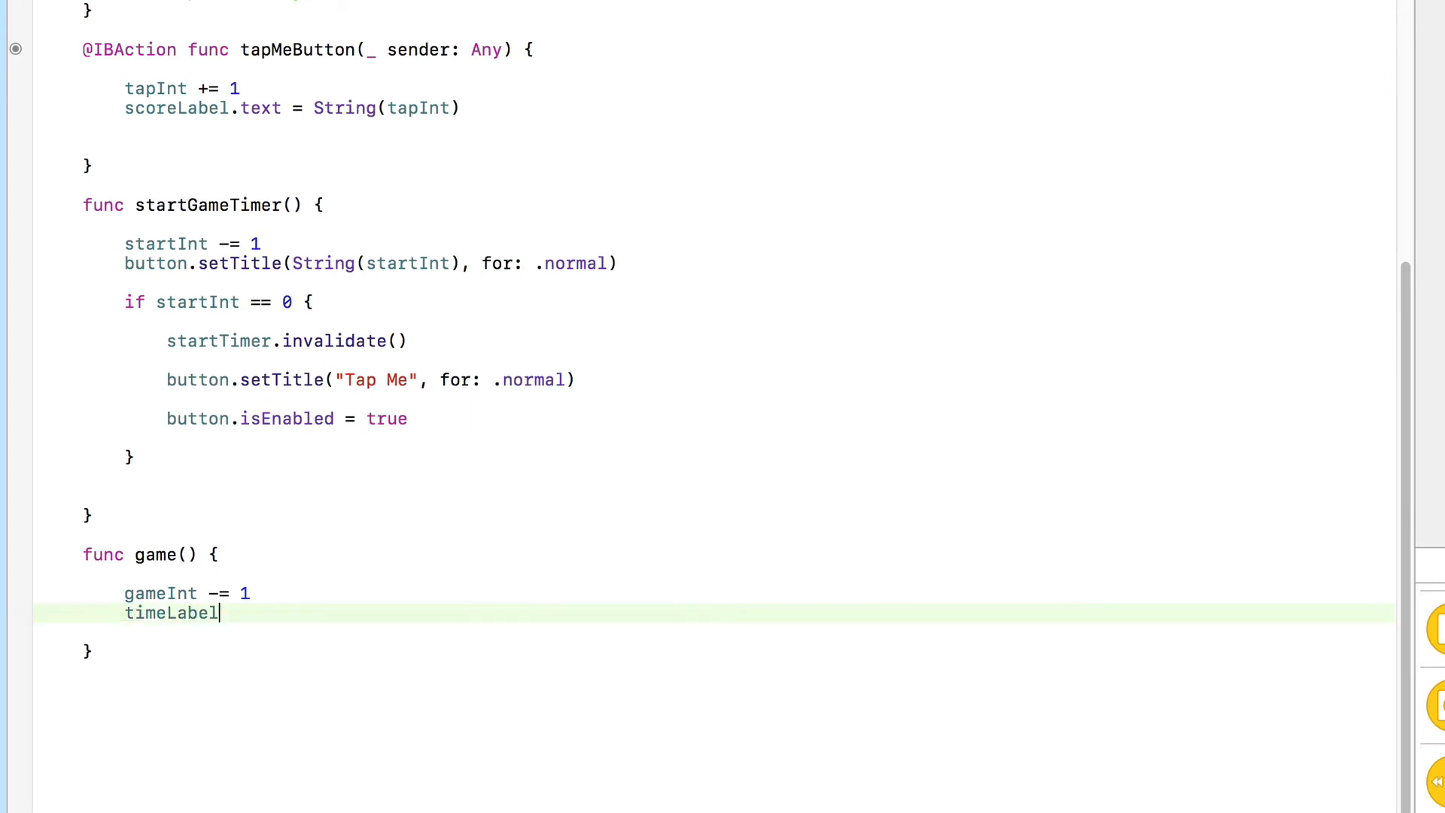
type(".text =")
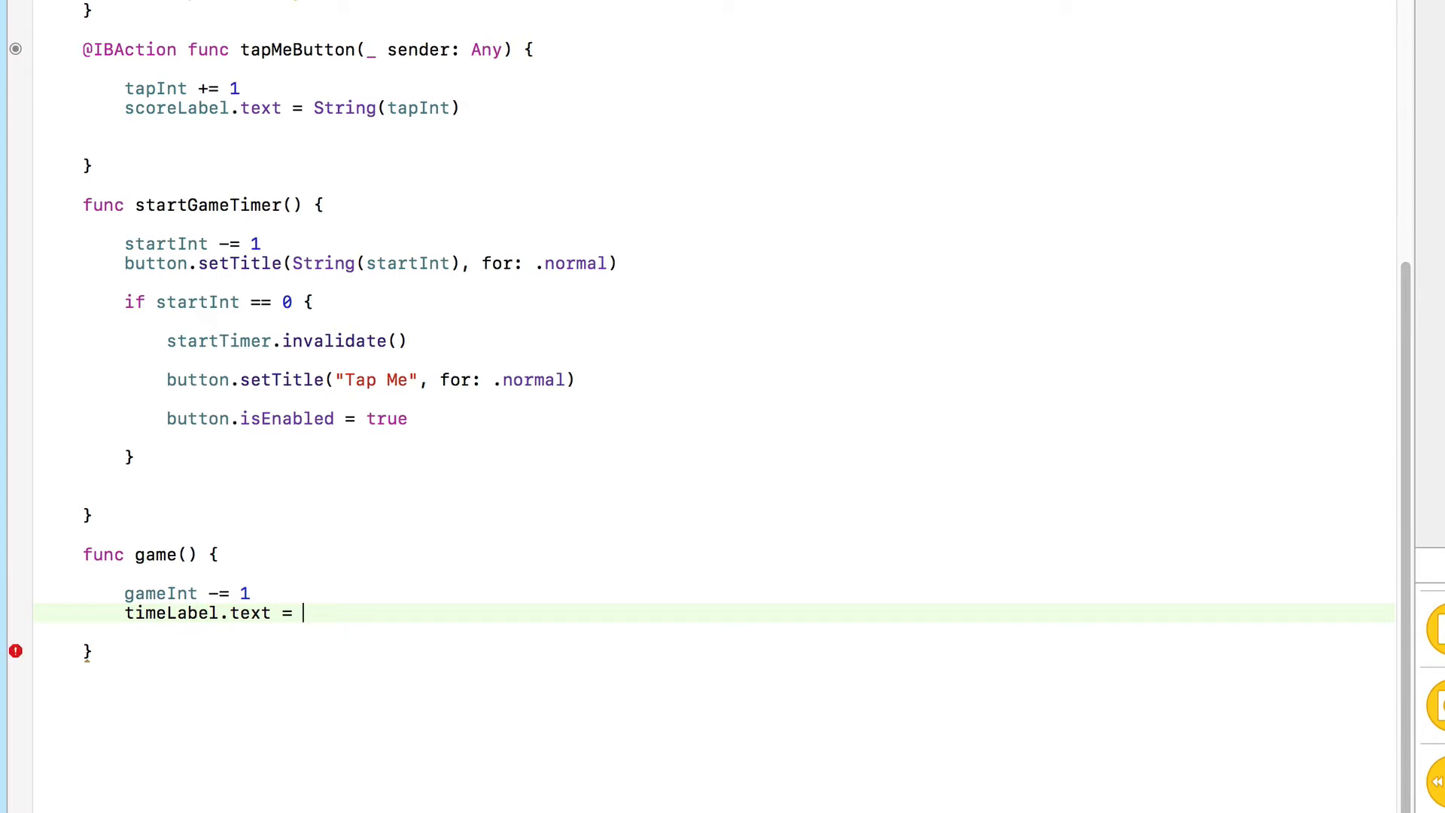
type("String")
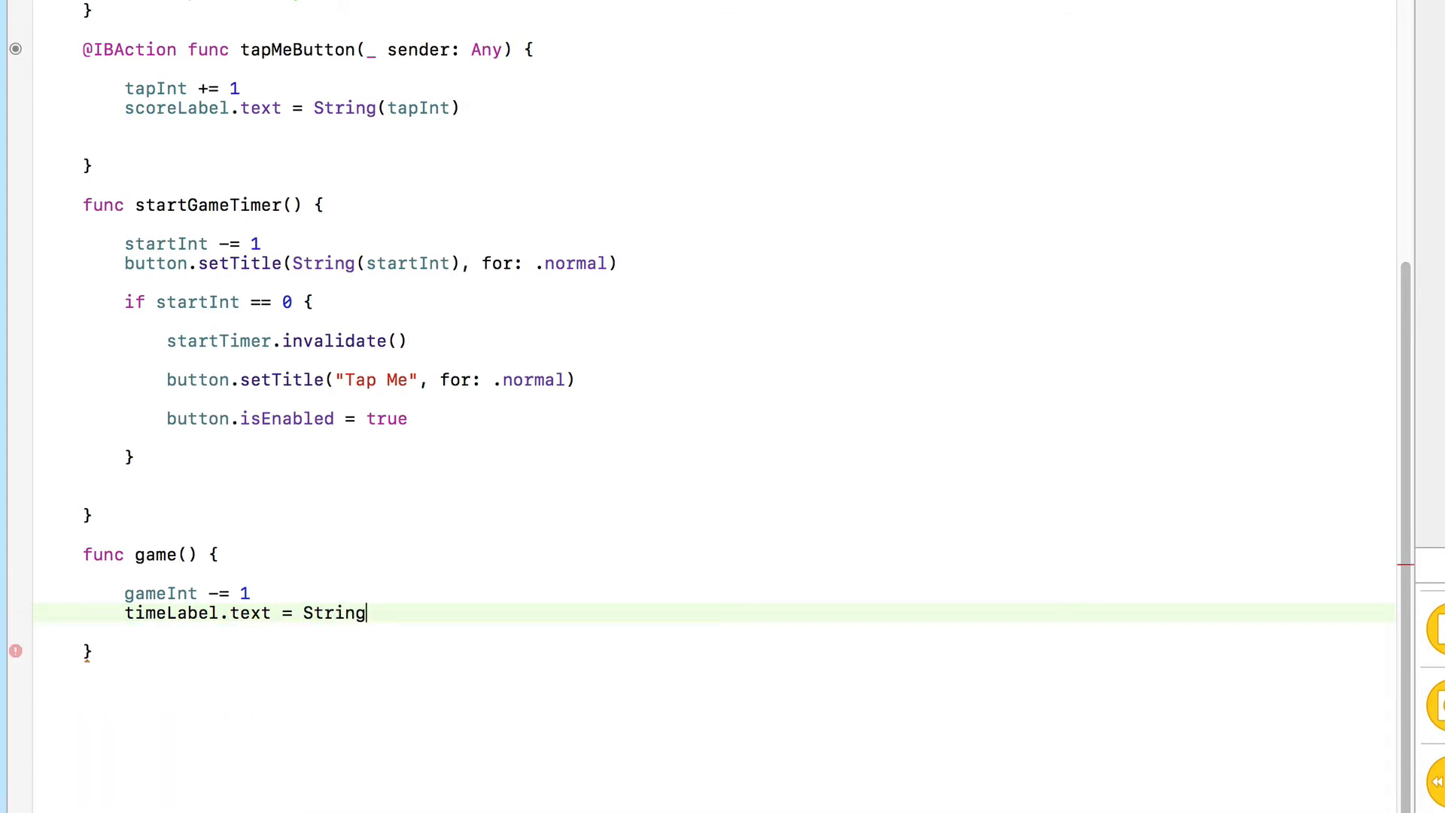
type("(gameInt")
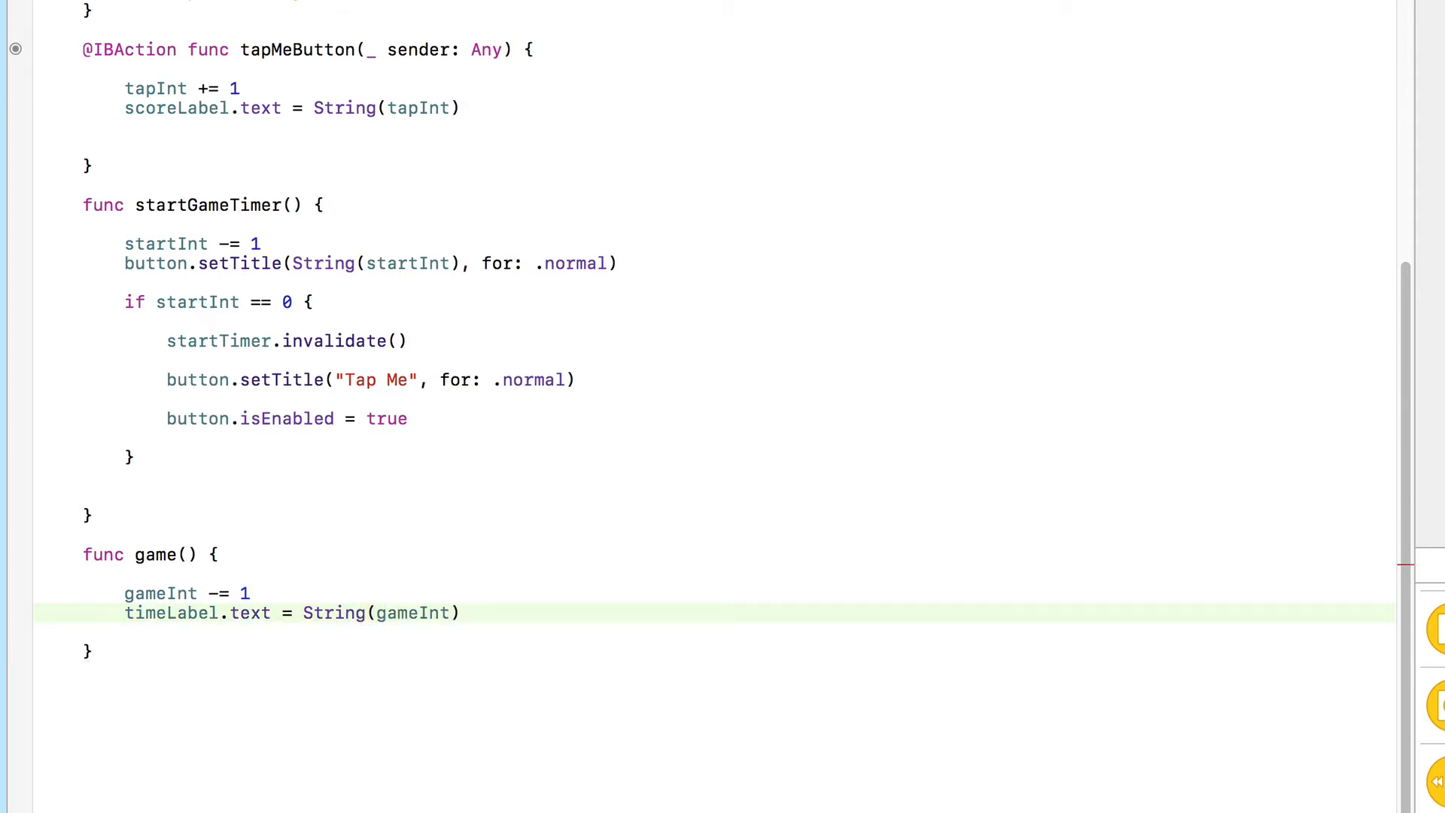
left_click(461, 613)
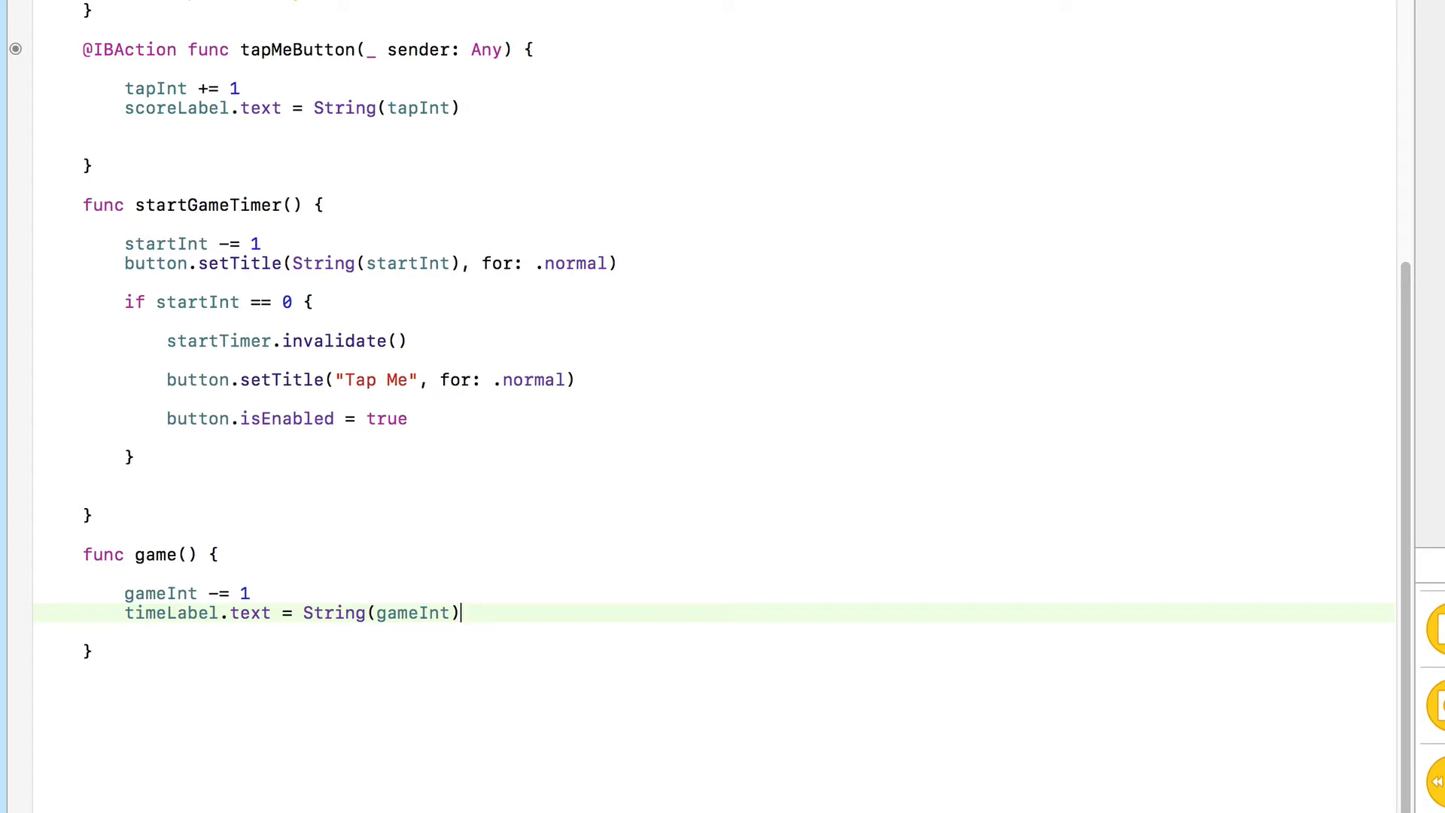
mouse_move(424, 429)
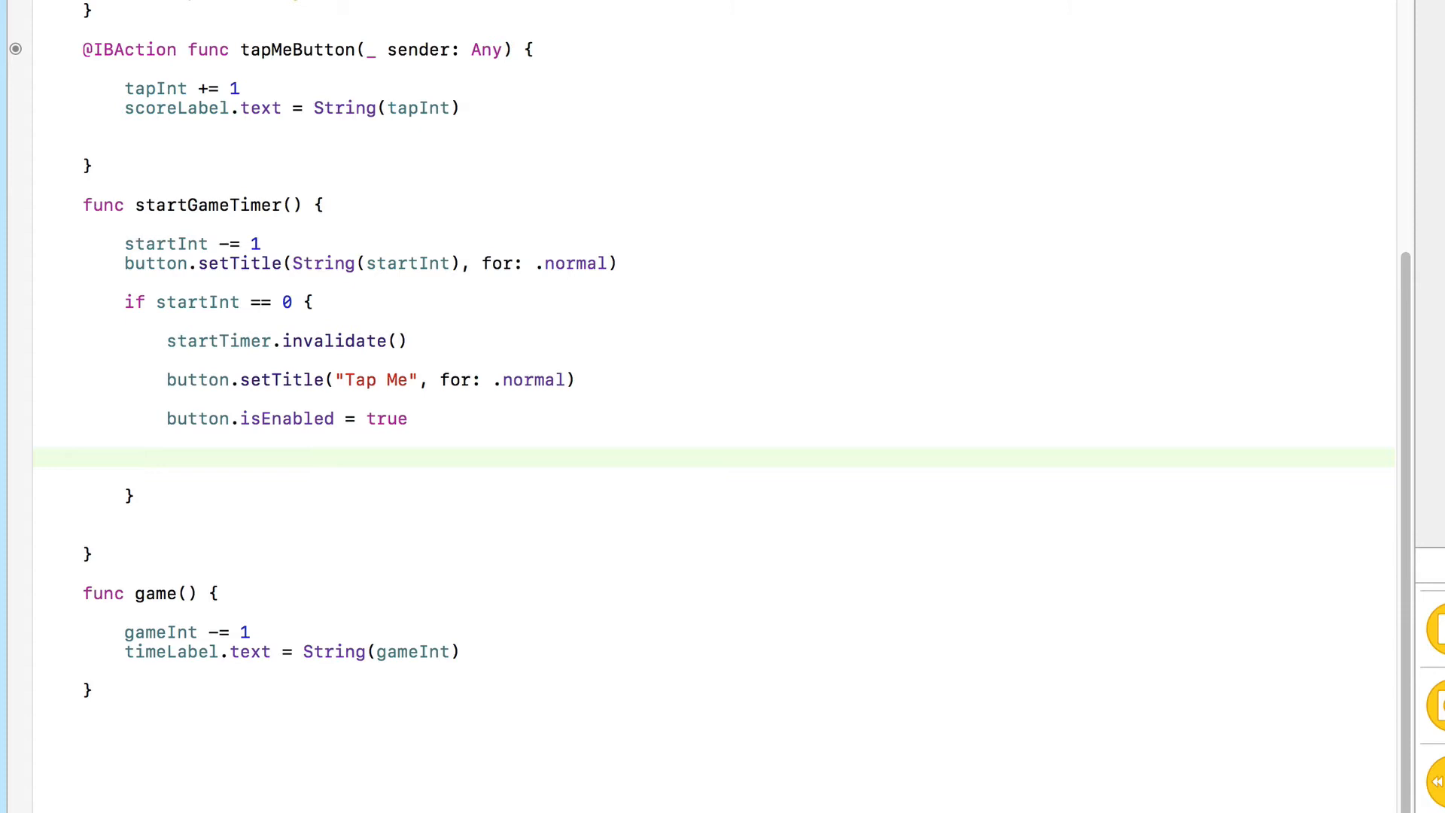
Step: Begin 'gameTimer = Timer.scheduledTimer' in the zero check with interval 1 and target self
left_click(165, 458)
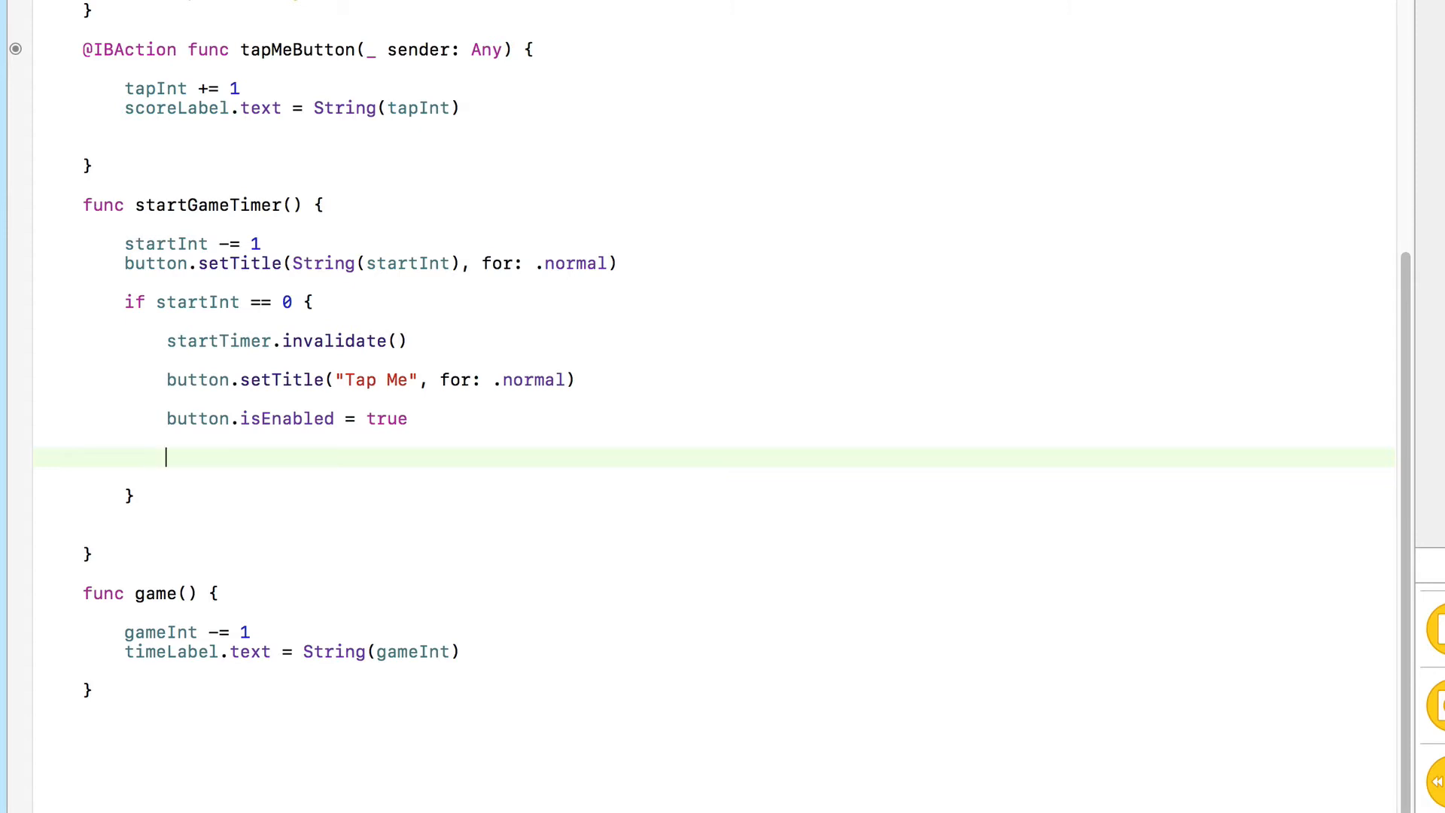
type("game")
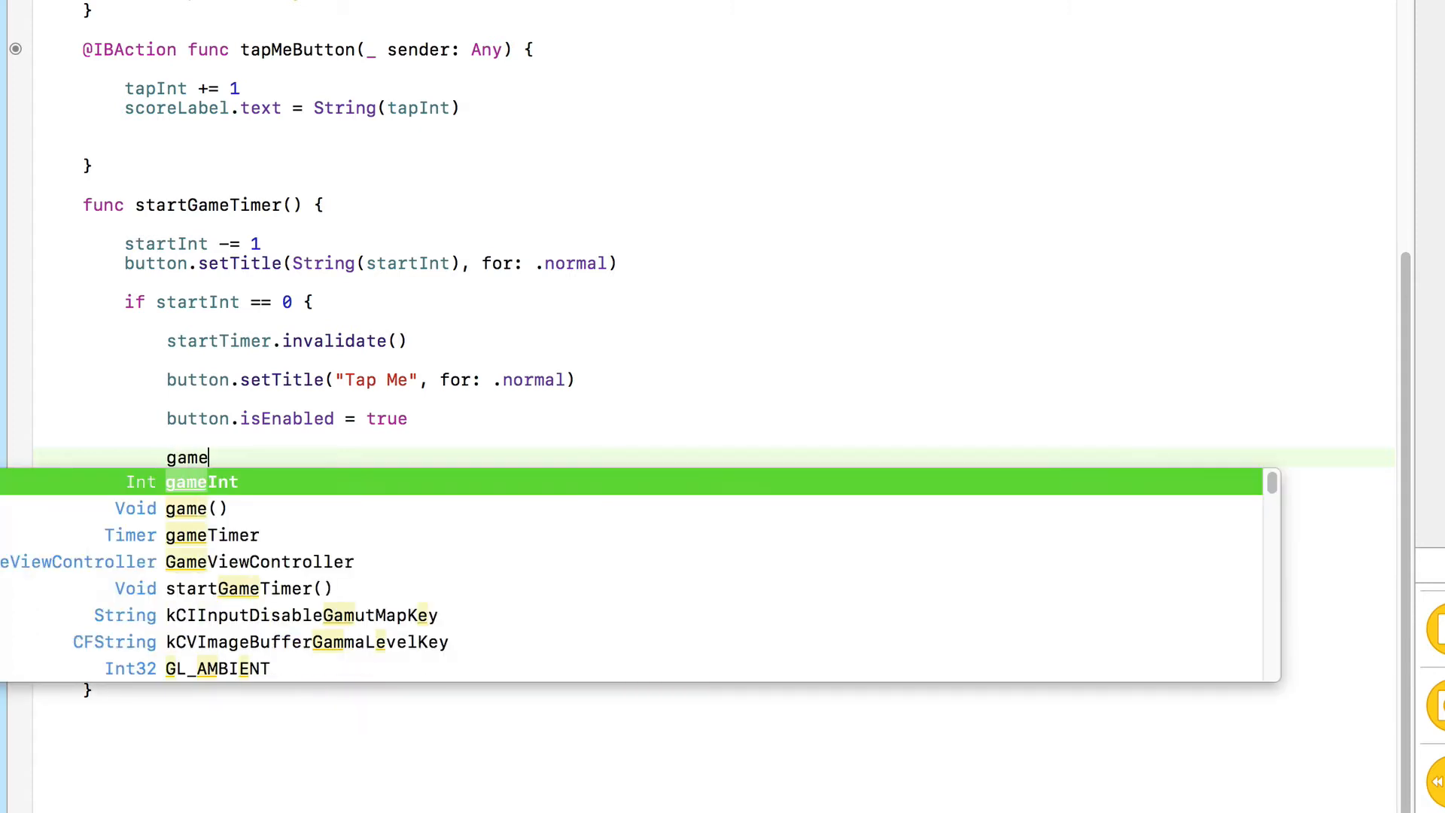
left_click(211, 535)
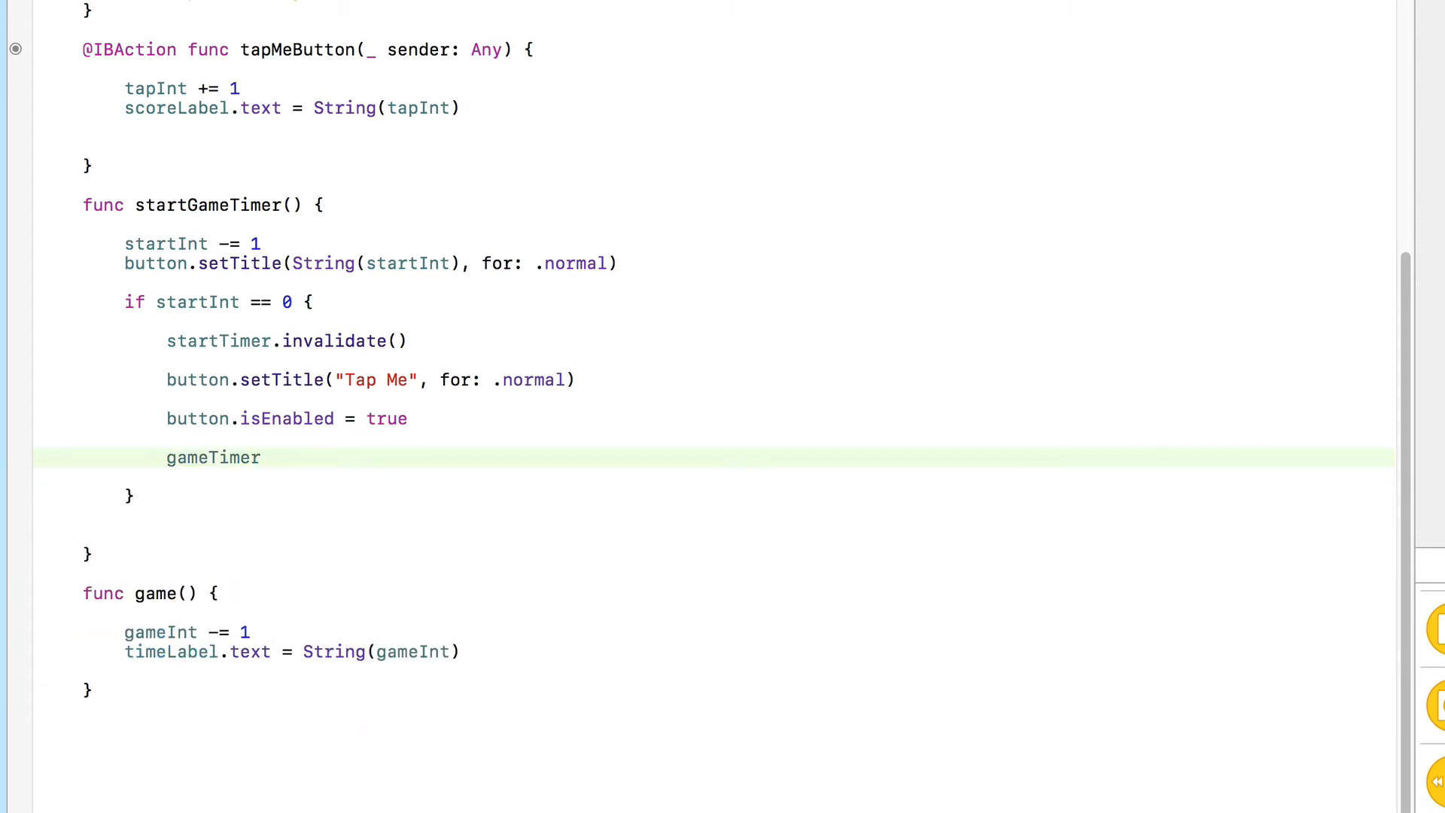
type("= ti")
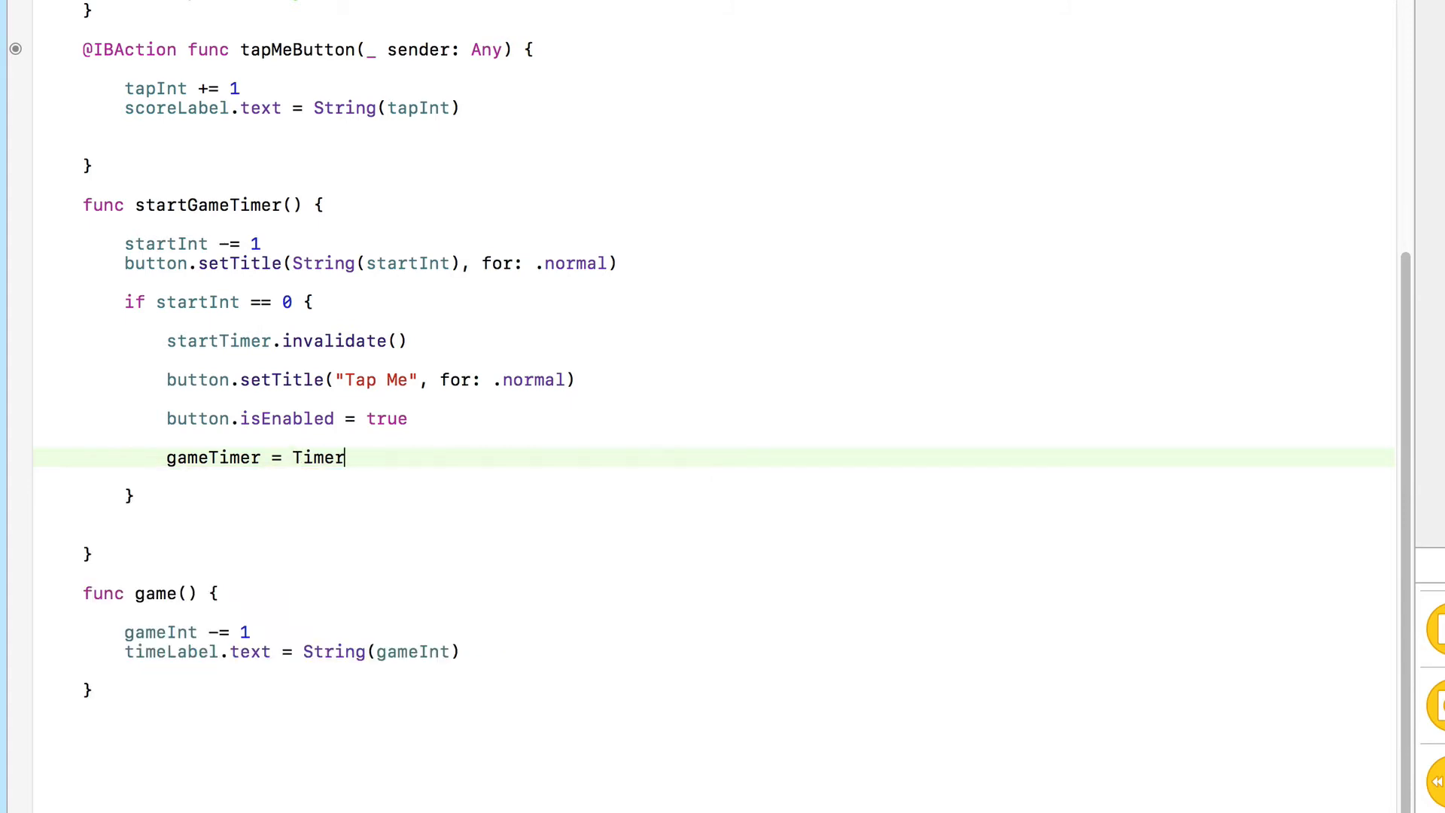
type(".s")
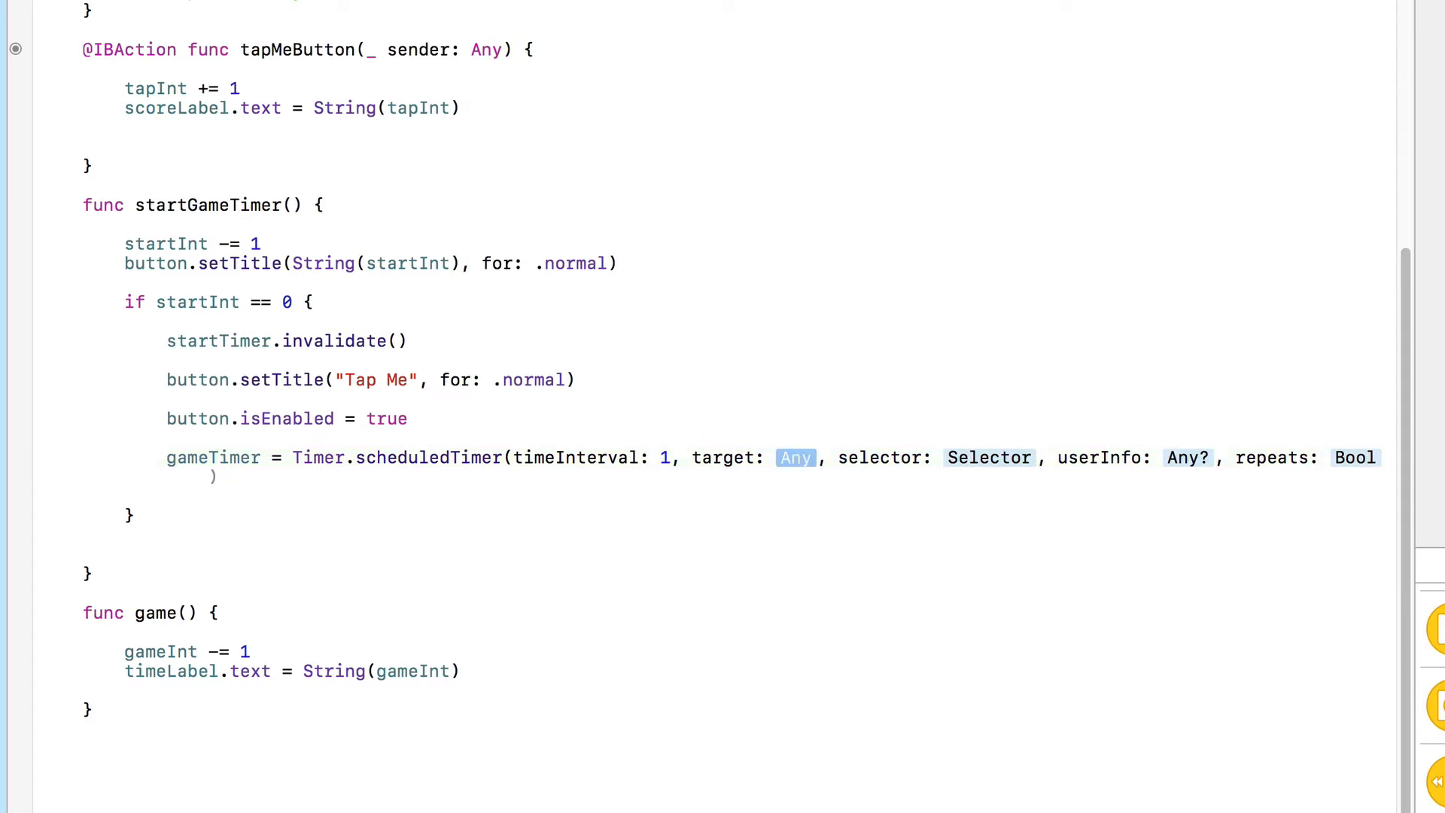
type("s")
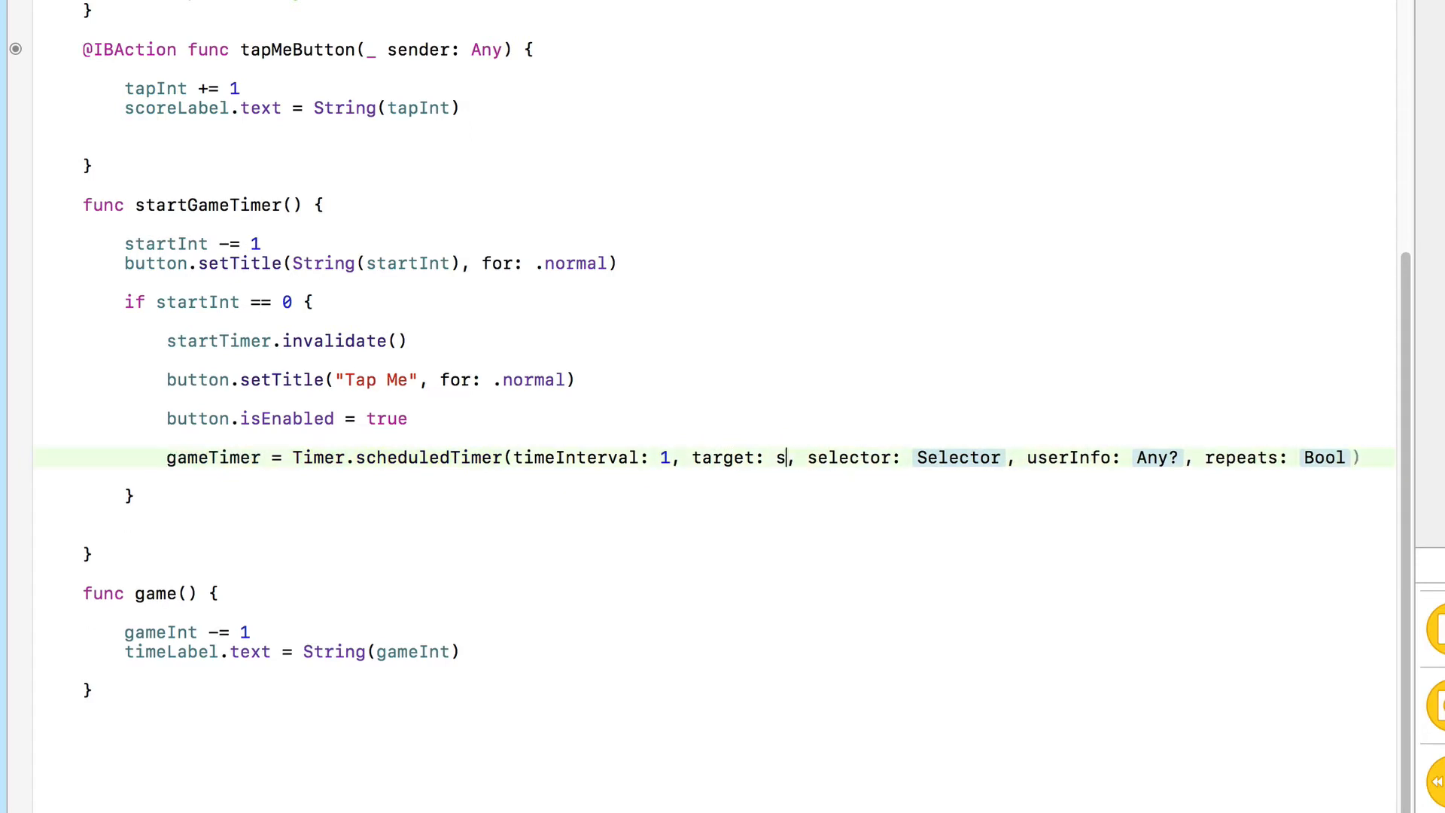
type("elf")
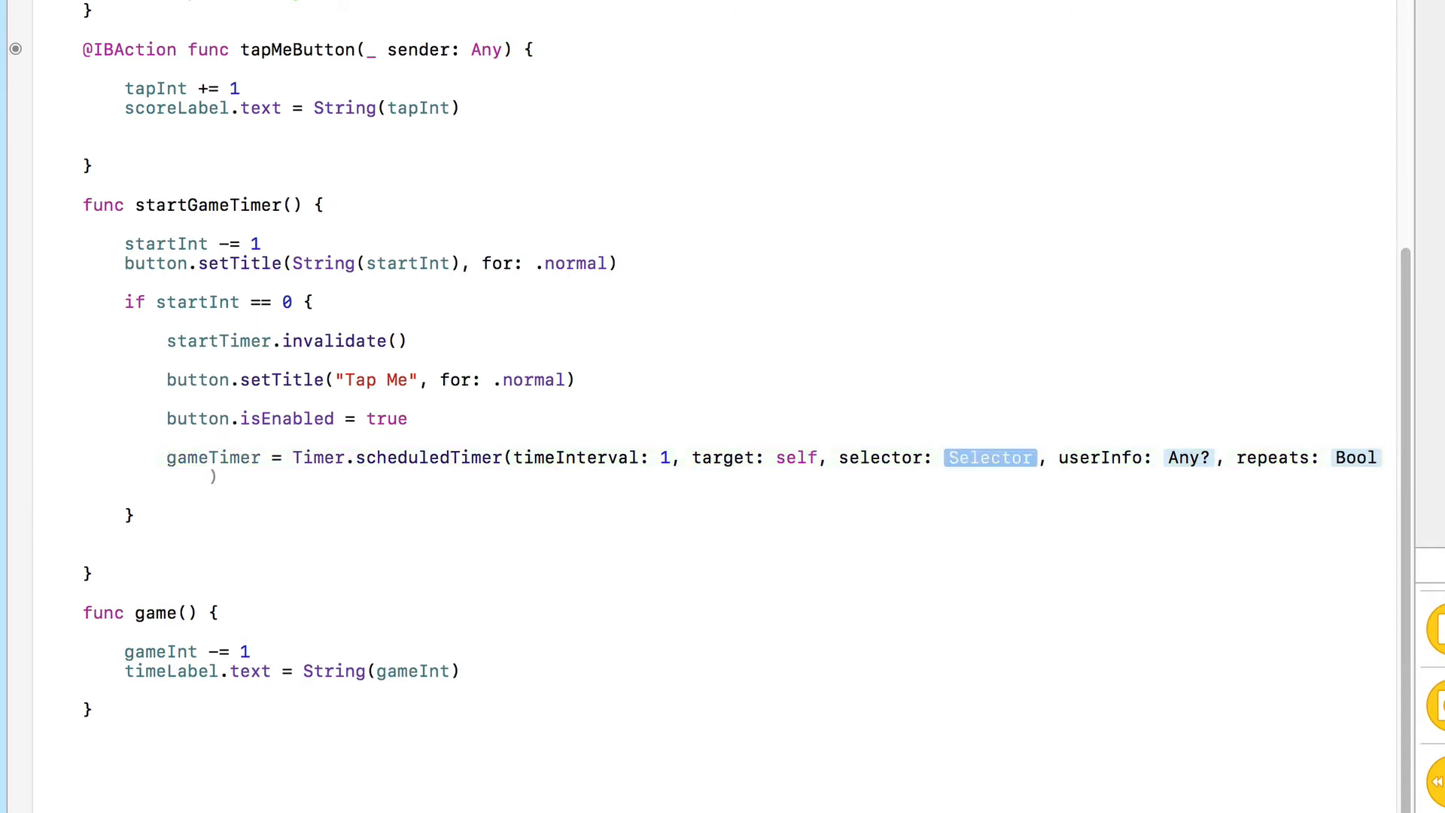
Step: Finish the call with selector #selector(GameViewController.game), userInfo nil, repeats true
type("#sele")
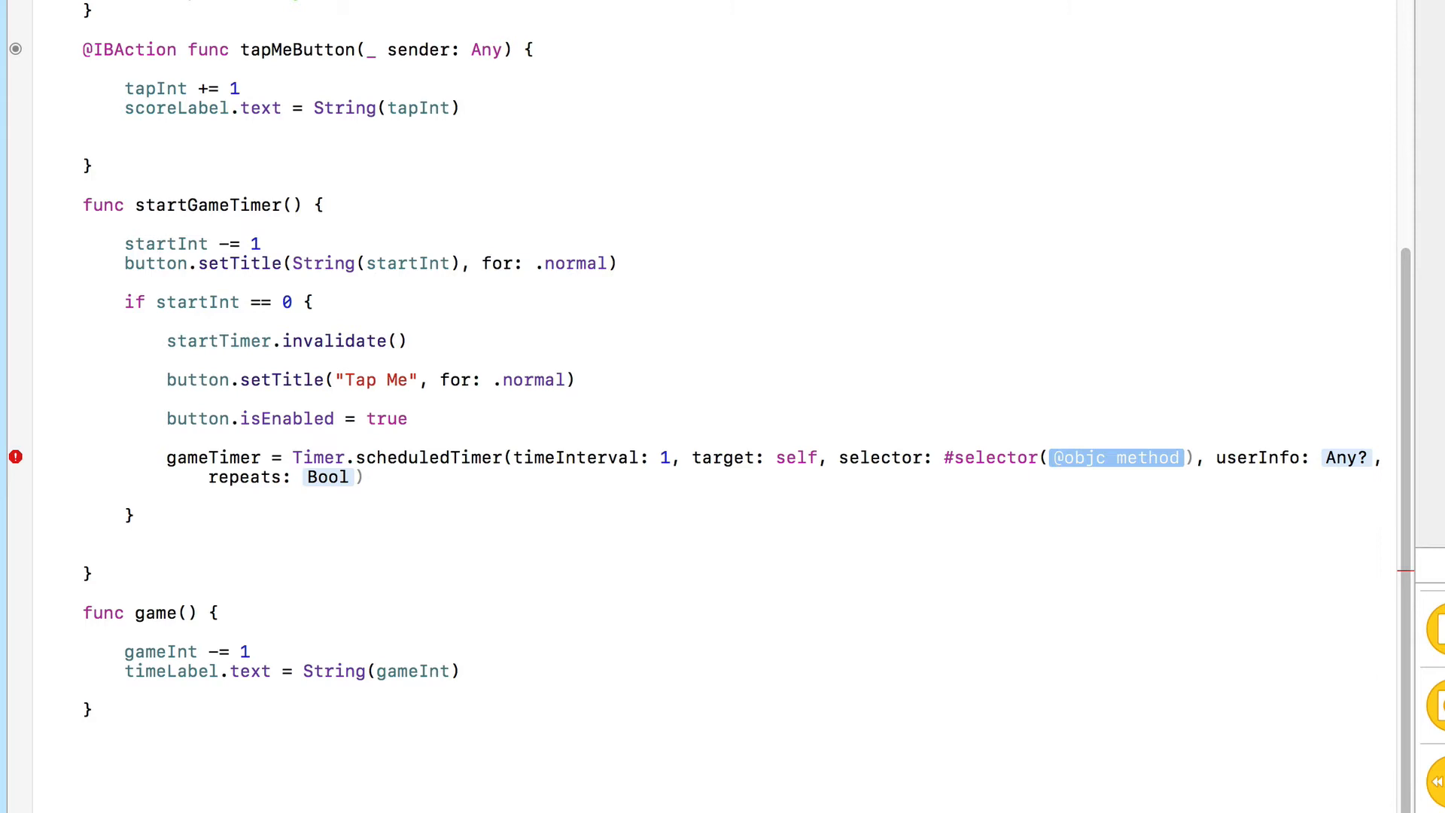
type("game")
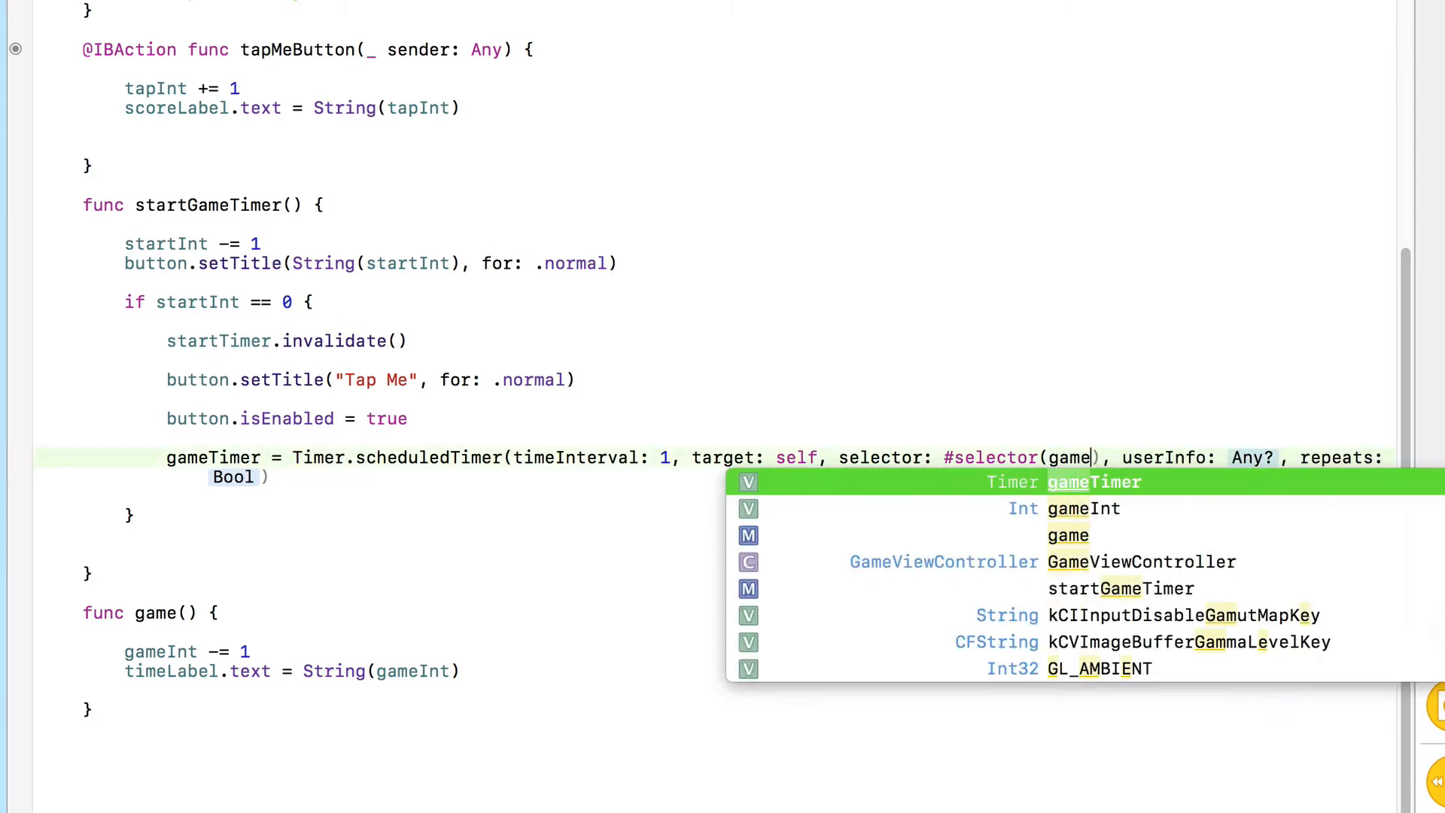
left_click(1140, 561)
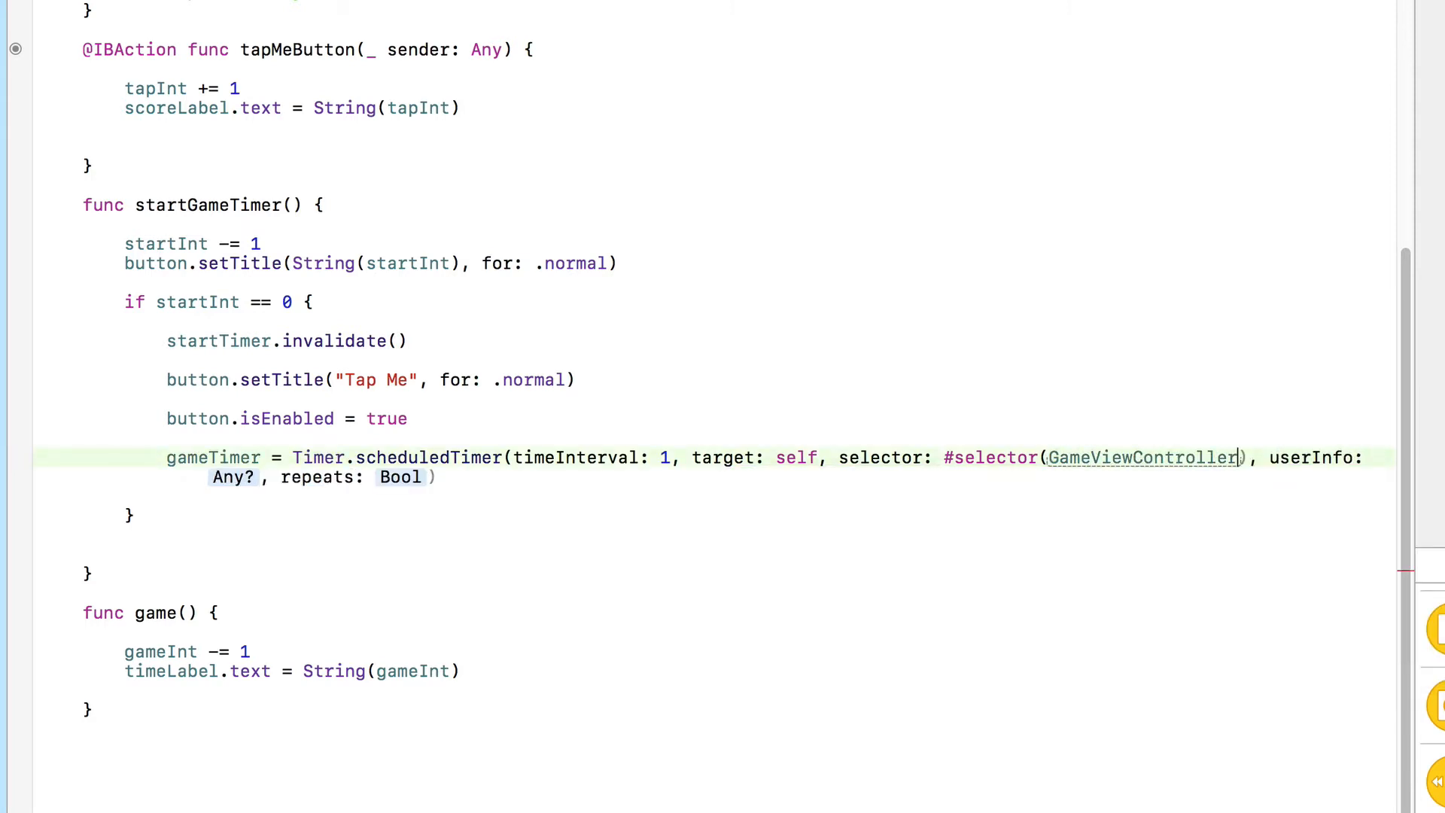
type(".game")
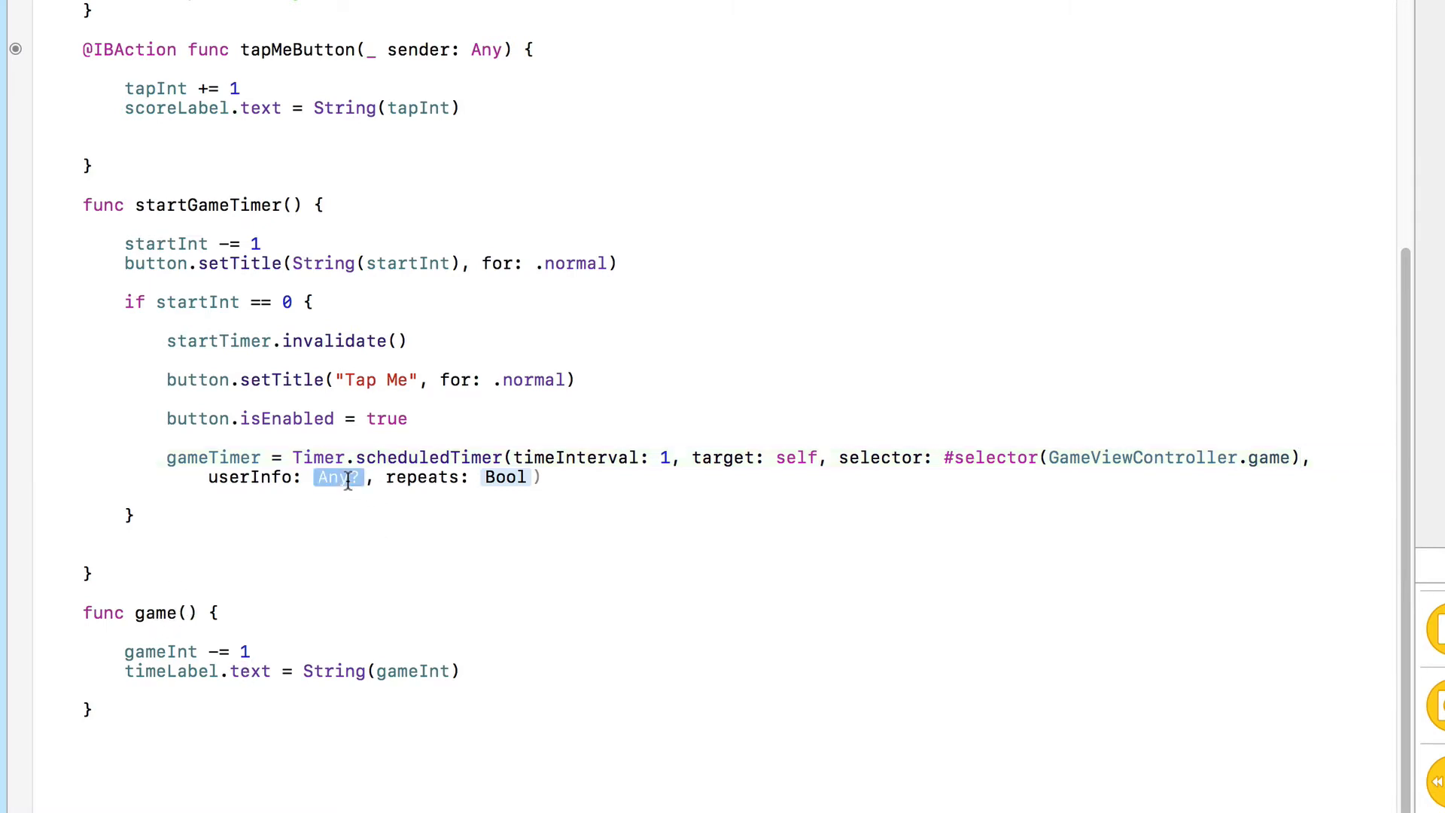
type("nil")
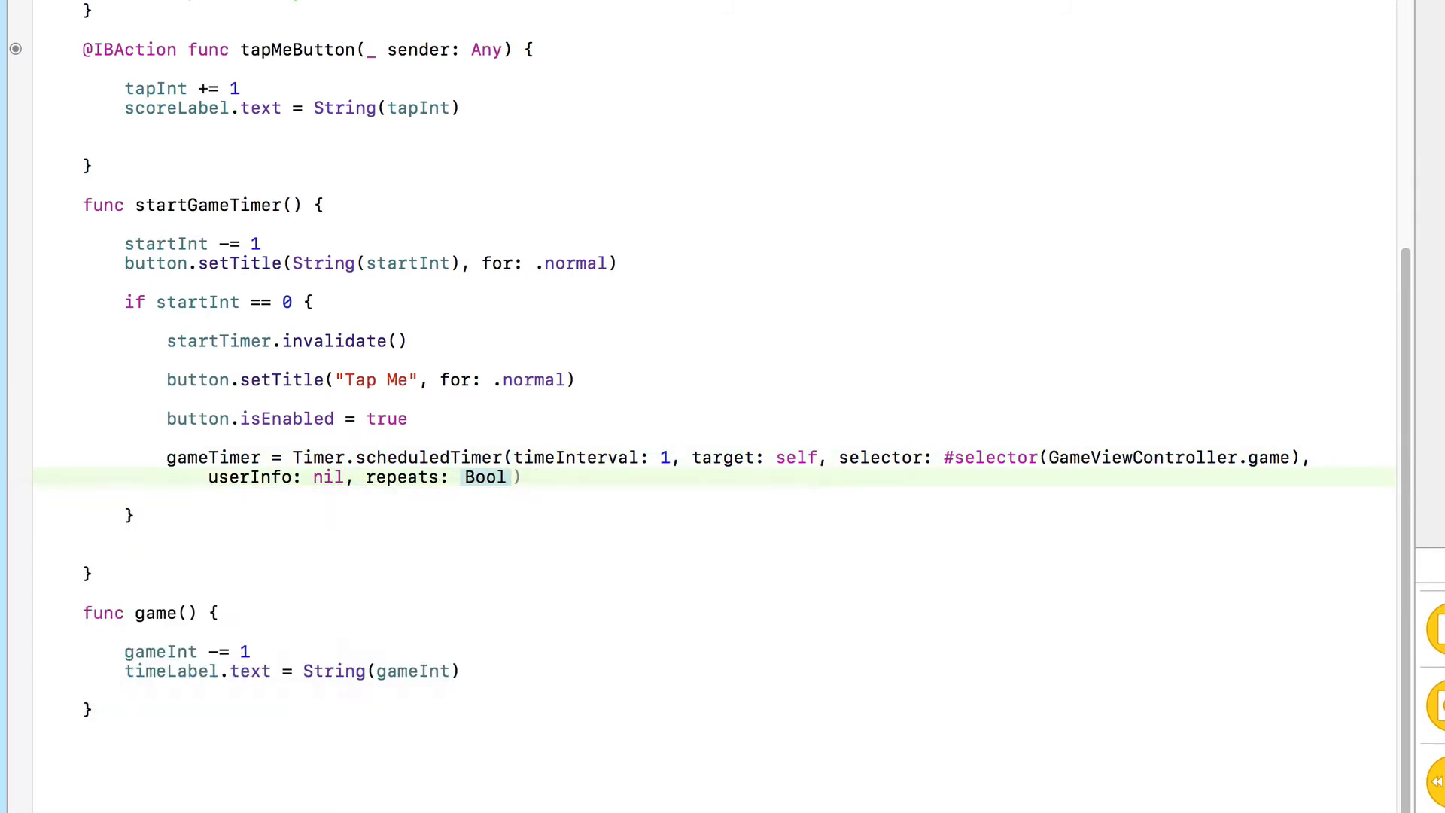
type("tr")
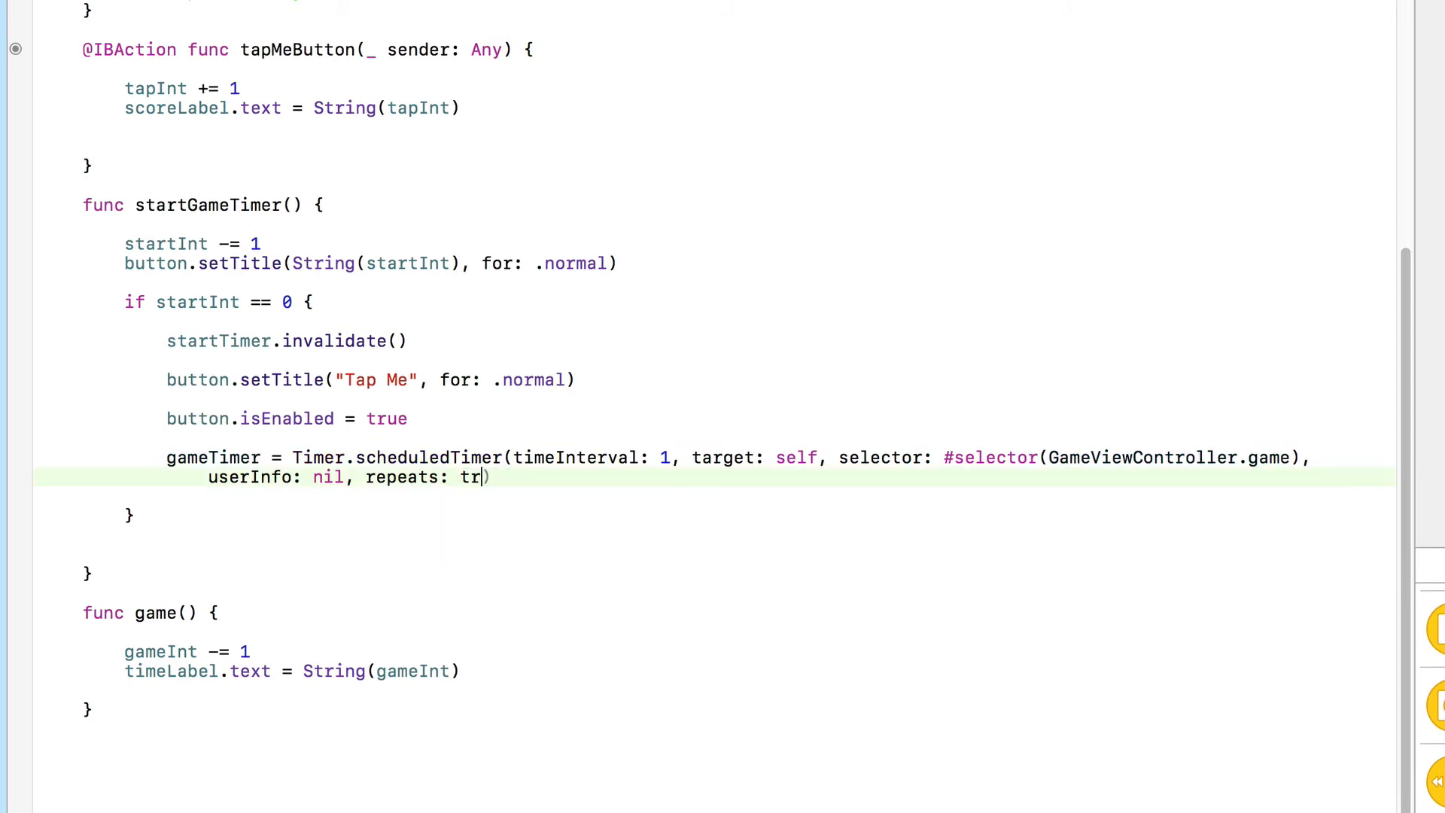
type("ue)")
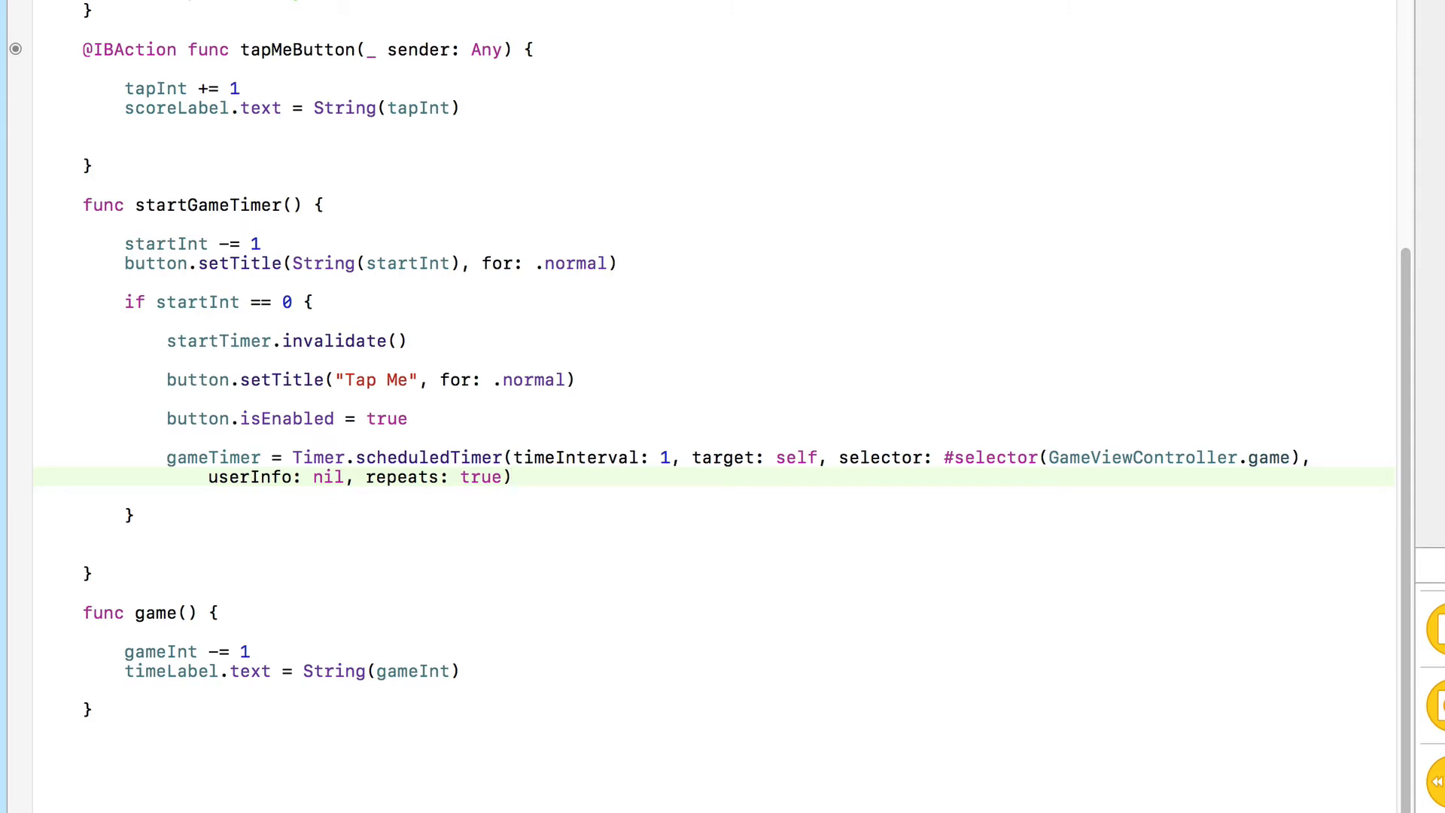
left_click(512, 477)
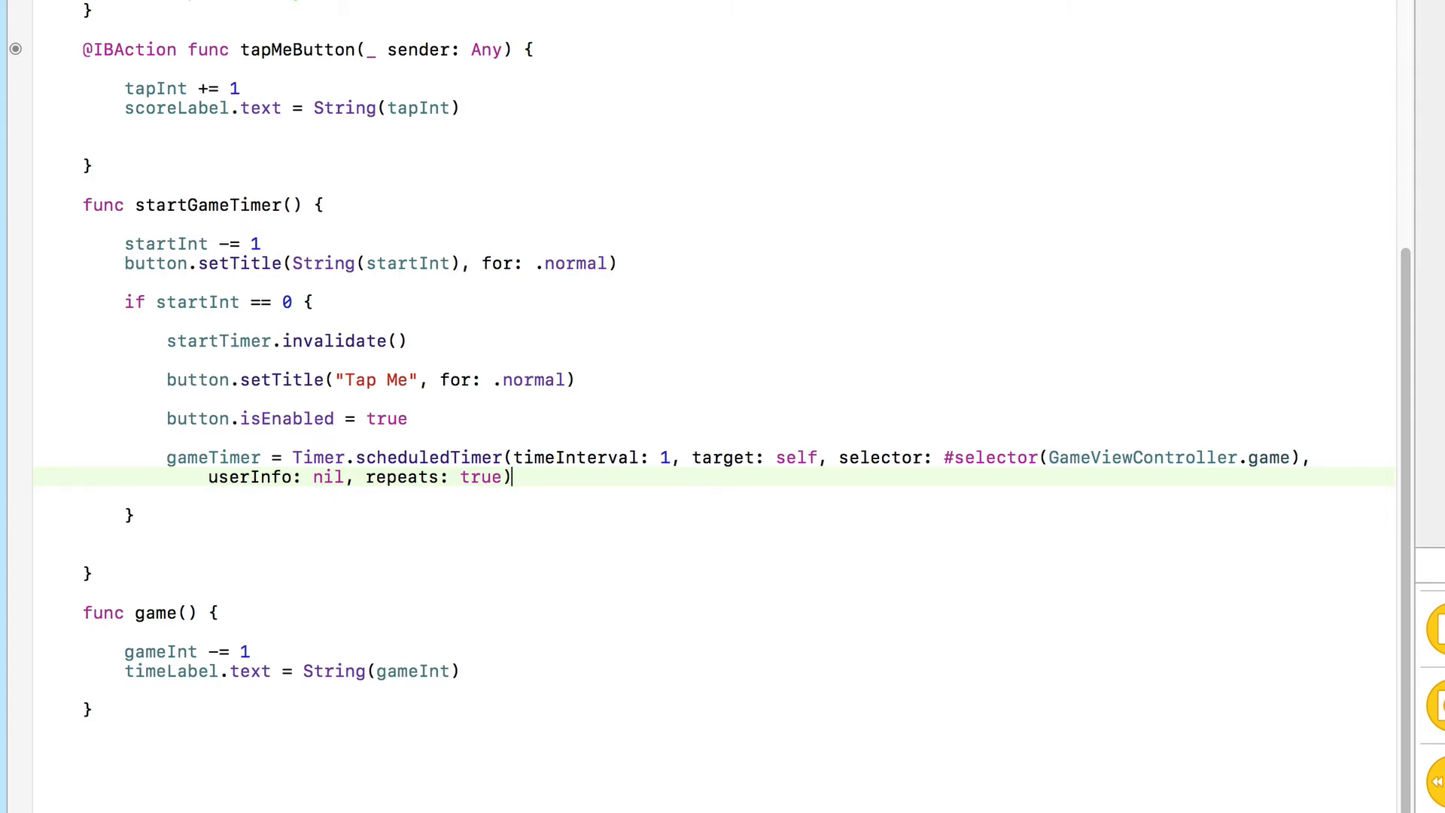
Step: Reset the countdown with 'gameInt = 10' in viewDidLoad
scroll("up", 3)
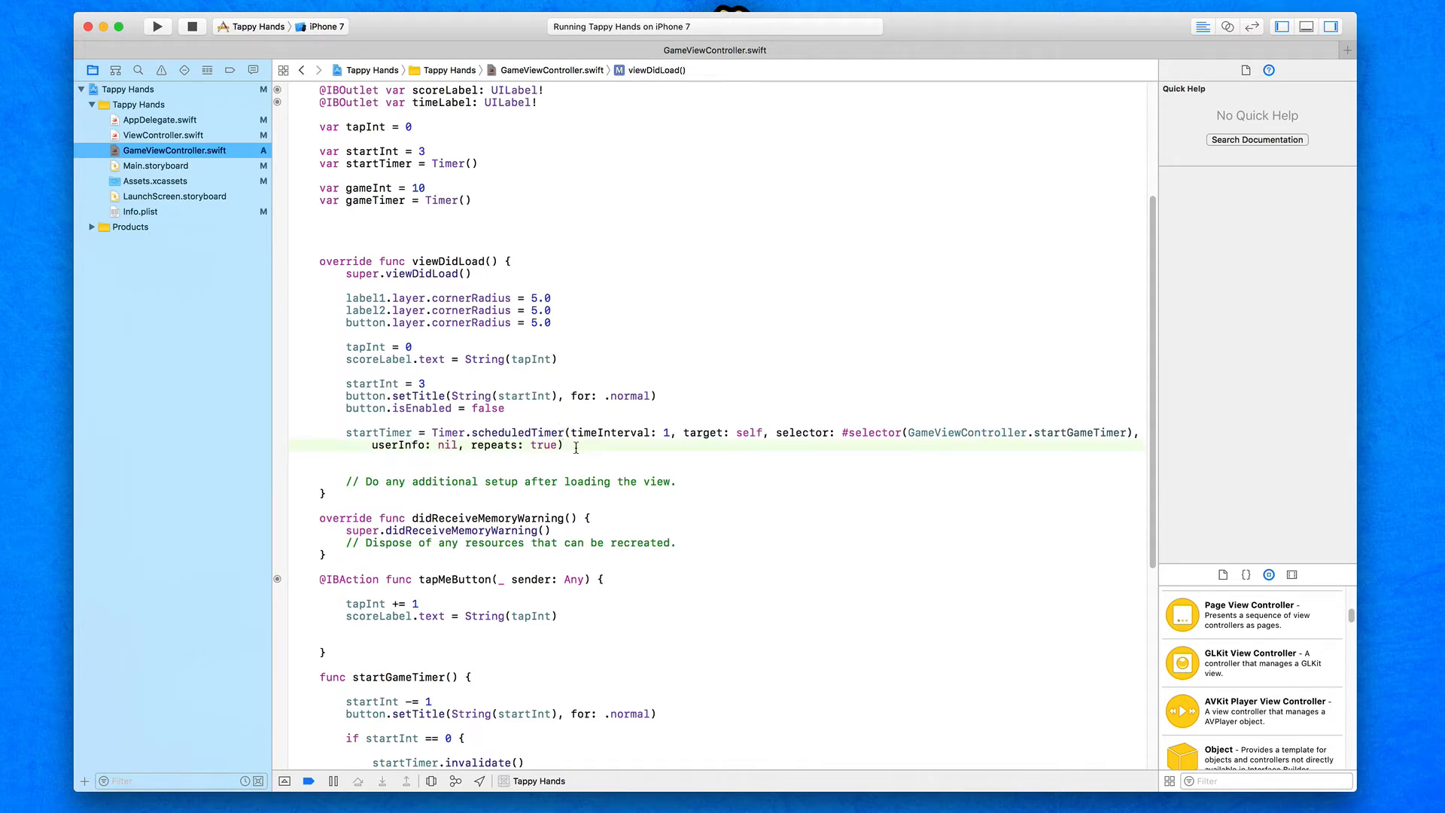
type("g")
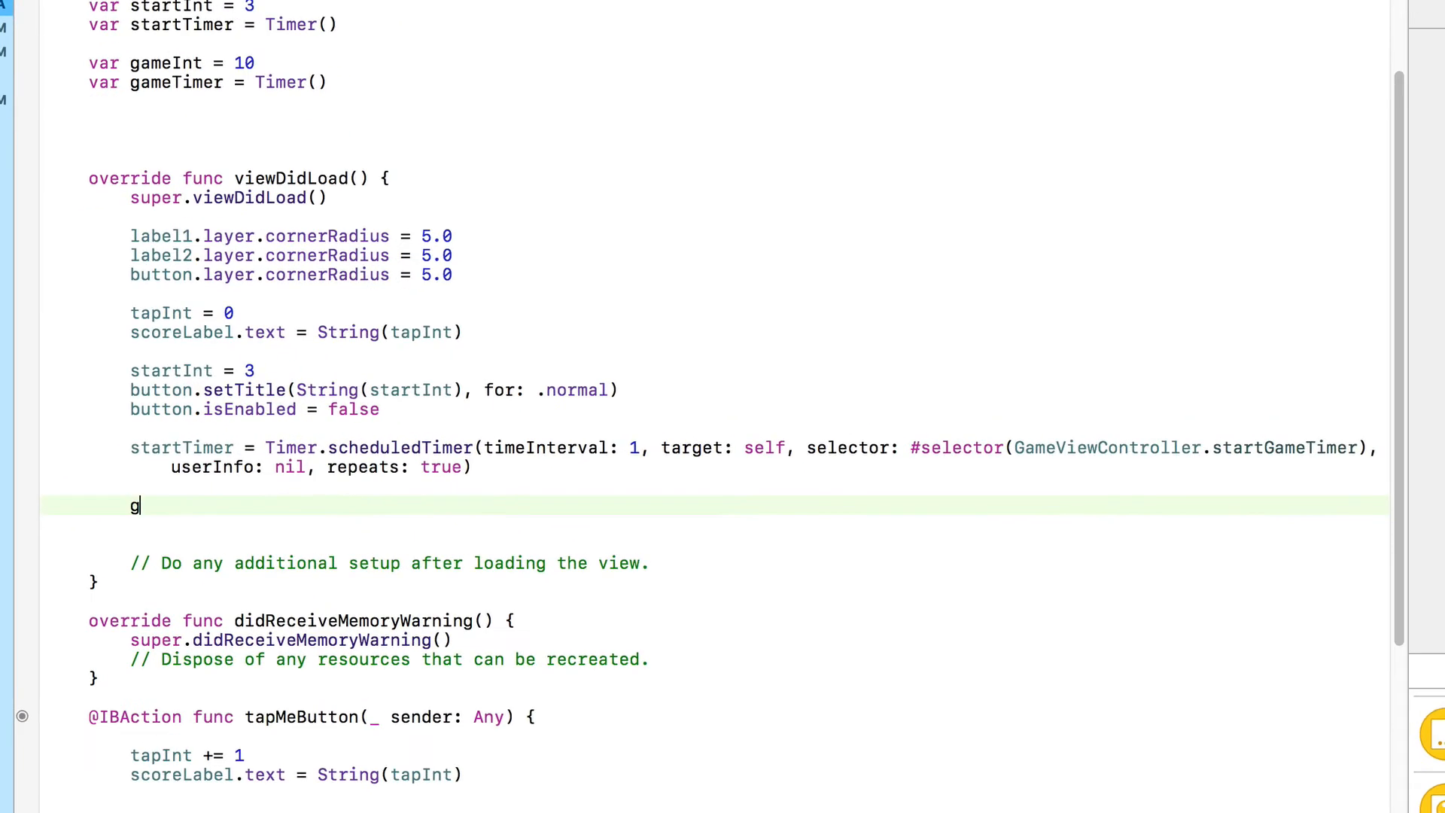
type("ameInt")
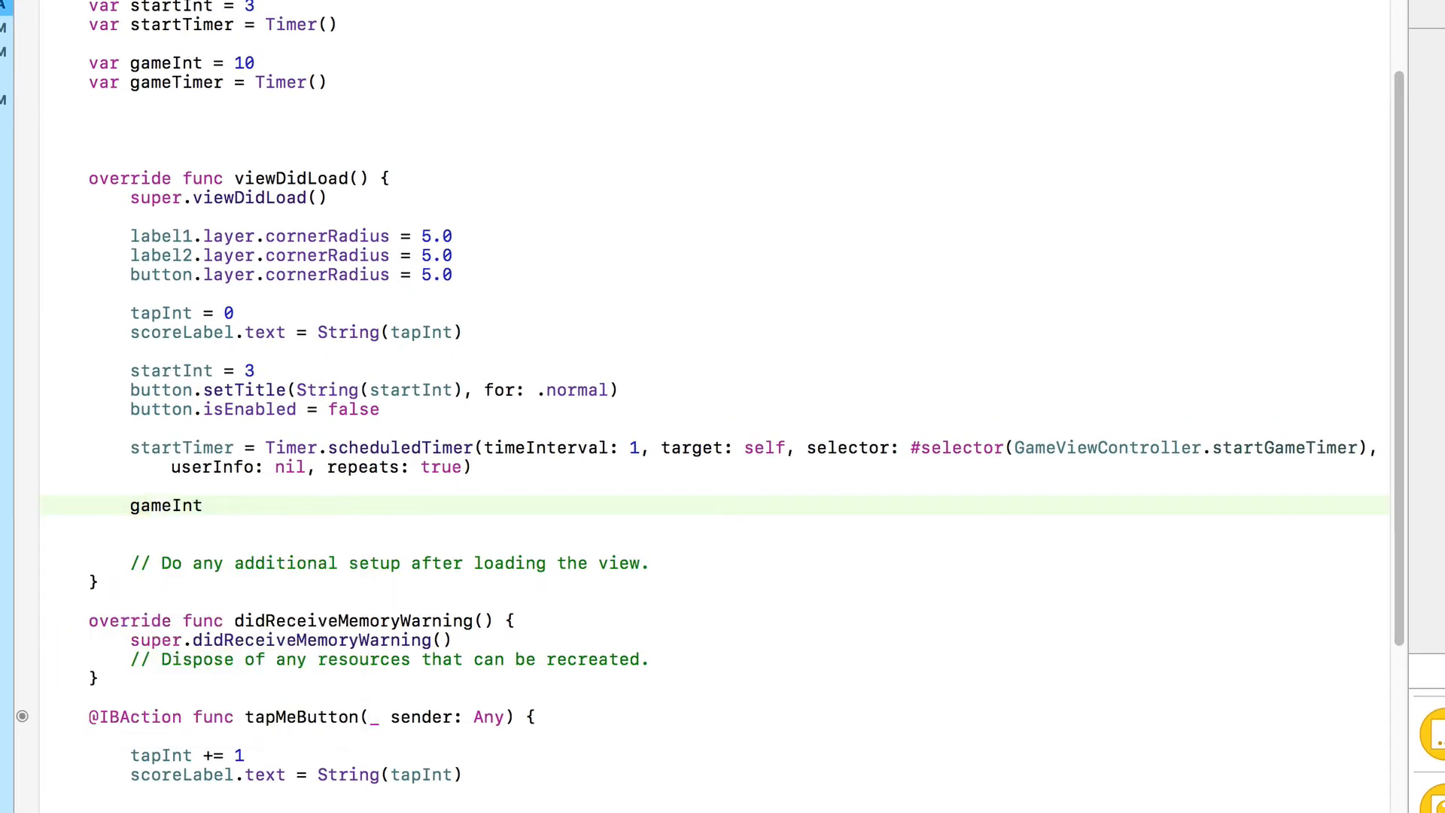
type("= 10")
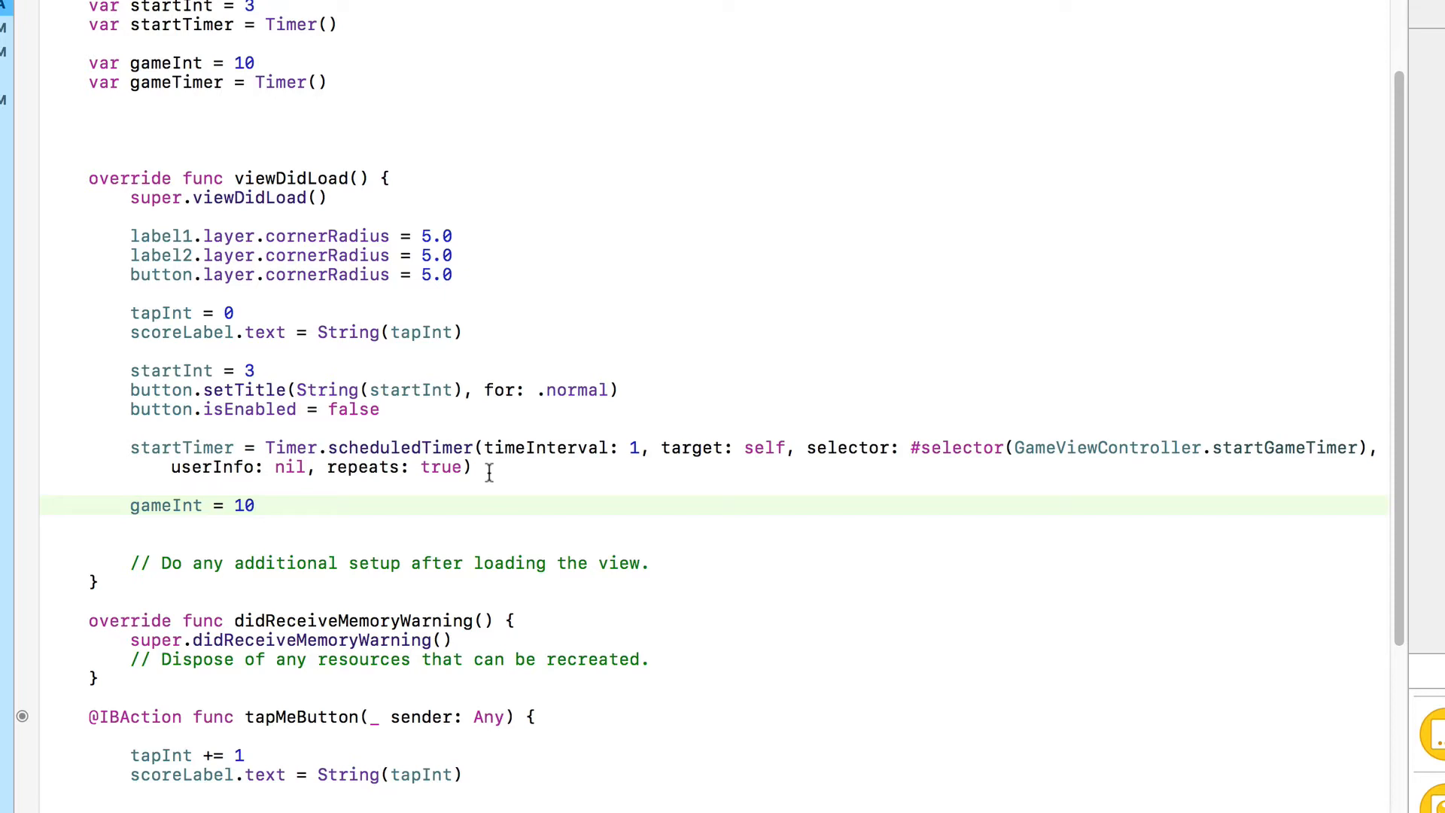
mouse_move(224, 77)
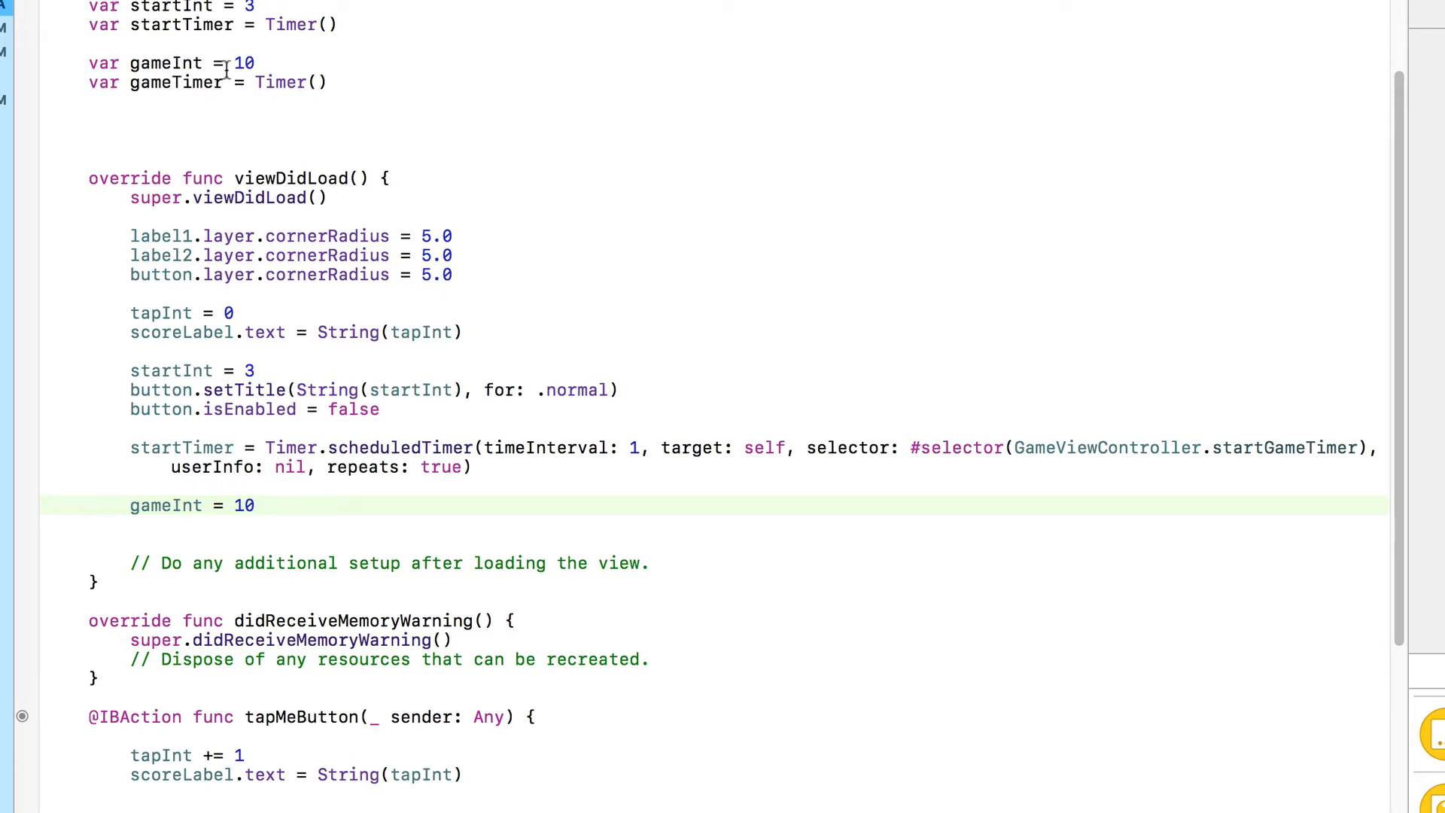
left_click(257, 506)
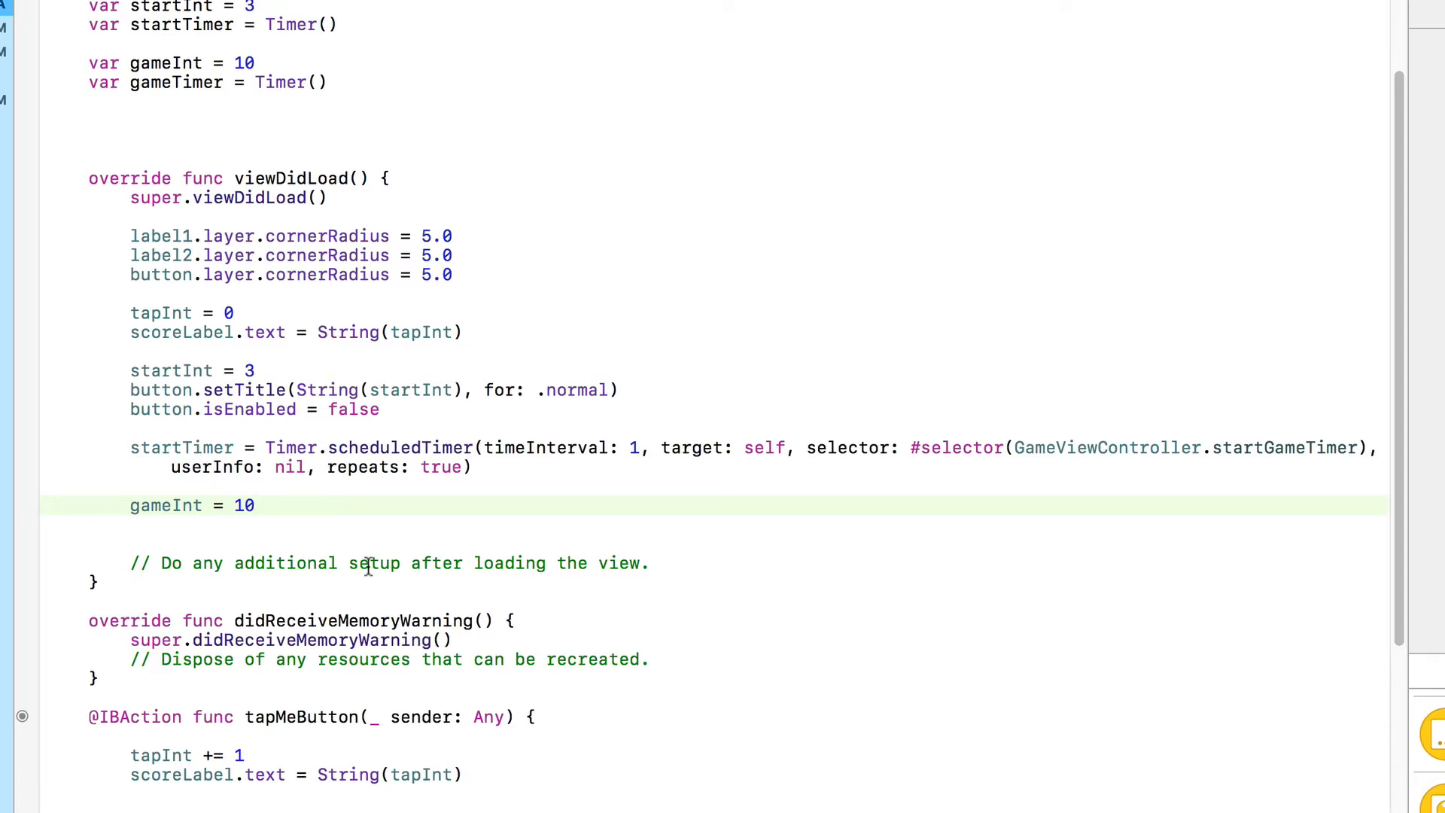
mouse_move(314, 500)
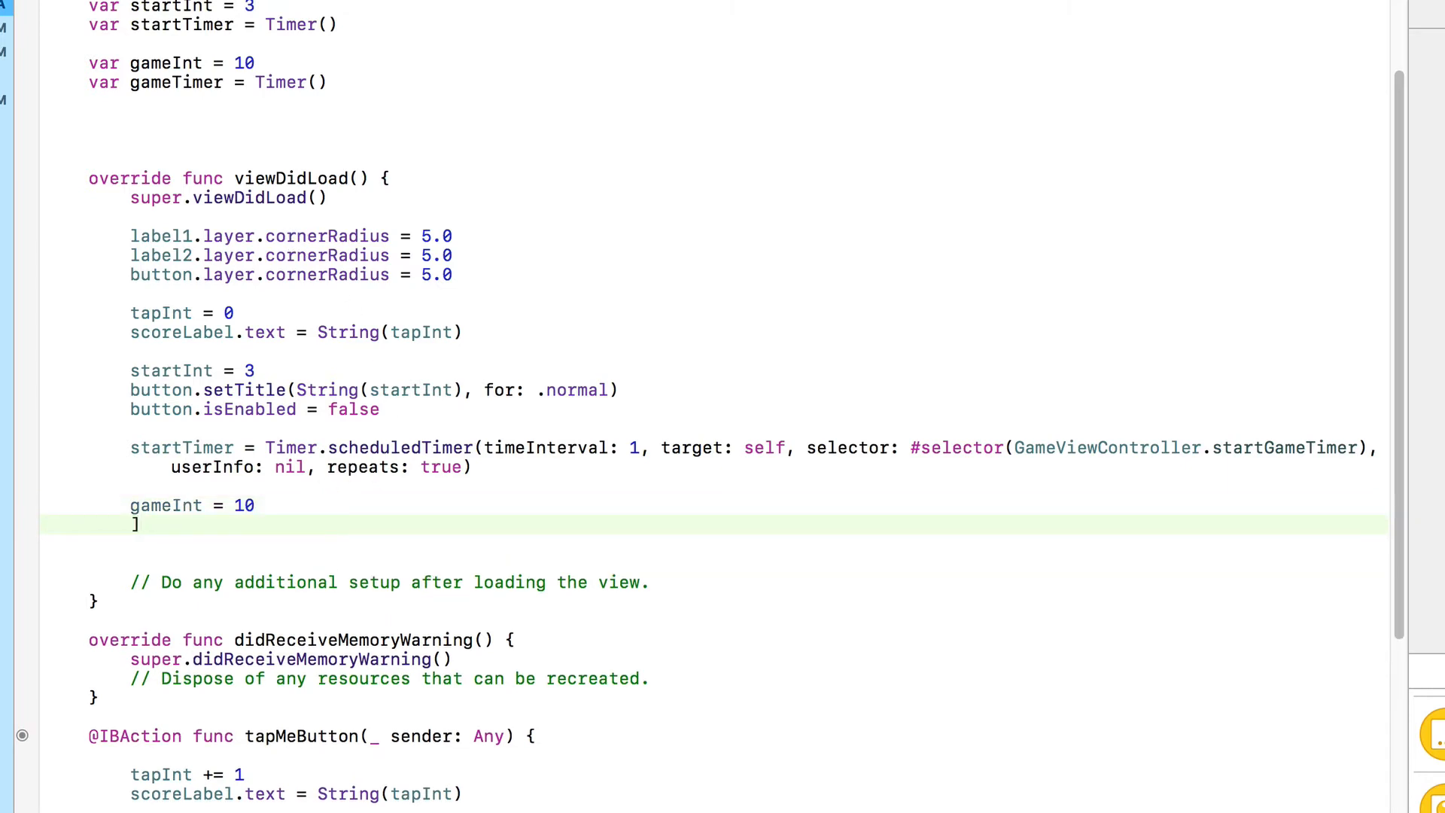
Step: Show it with 'timeLabel.text = String(gameInt)' in viewDidLoad and run the app
type("t")
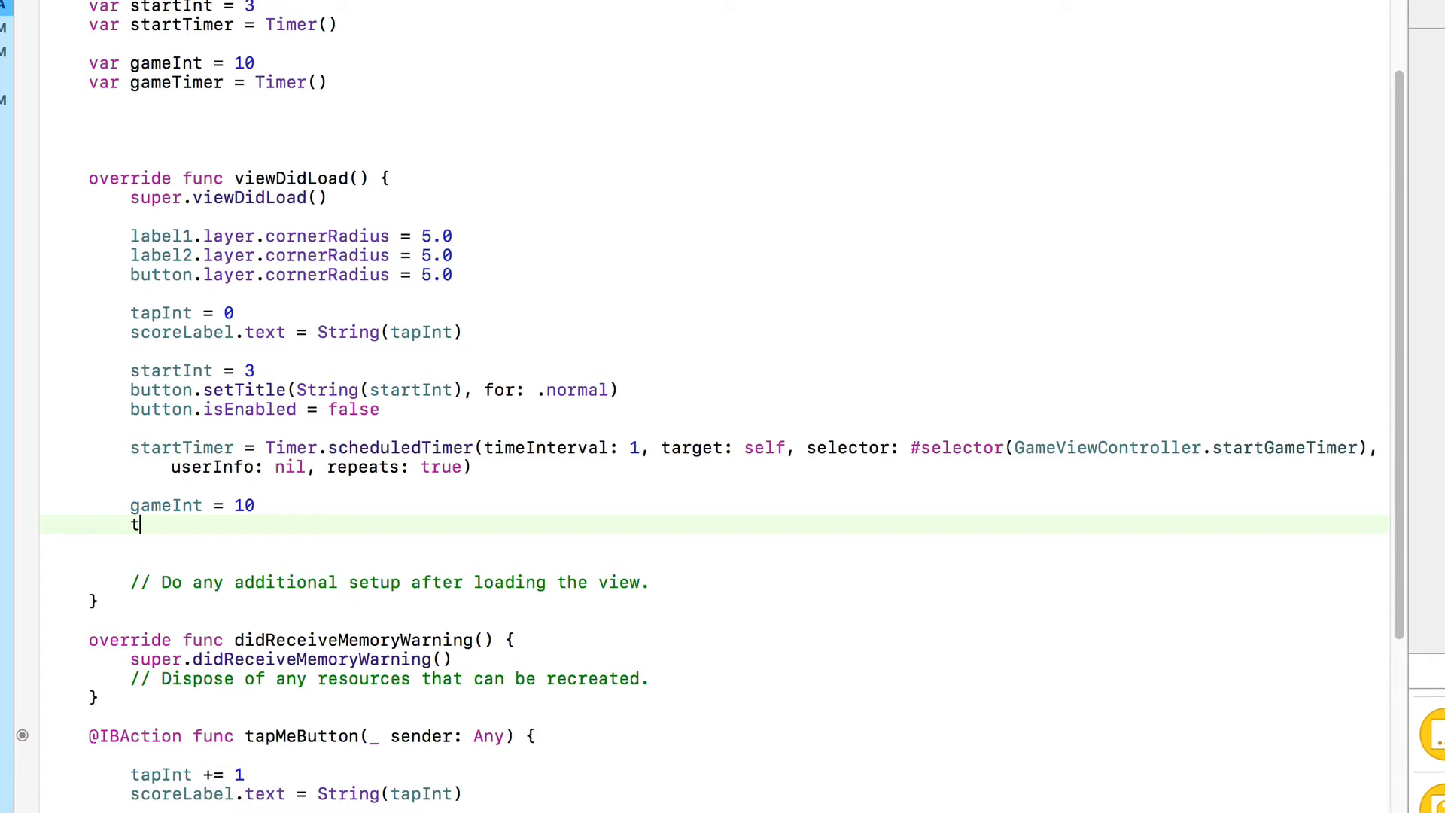
type("imeLabel.text = String(")
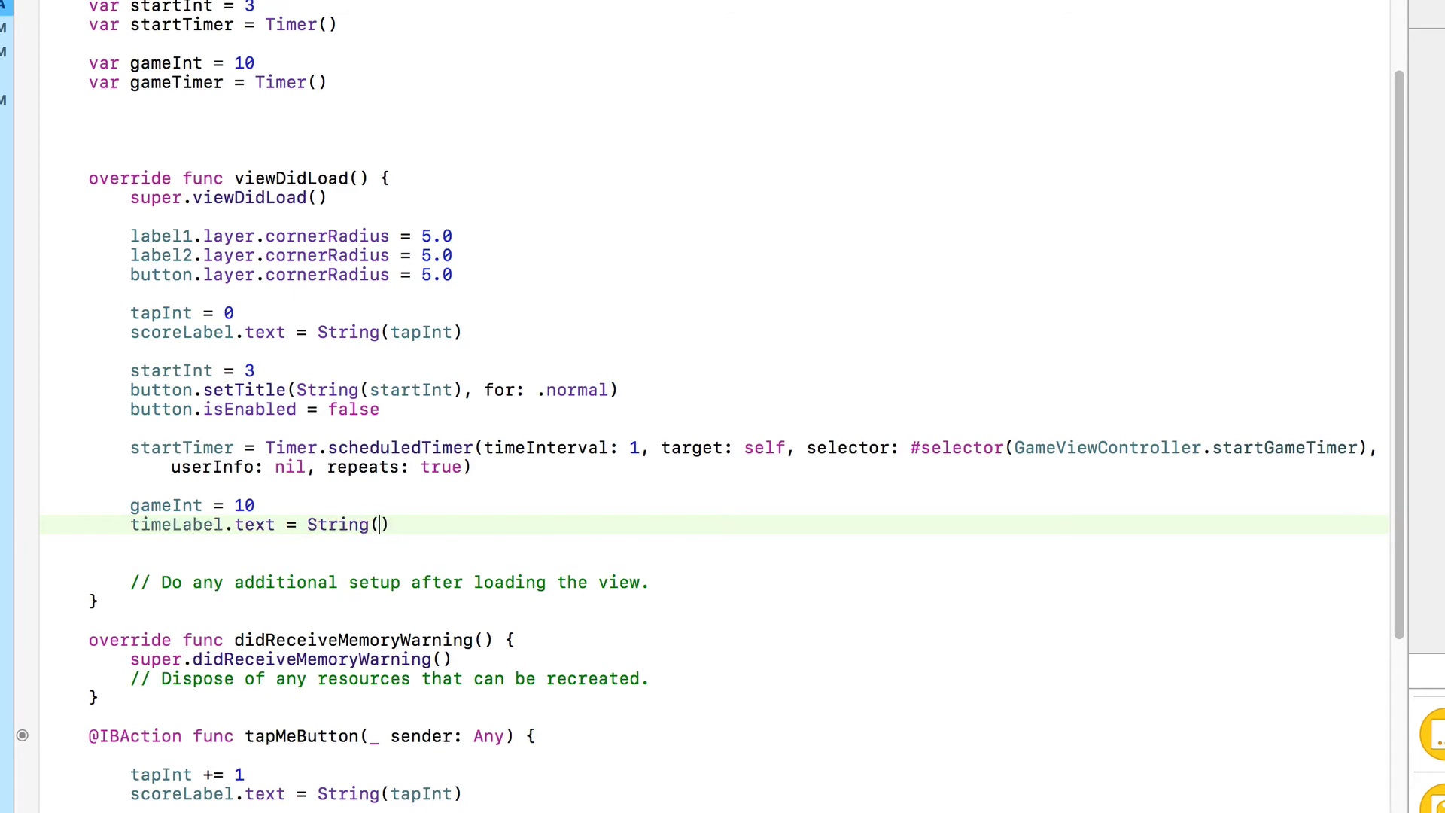
type("gameInt")
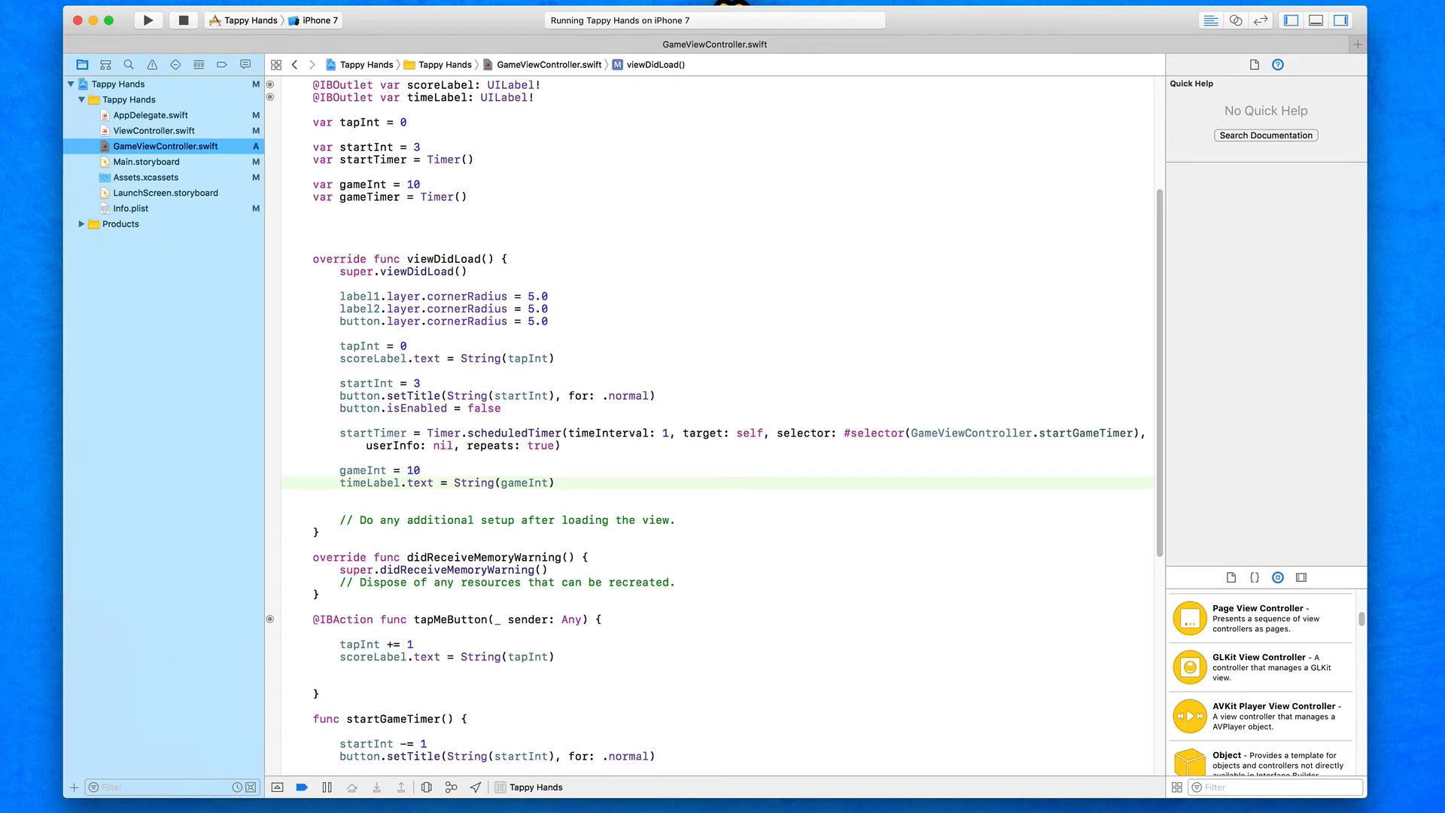
left_click(552, 483)
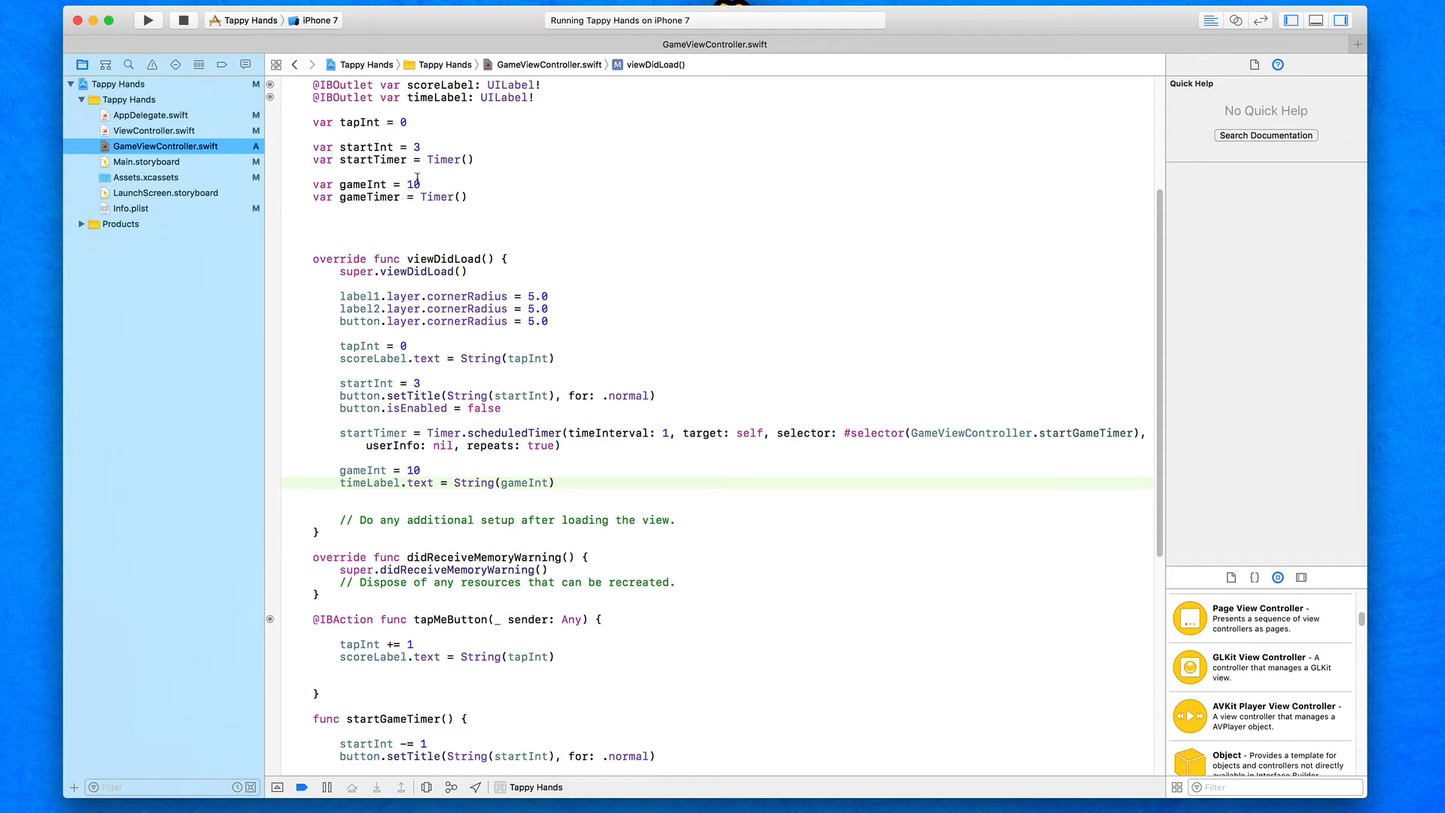
mouse_move(723, 680)
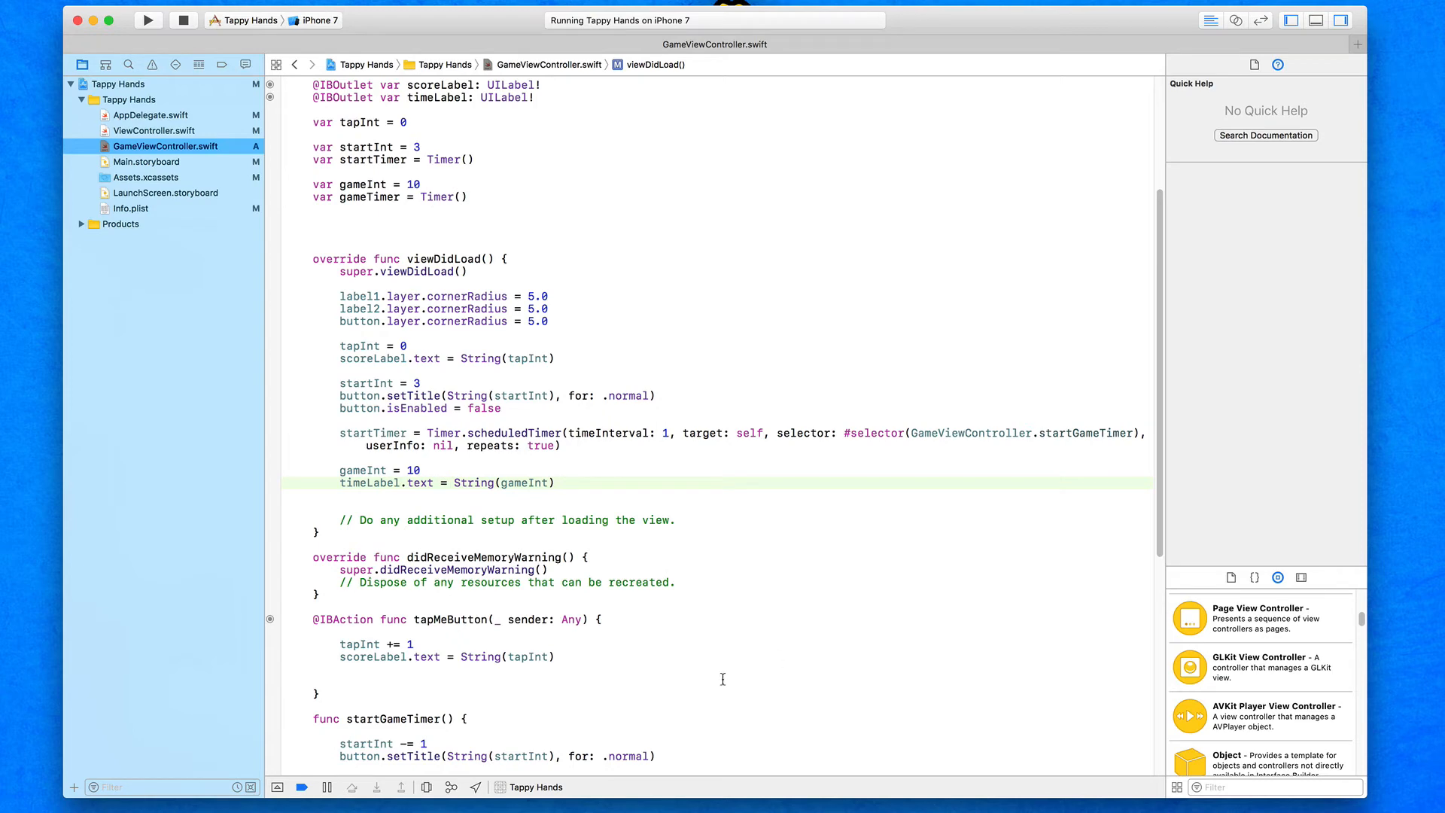
scroll("down", 3)
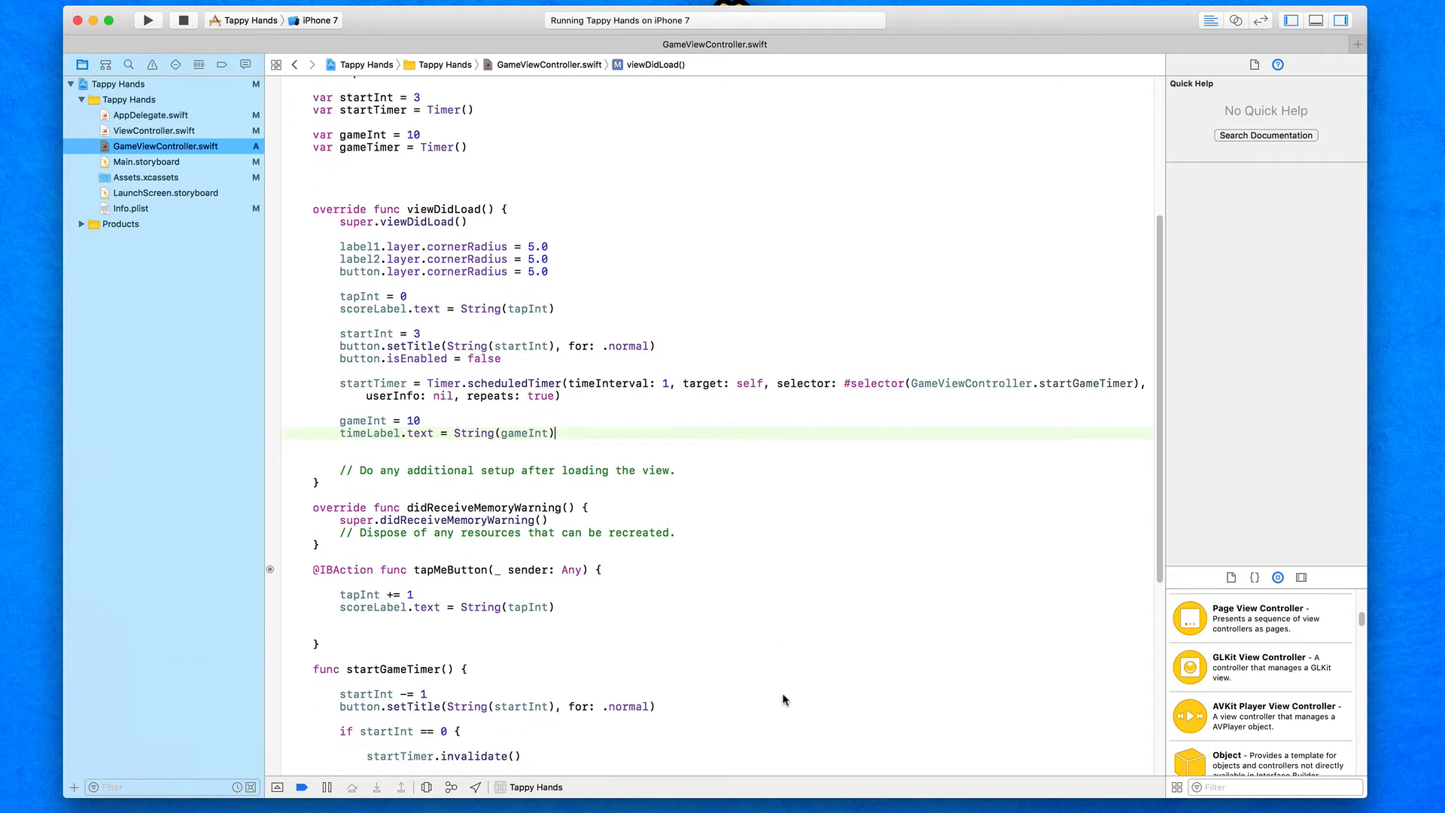
scroll("down", 3)
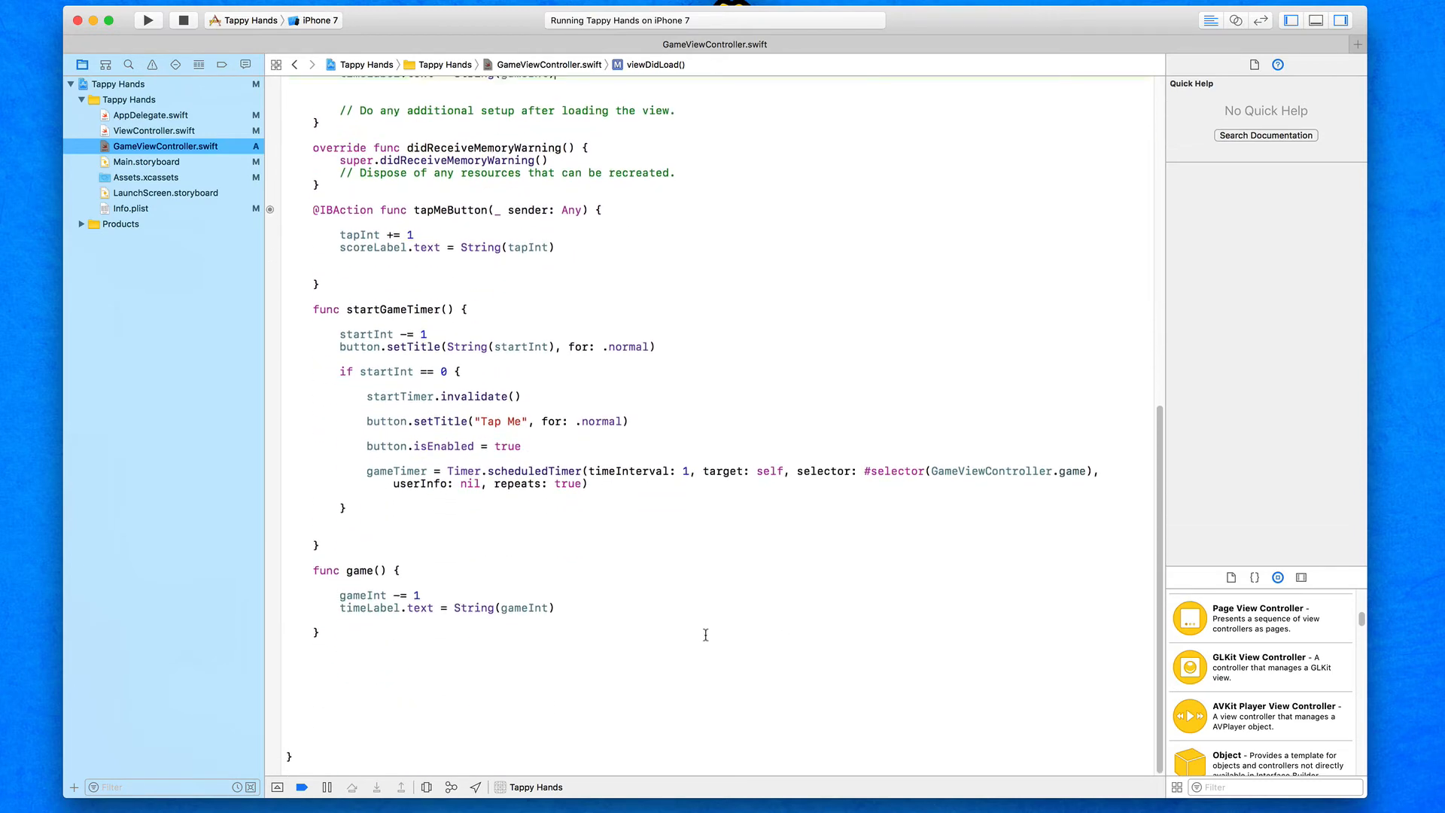
left_click(148, 19)
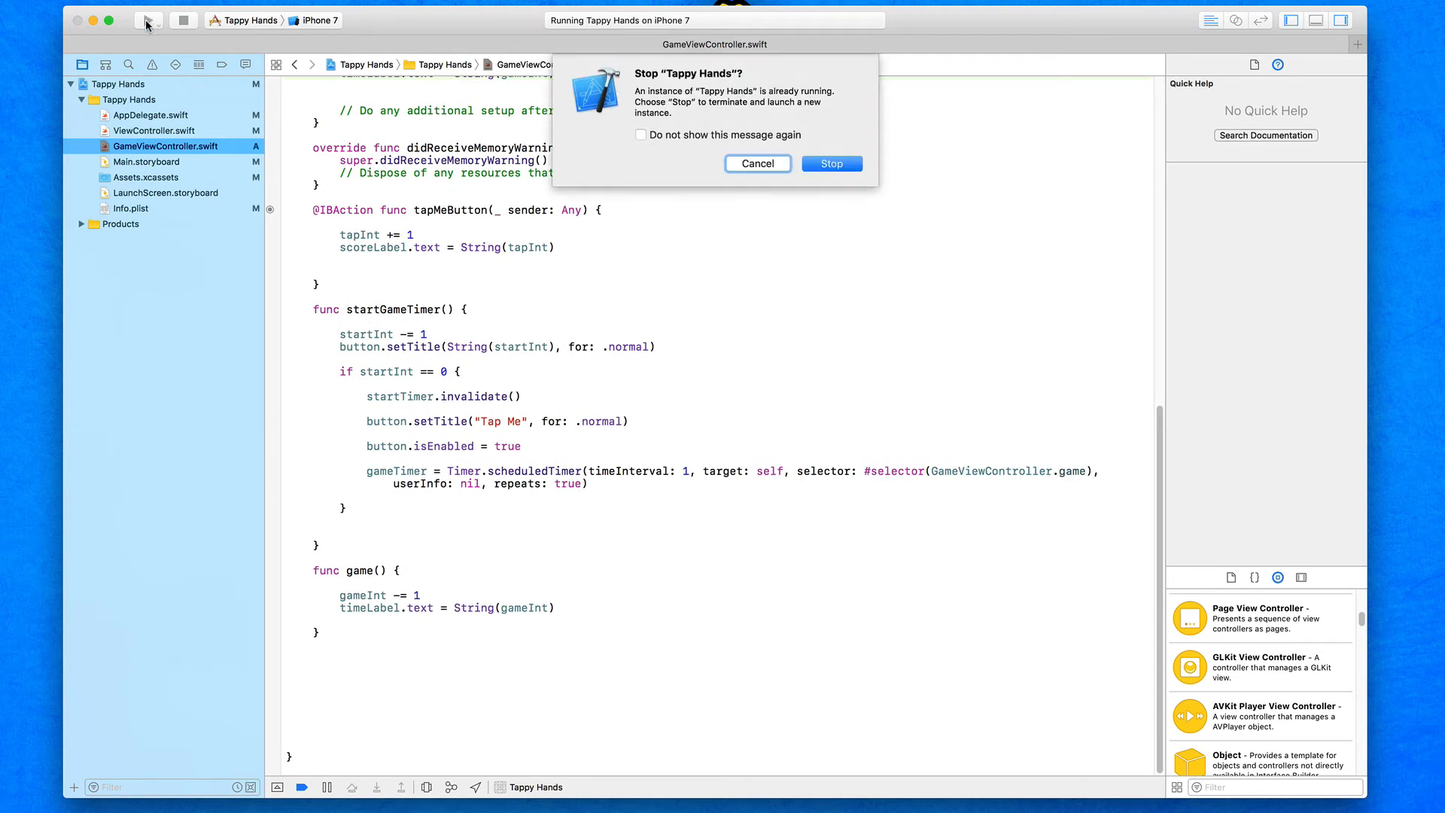
Step: Relaunch Tappy Hands and bring the simulator into view
left_click(830, 162)
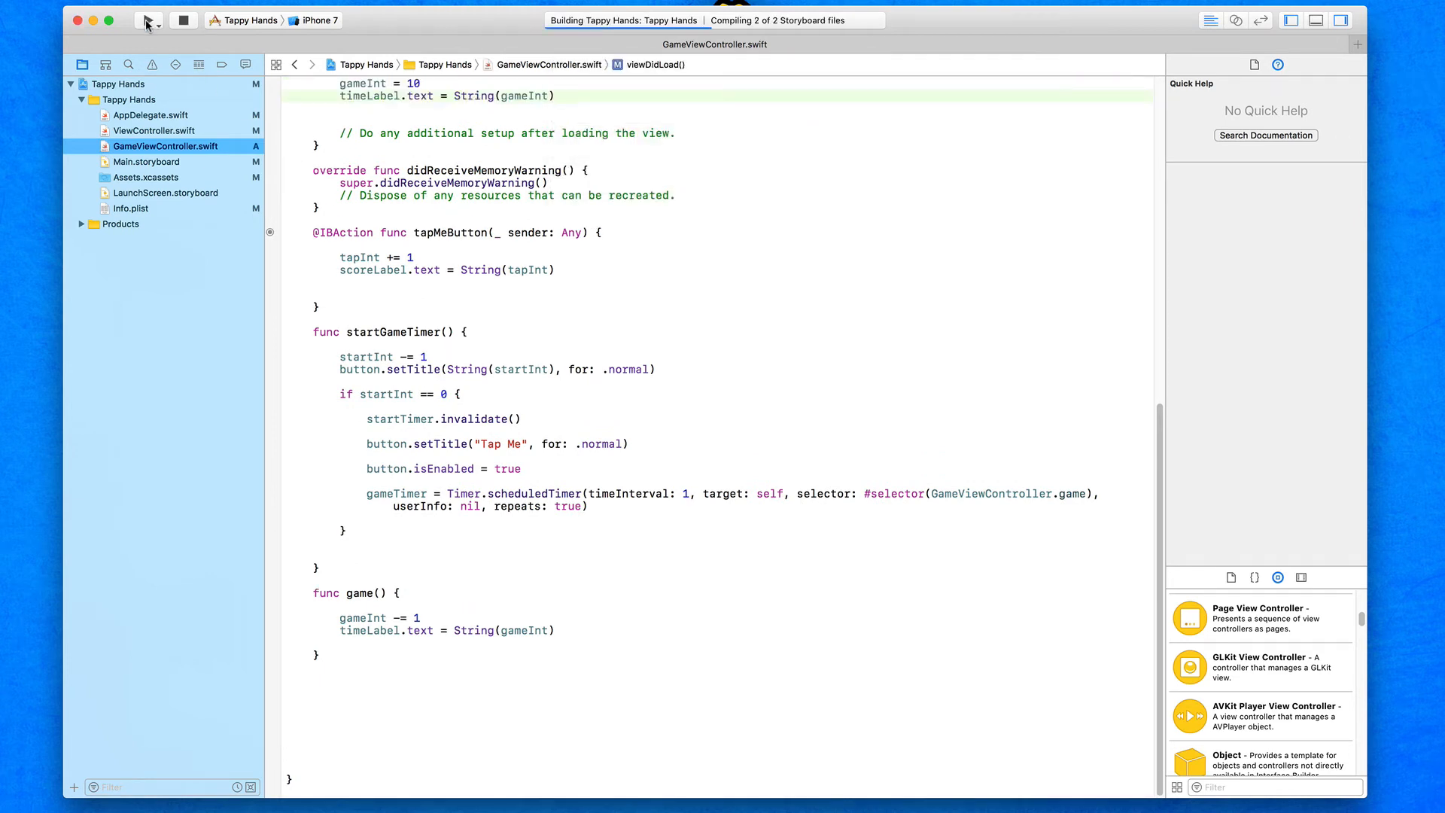
left_click(147, 19)
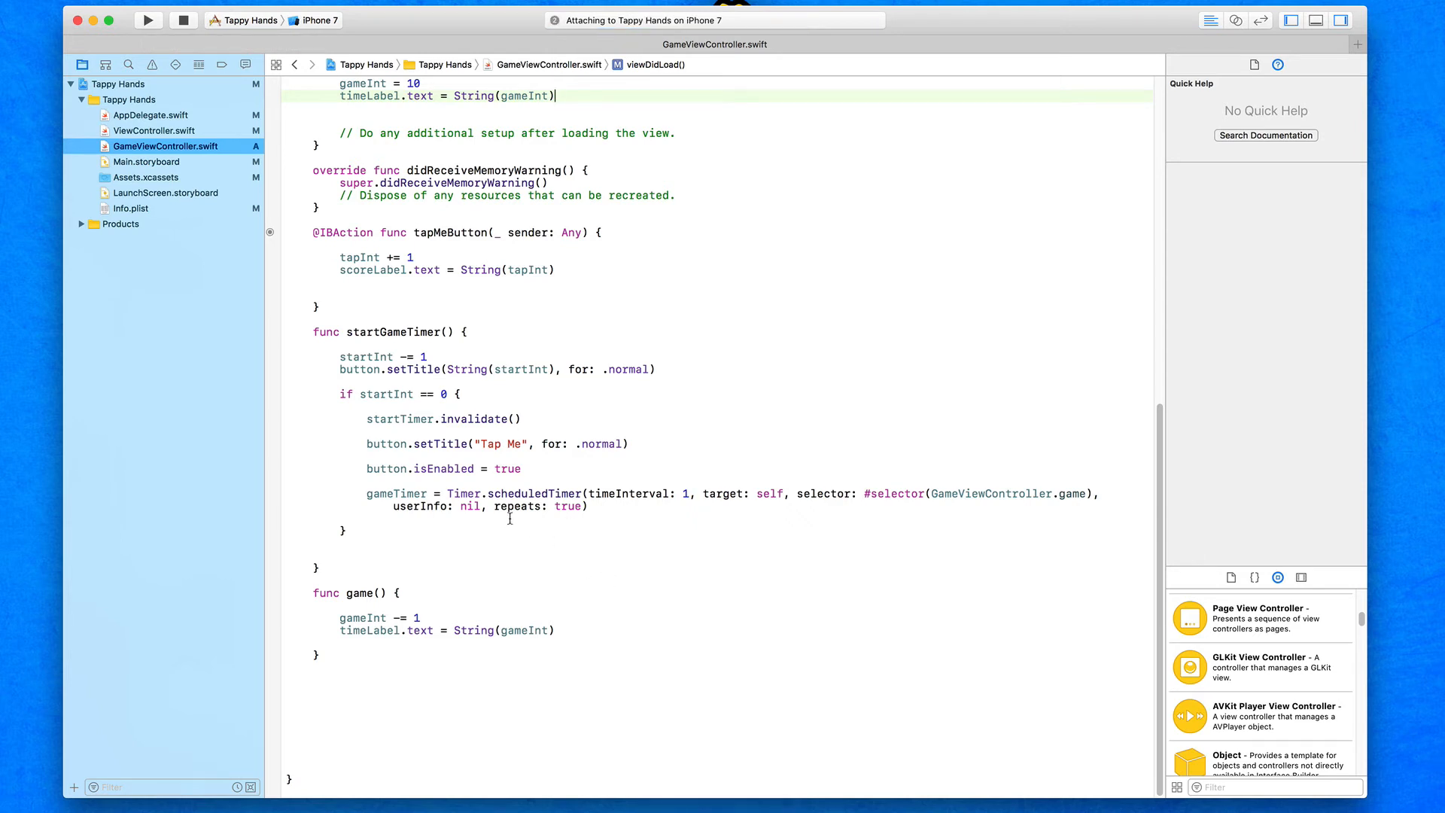
left_click(148, 20)
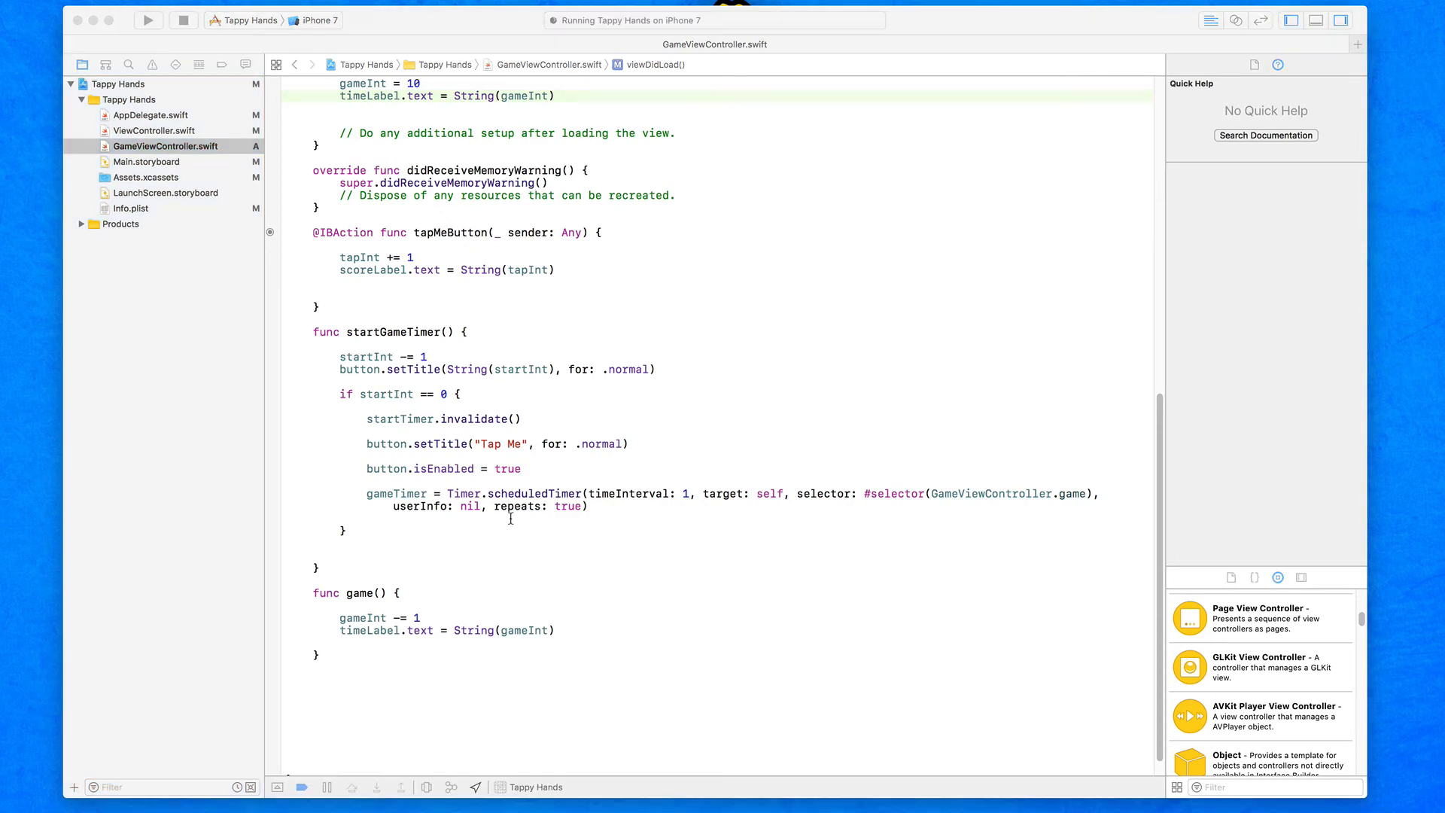
left_click(147, 19)
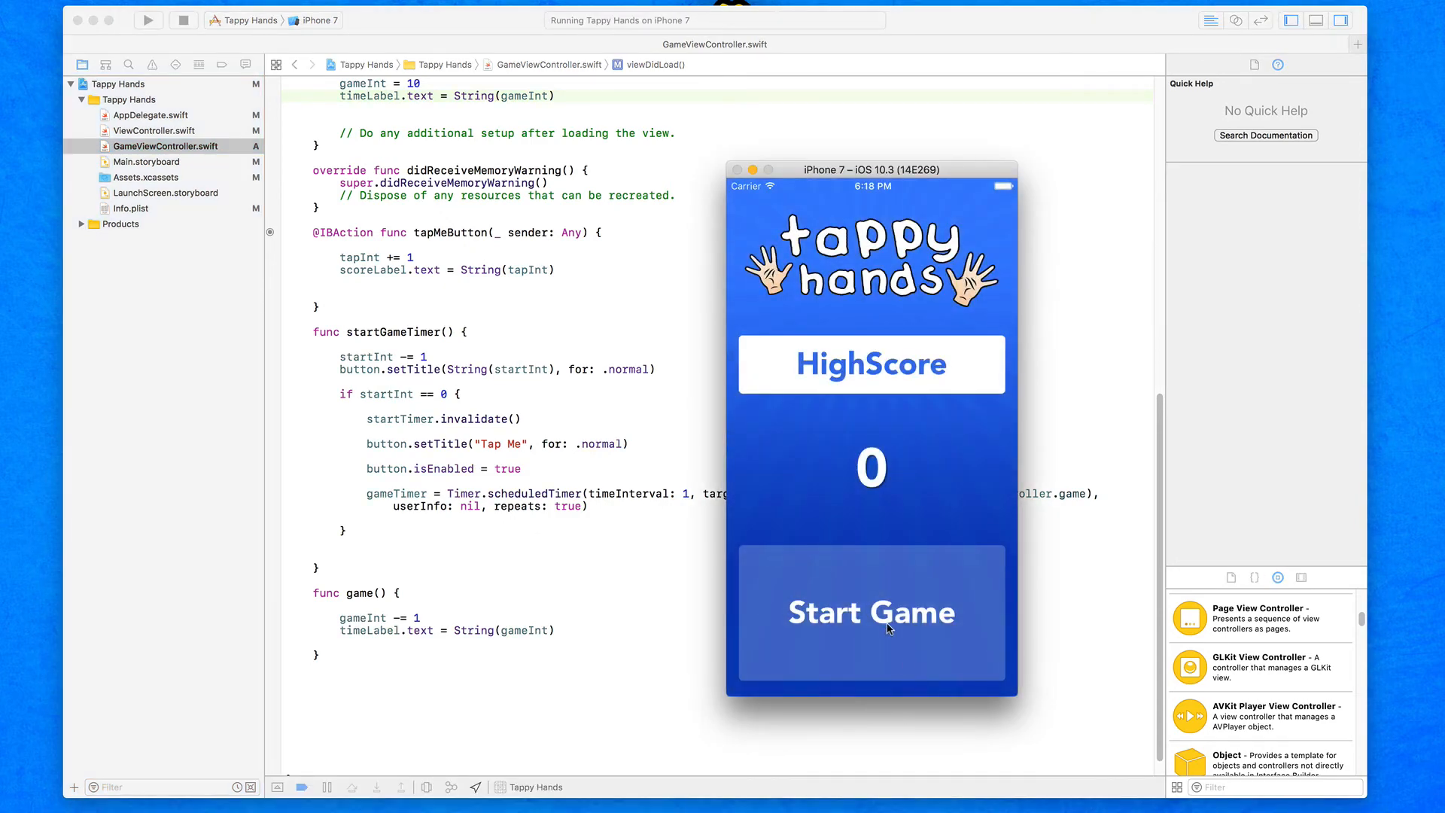
Step: Start a game and score two taps while Time Remaining counts down
left_click(870, 613)
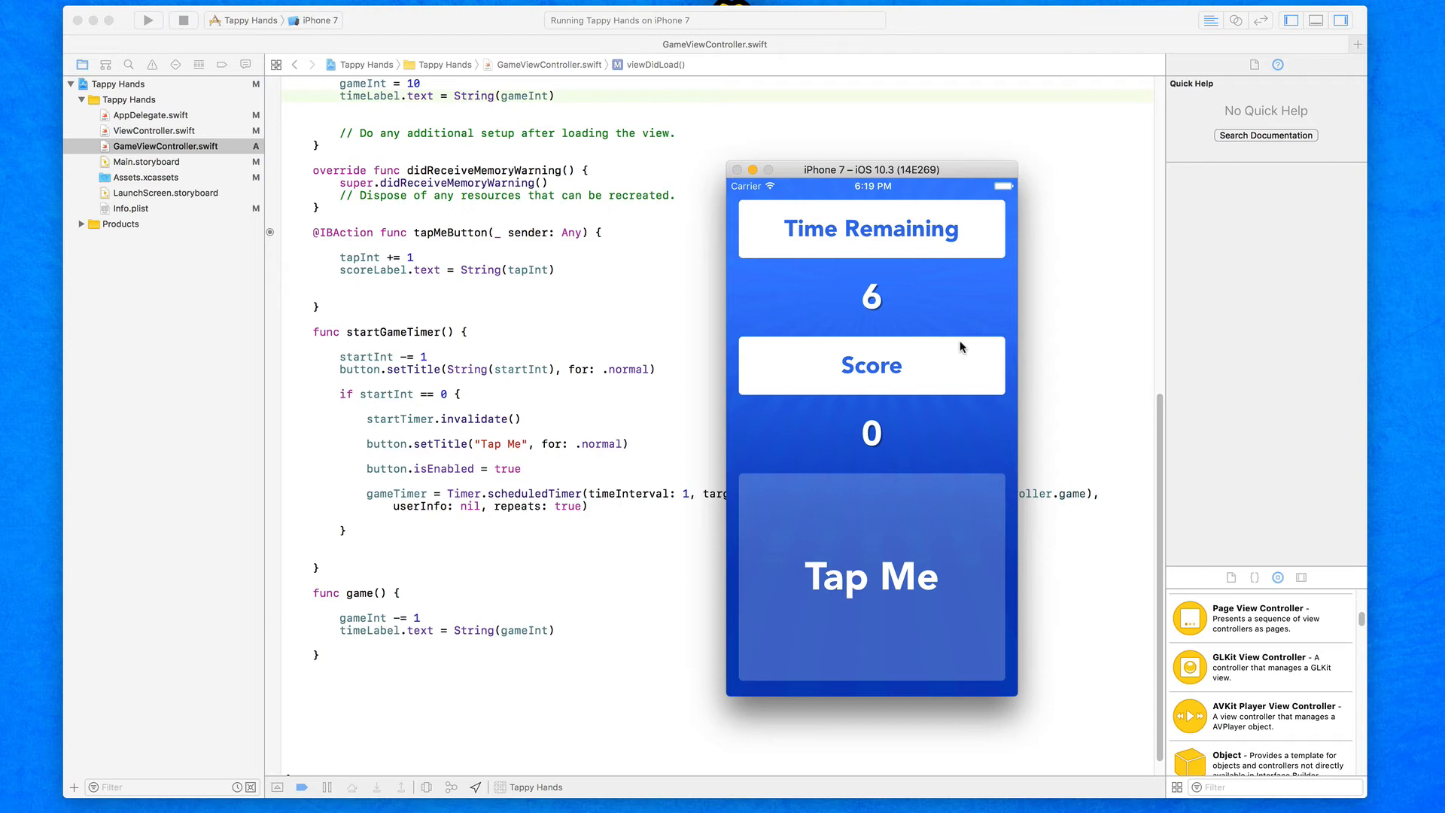
left_click(871, 578)
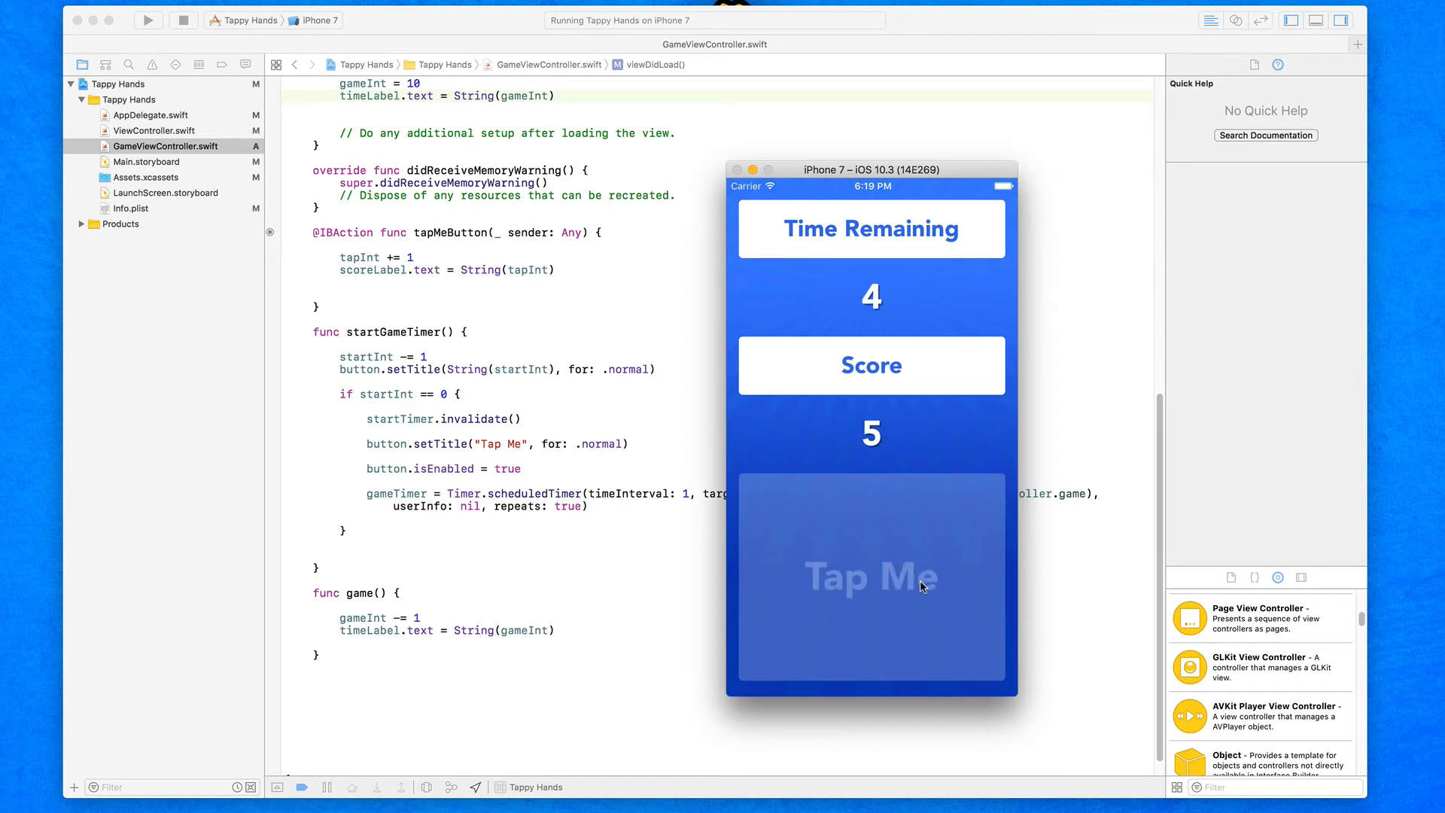
left_click(870, 578)
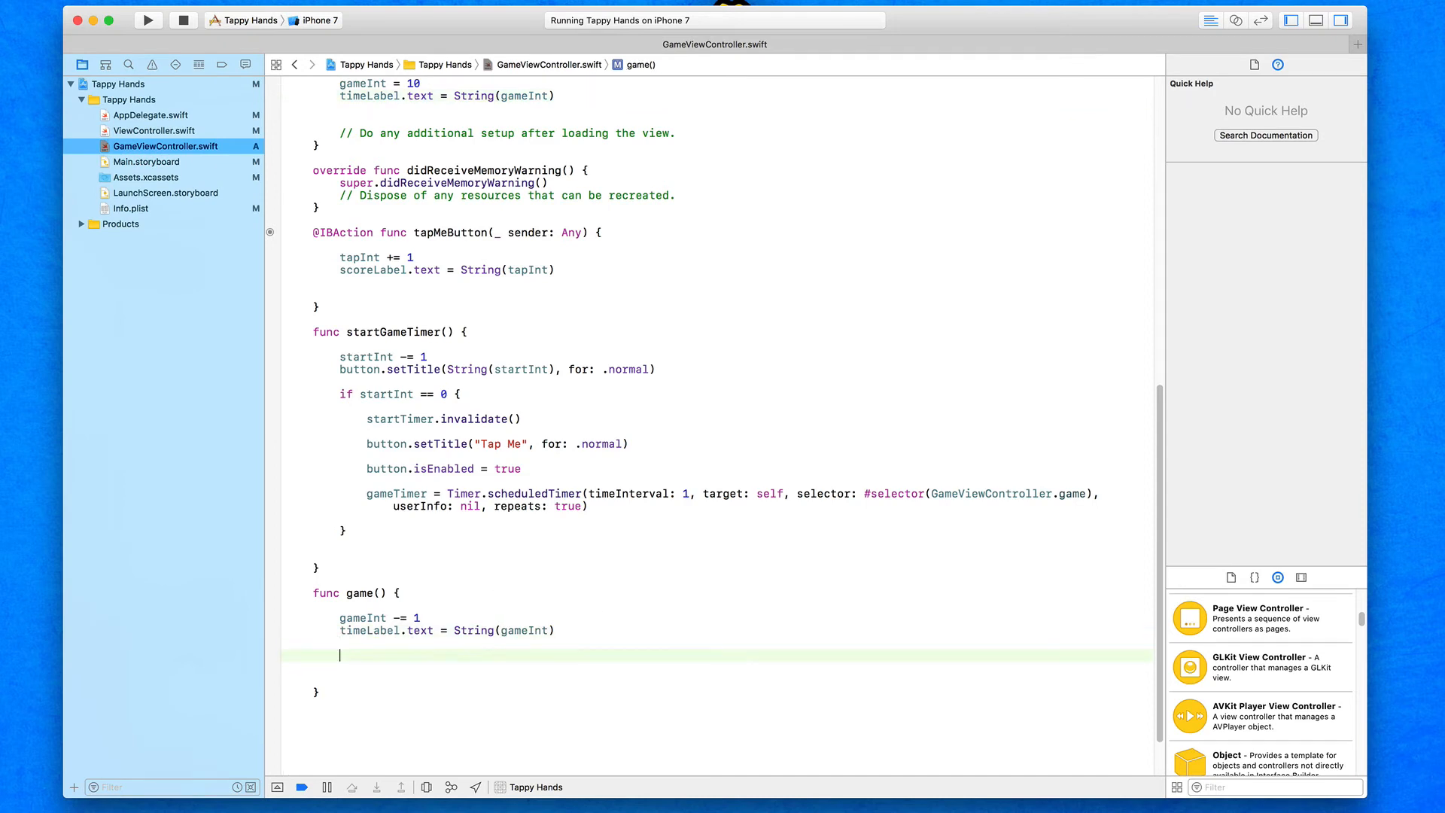
Step: In game(), add 'if gameInt == 0 {' that calls gameTimer.invalidate()
scroll("down", 3)
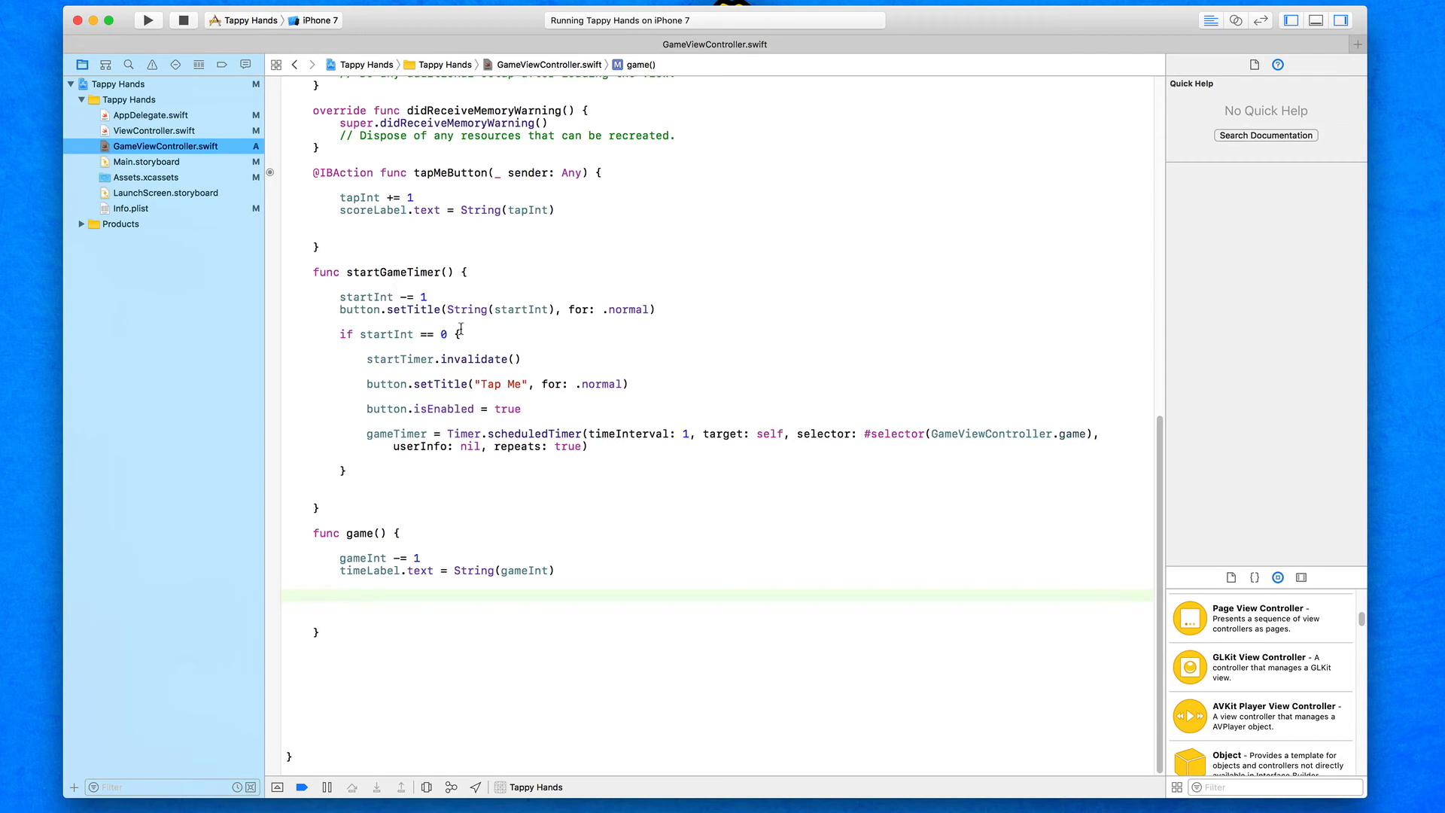
type("if")
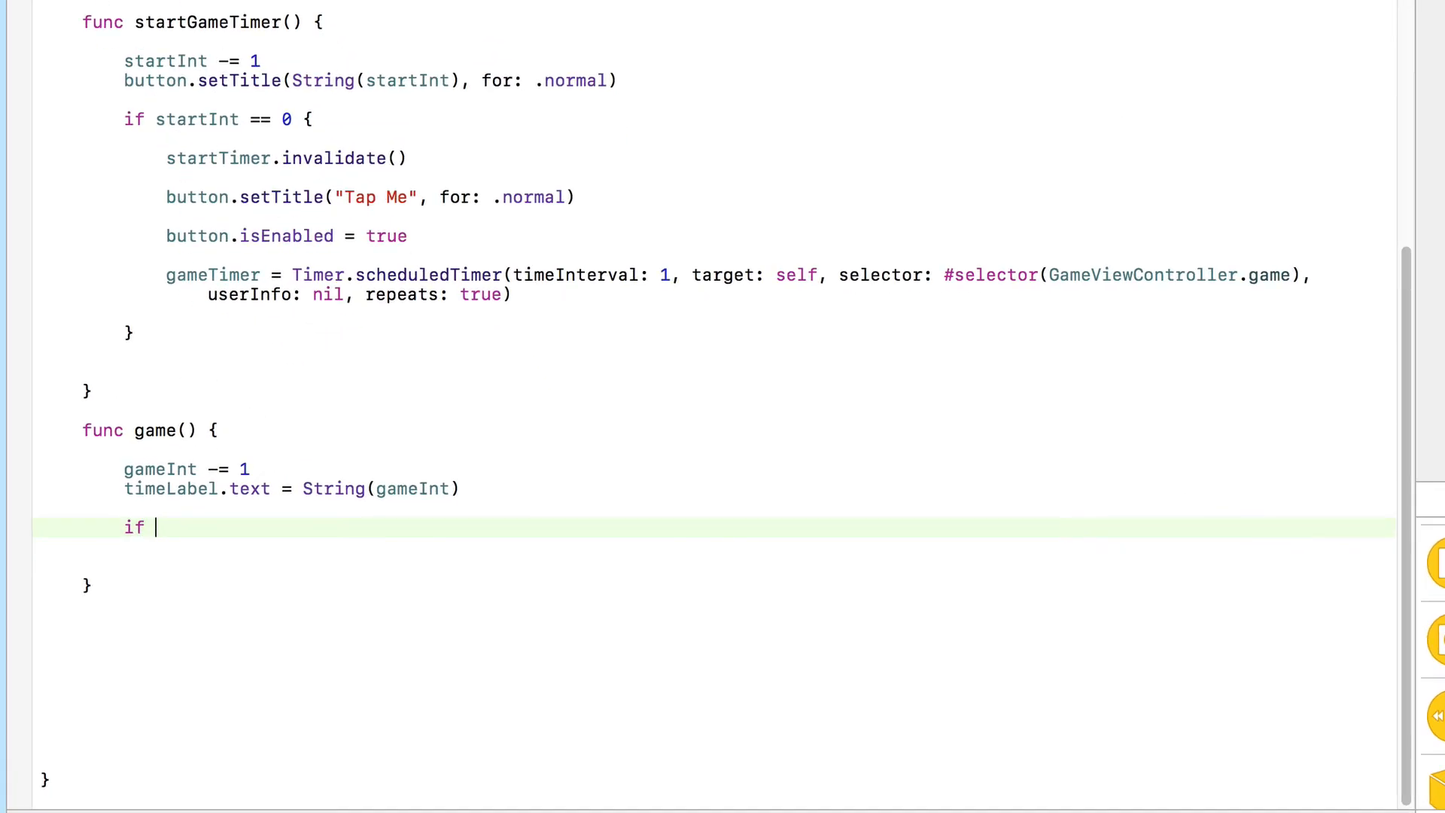
type("gameInt")
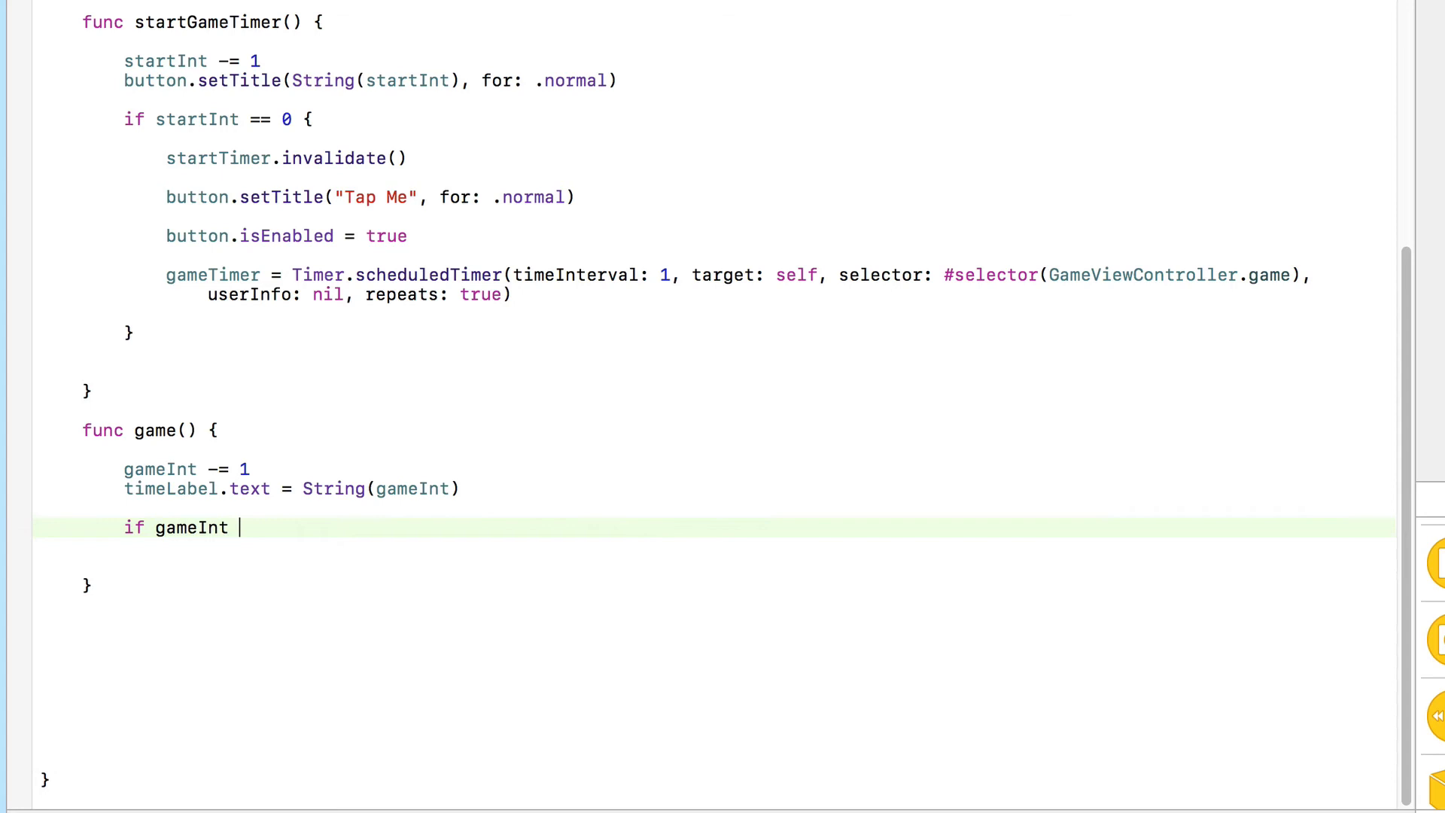
type("== 0")
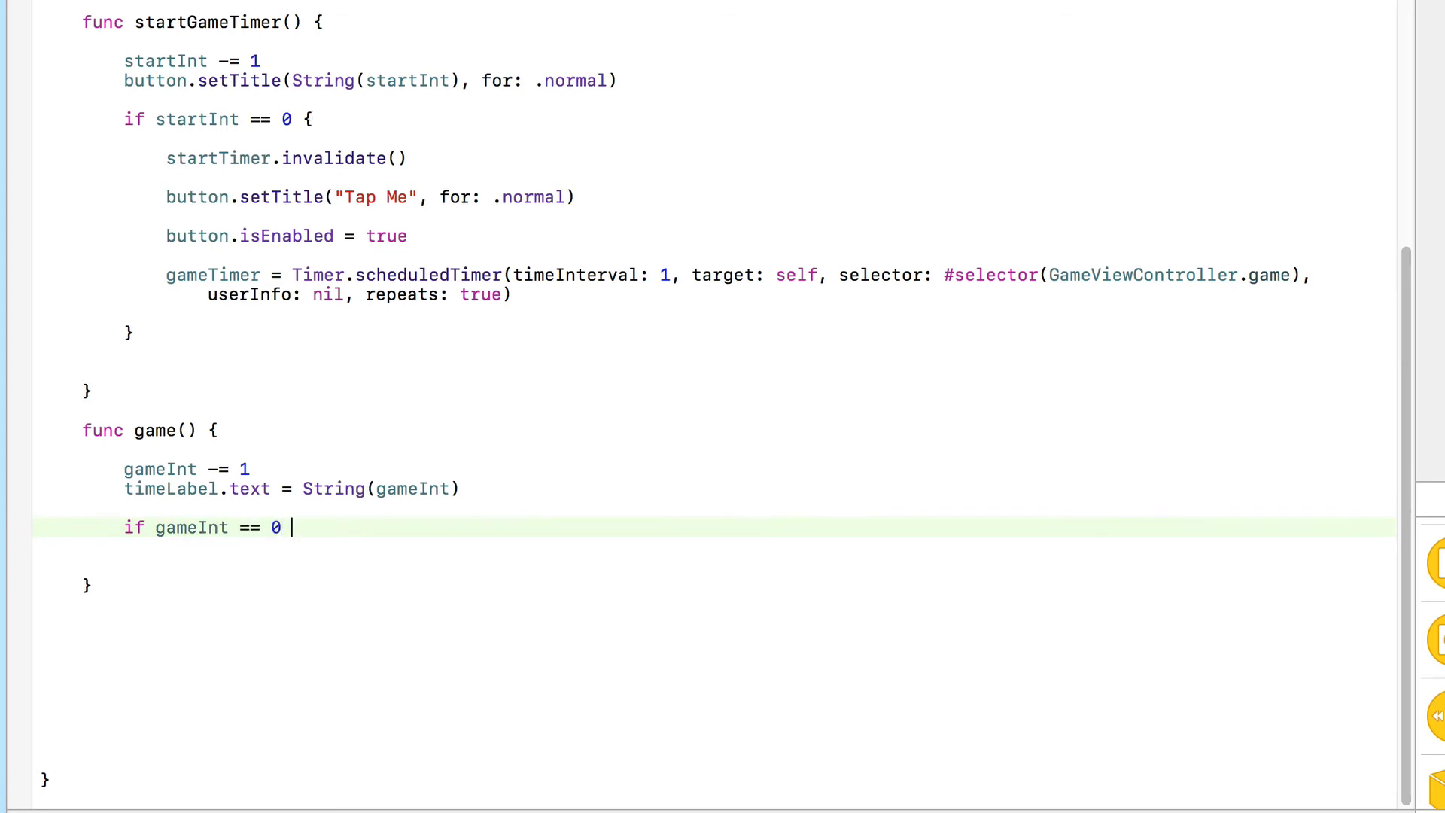
type("{")
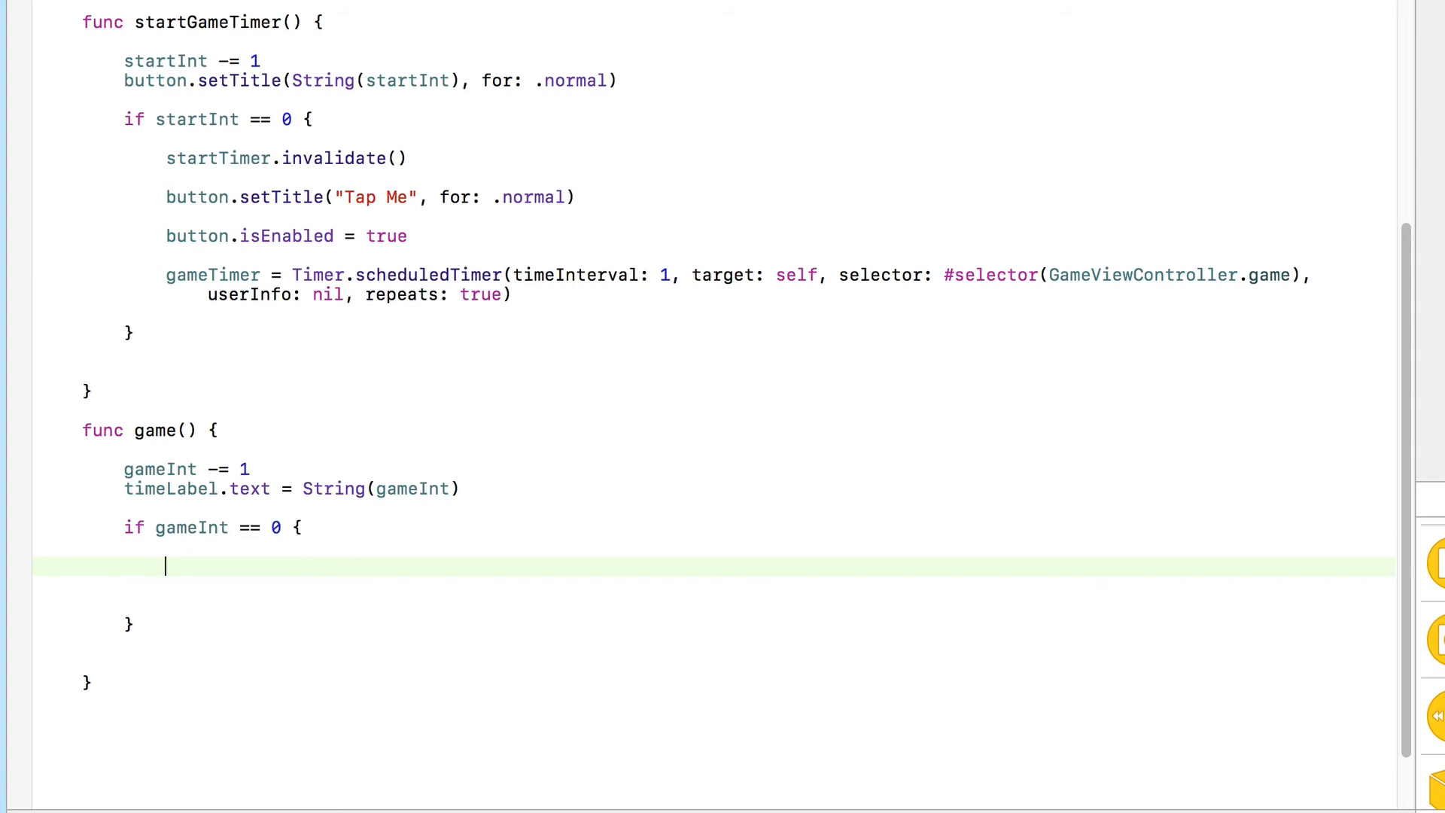
type("gameTimer.invalidate(")
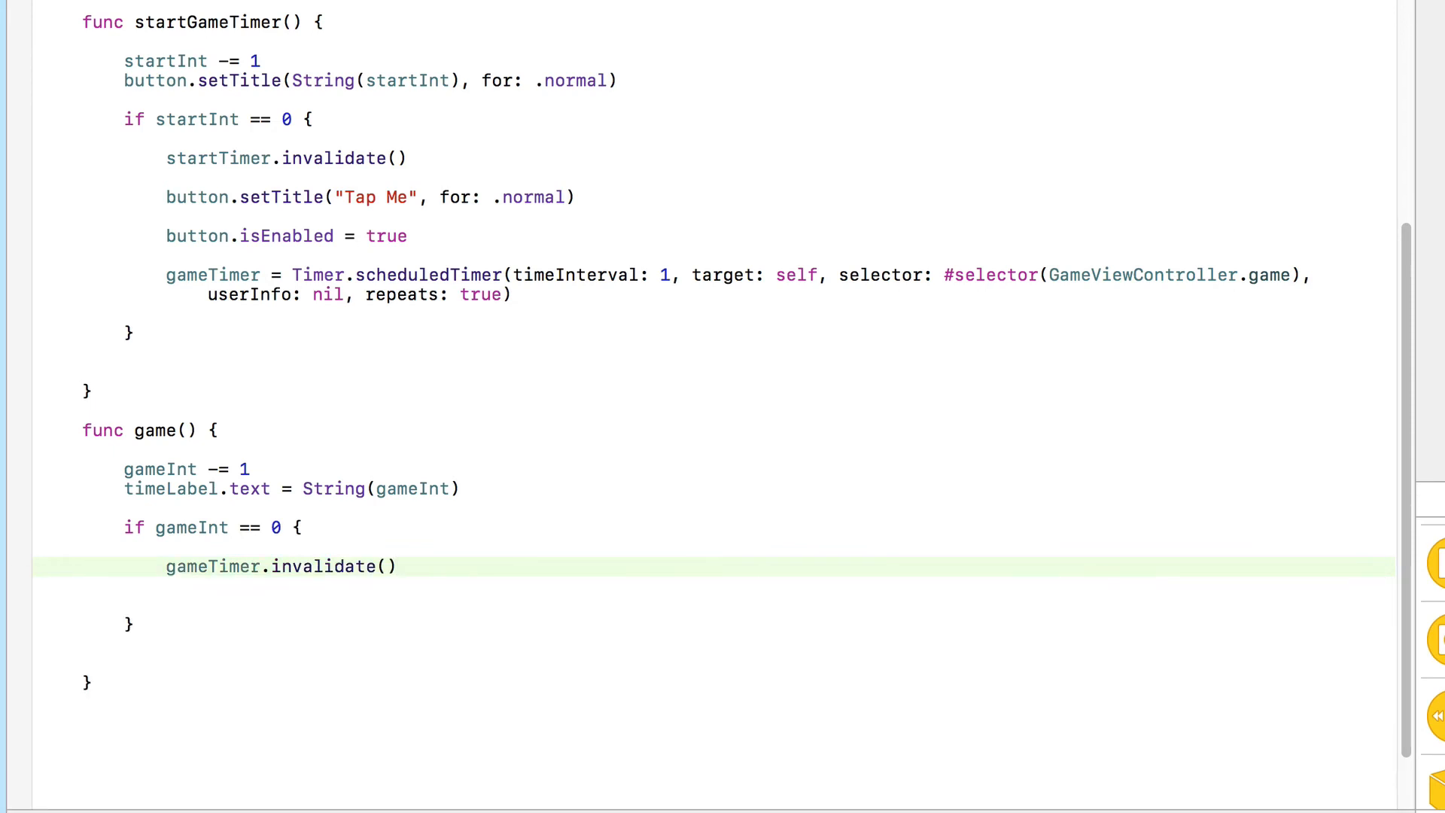
left_click(397, 566)
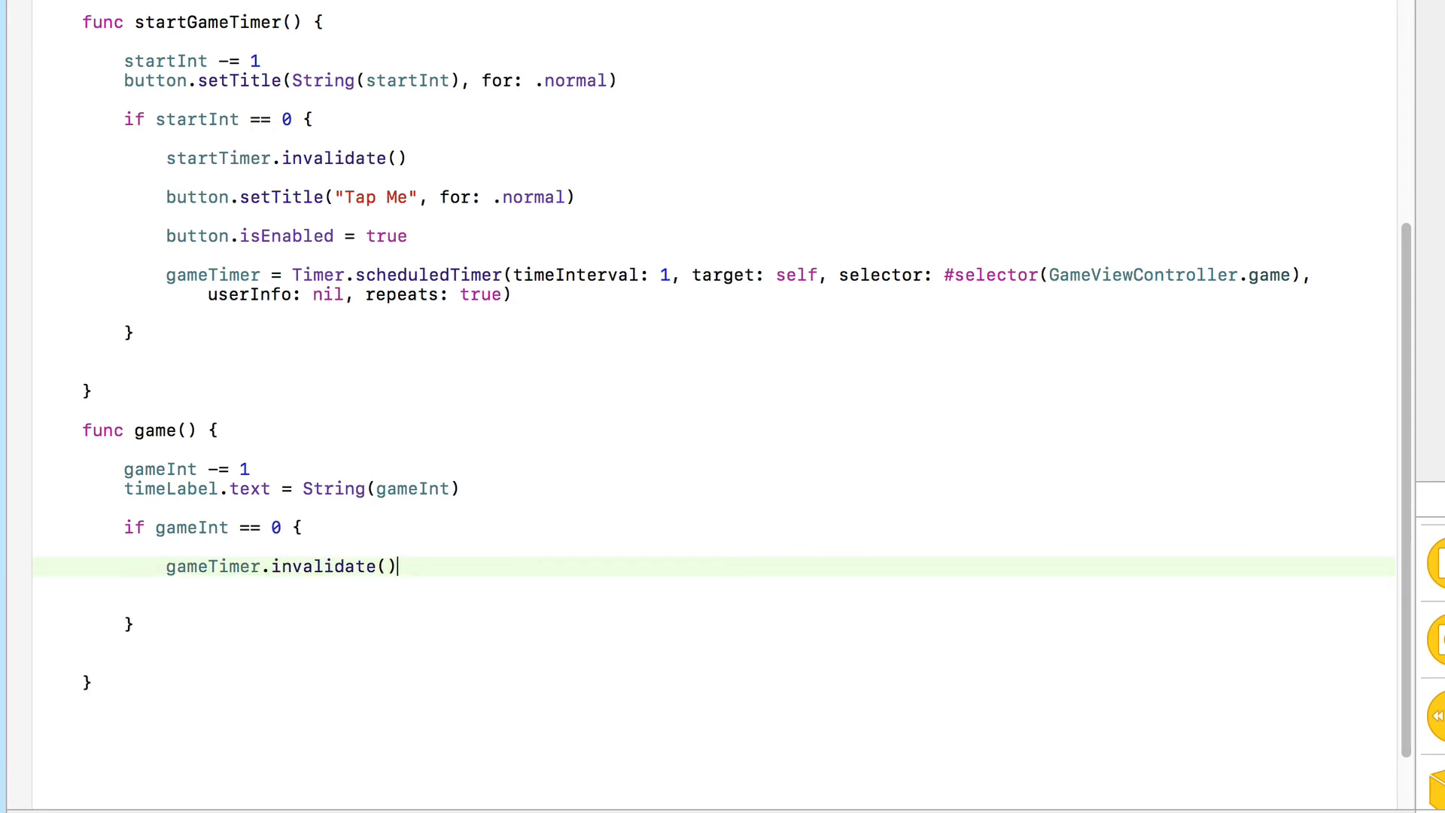
key("return")
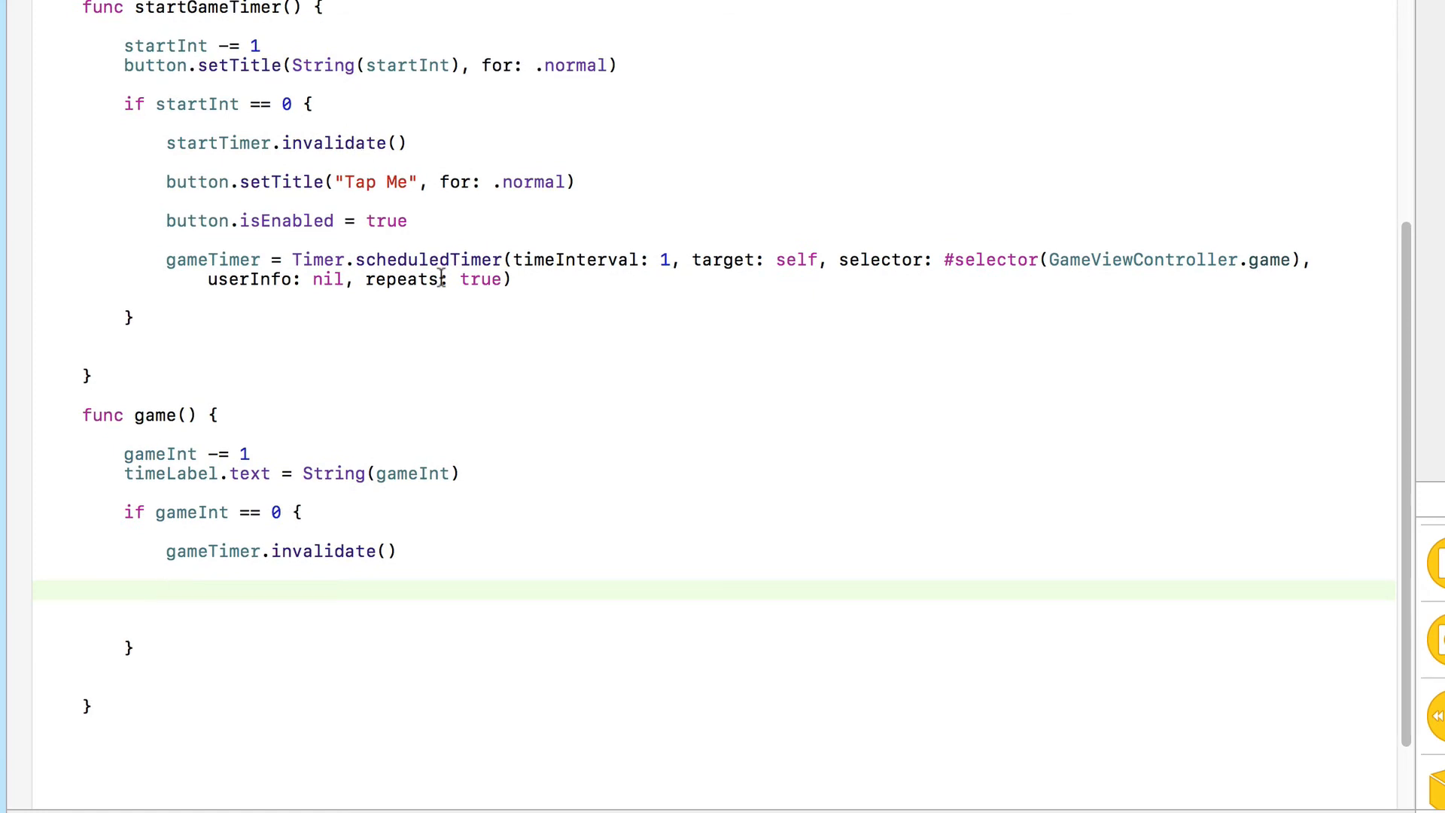
Step: Disable the button in that check with 'button.isEnabled = false' and run the app
type("button")
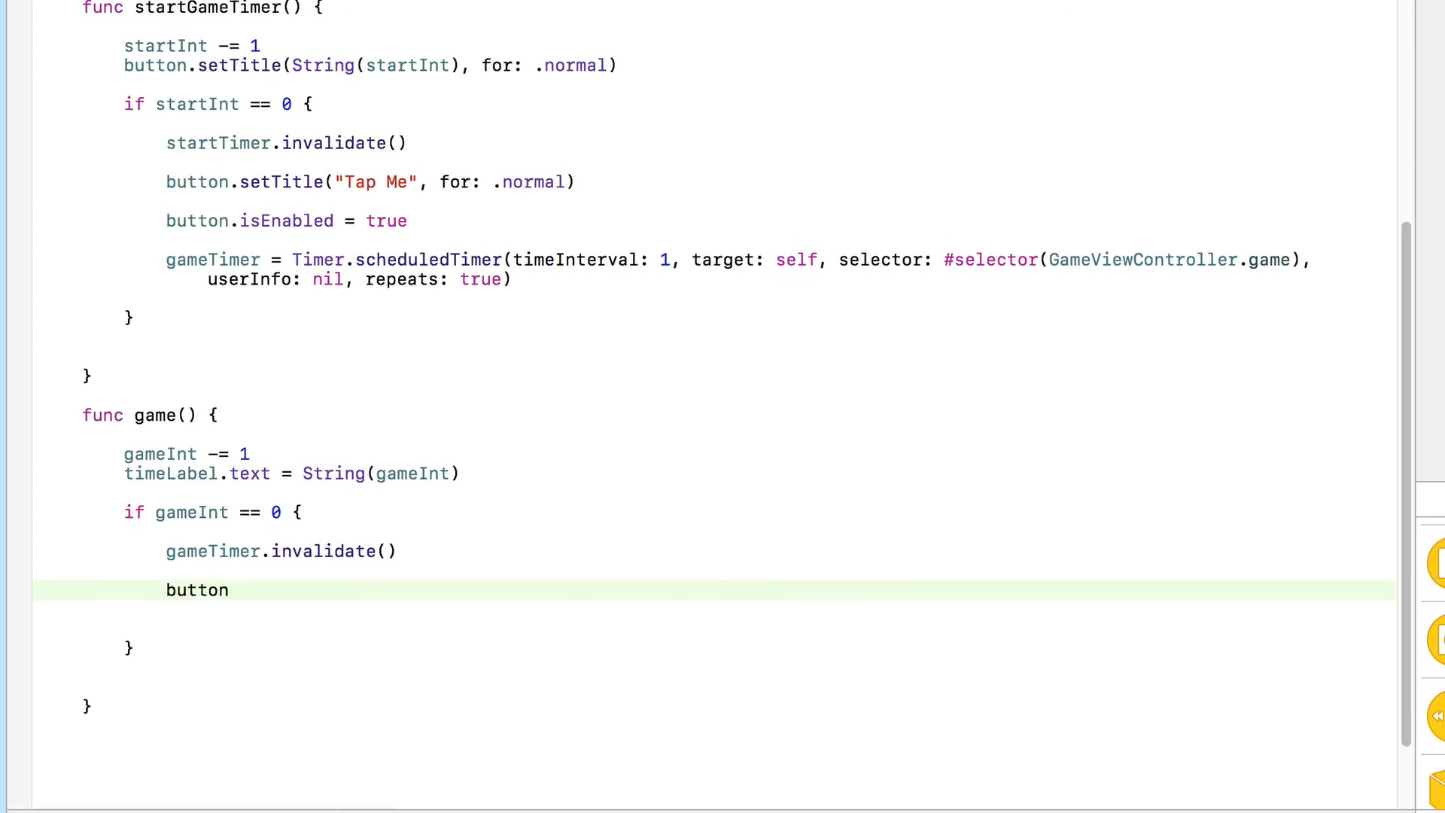
type(".i")
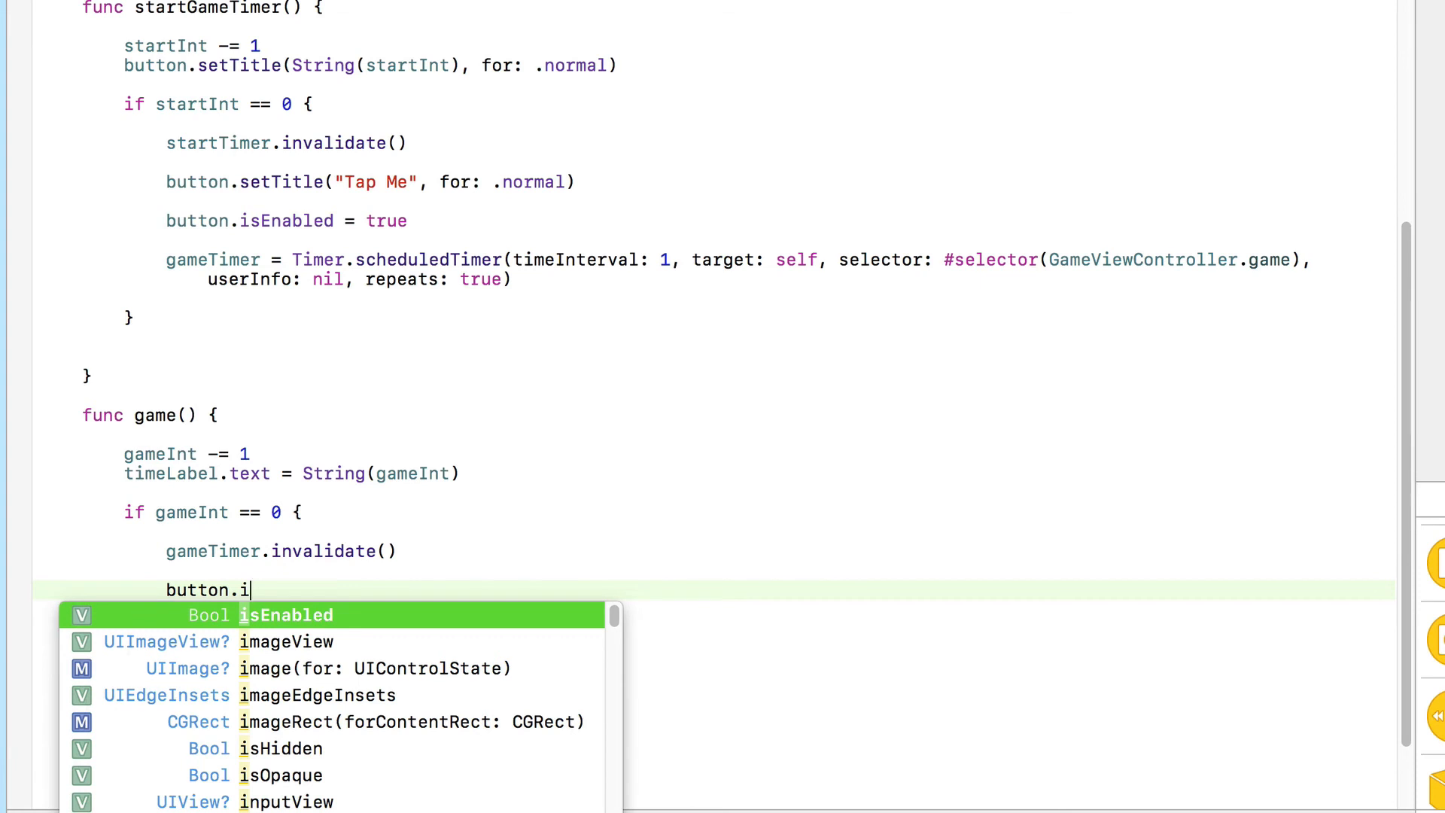
type("sEnabled = false")
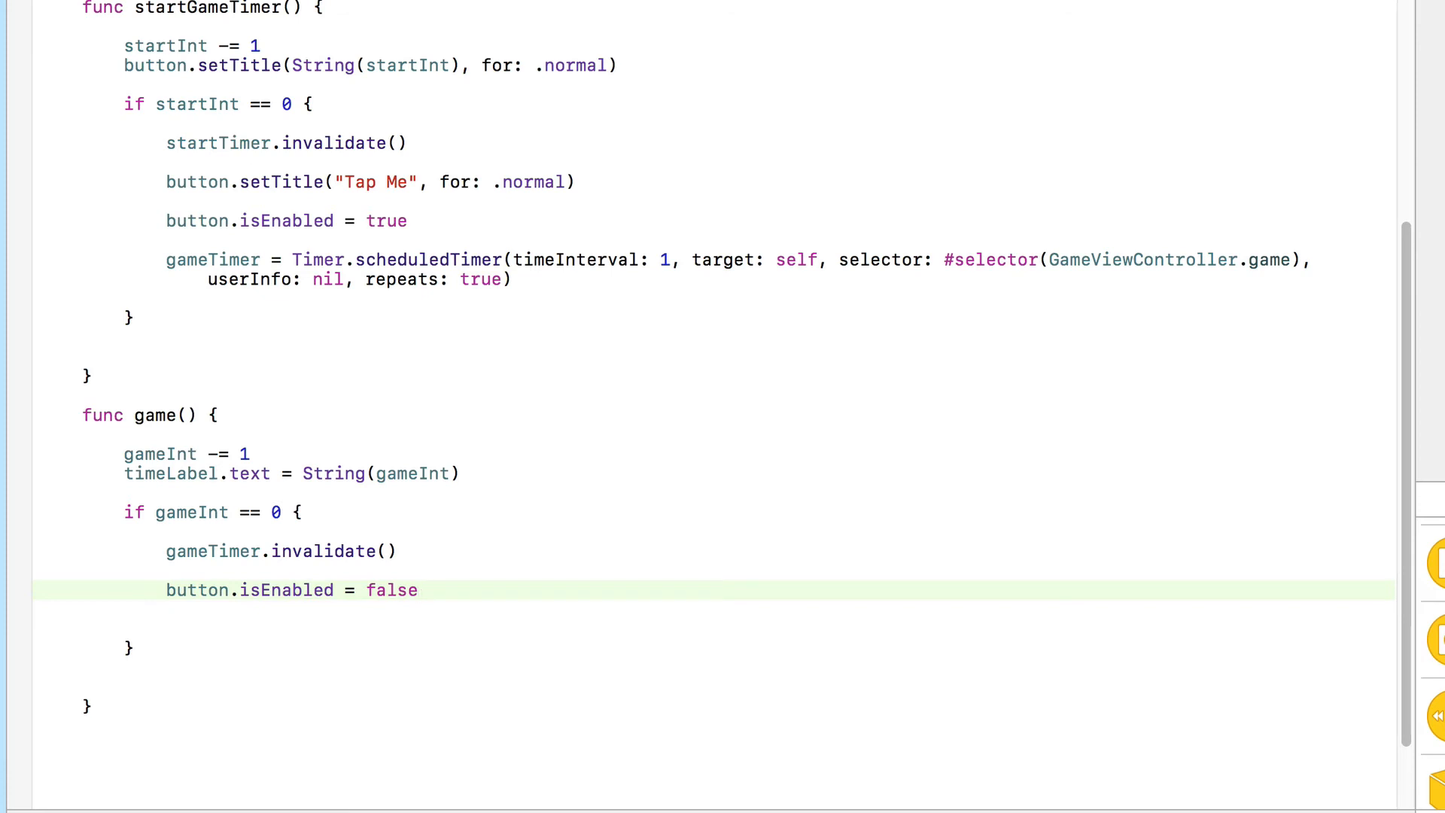
left_click(415, 590)
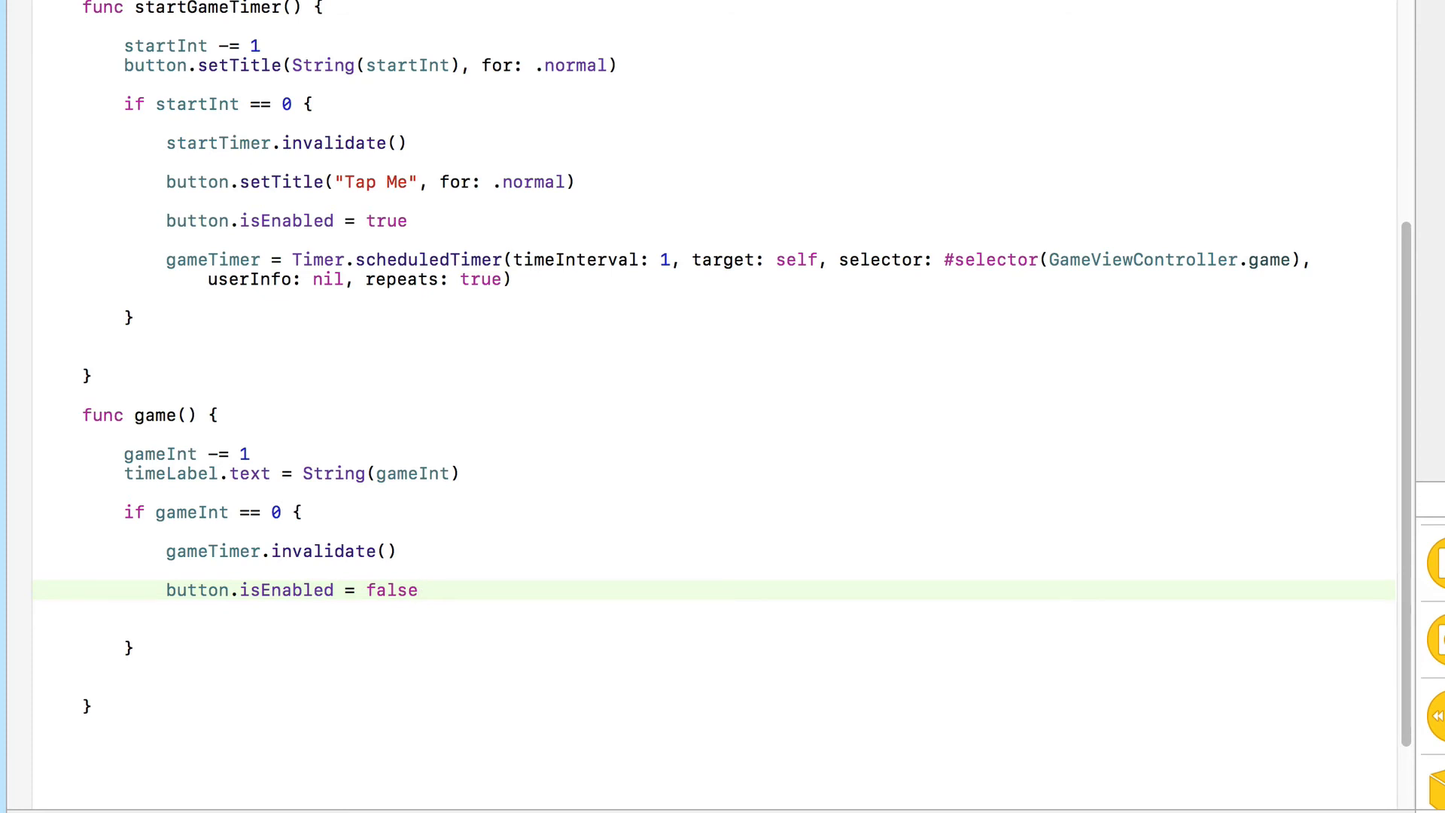
left_click(420, 591)
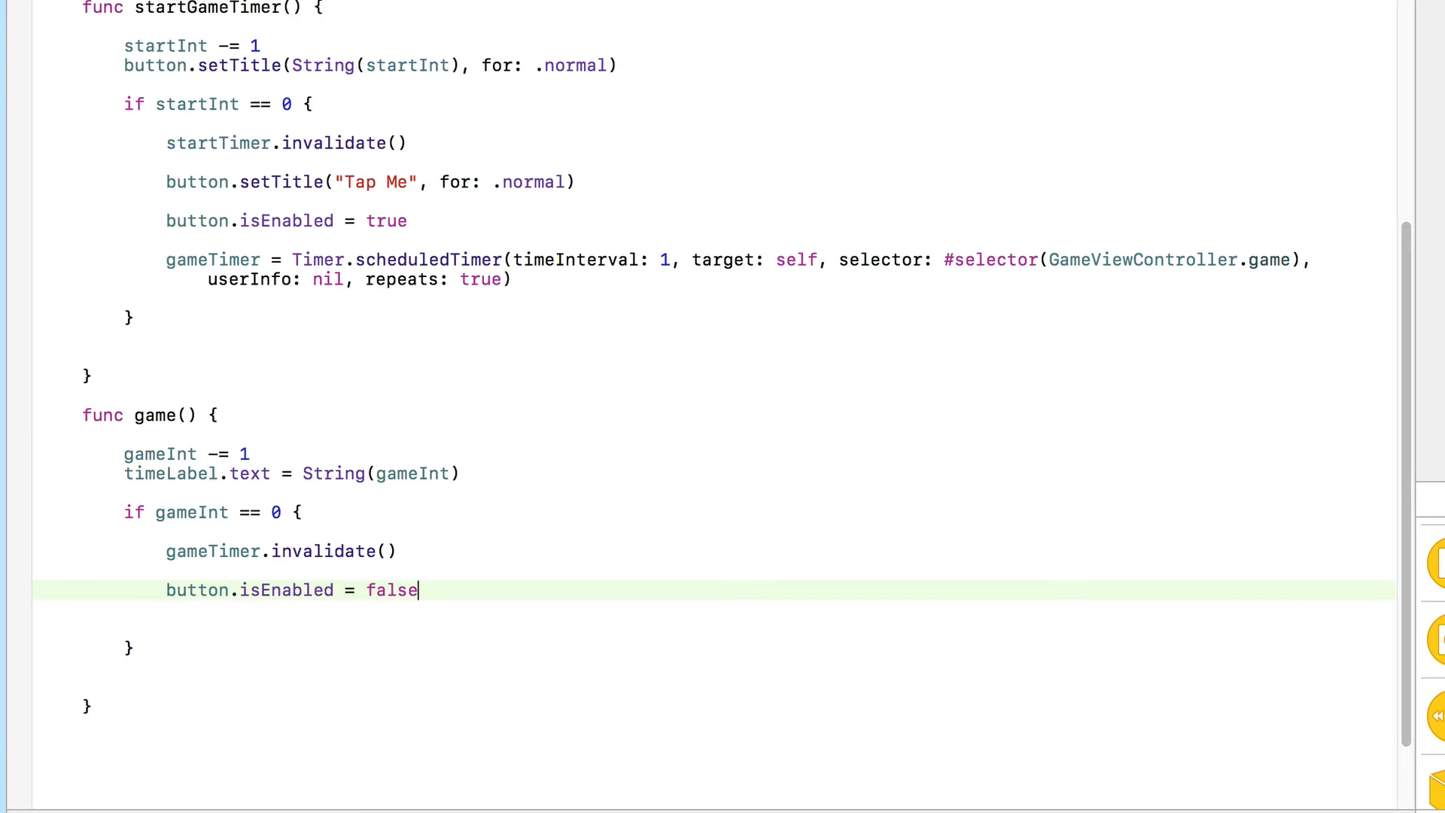
left_click(151, 21)
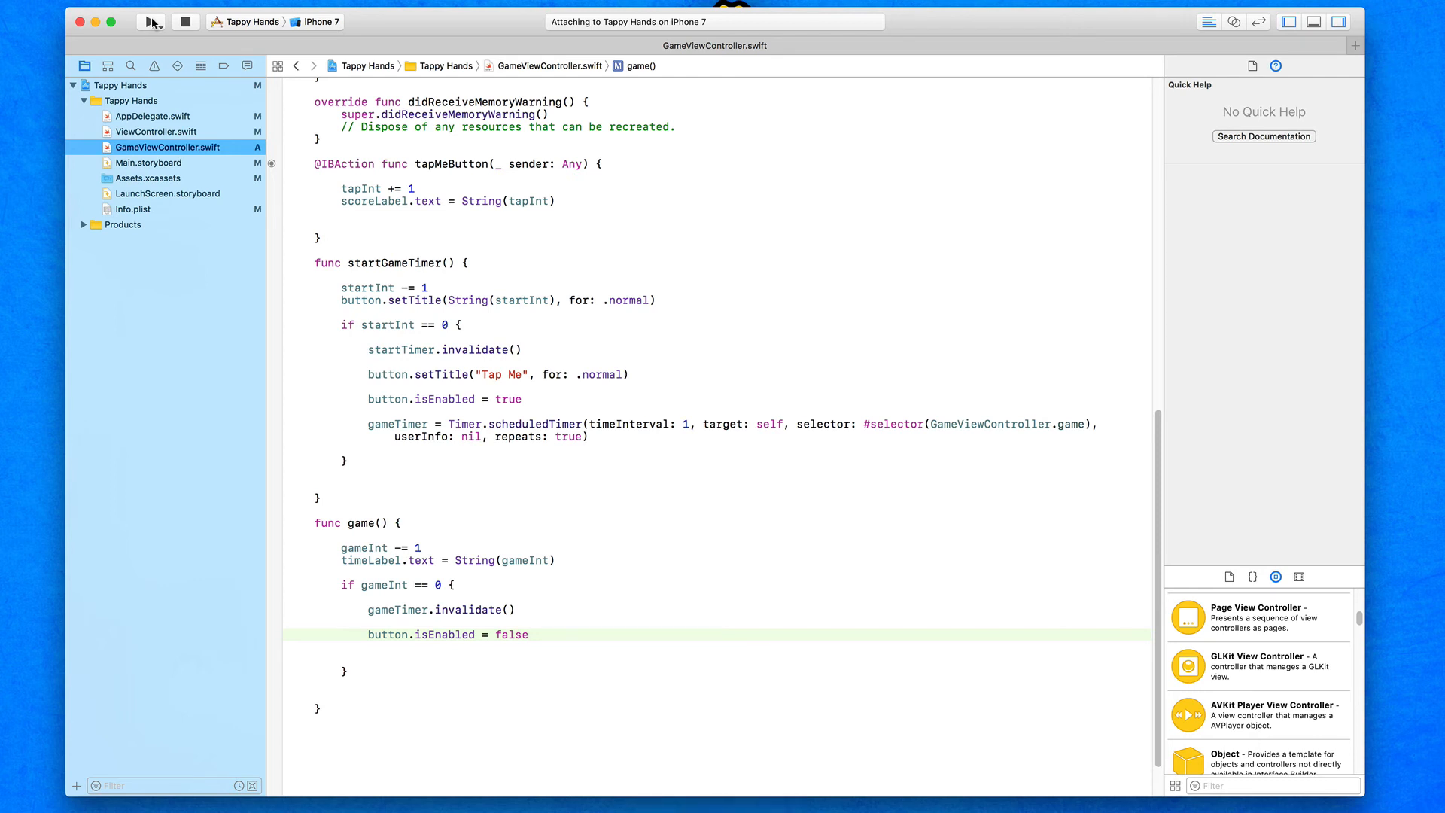
Step: Start a game and keep tapping until Time Remaining hits 0, ending at score 25
left_click(151, 21)
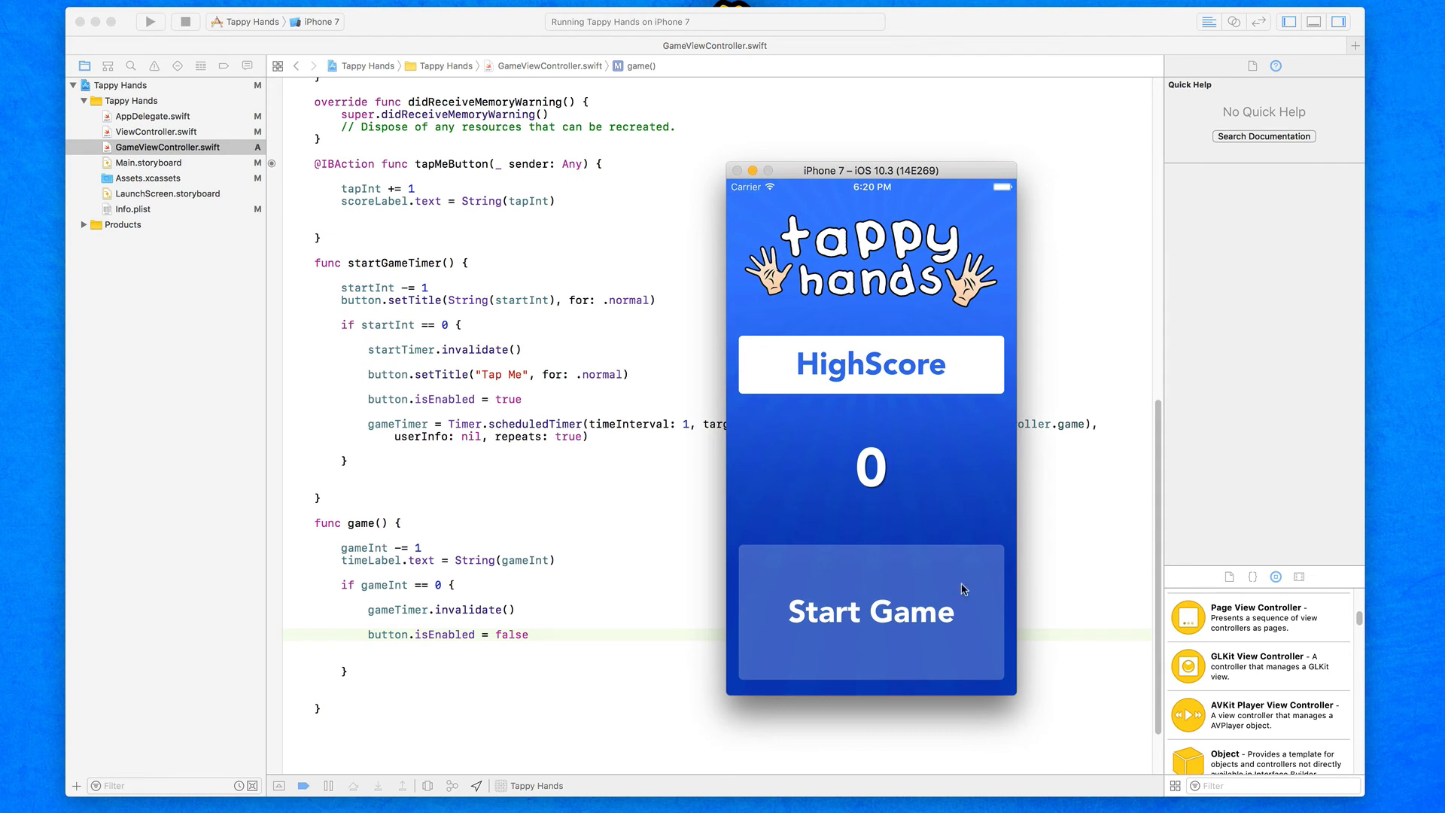
left_click(868, 613)
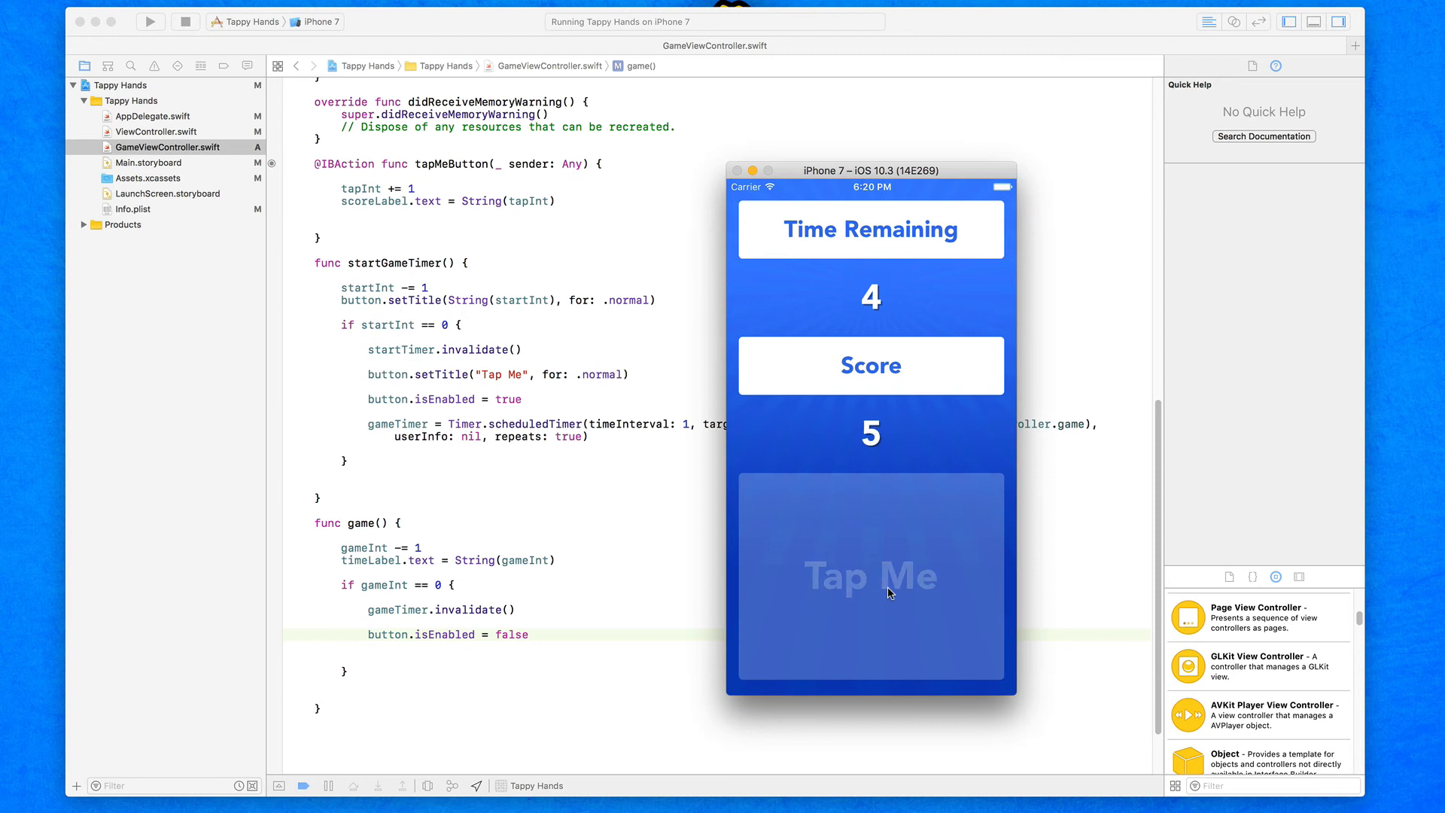
left_click(870, 577)
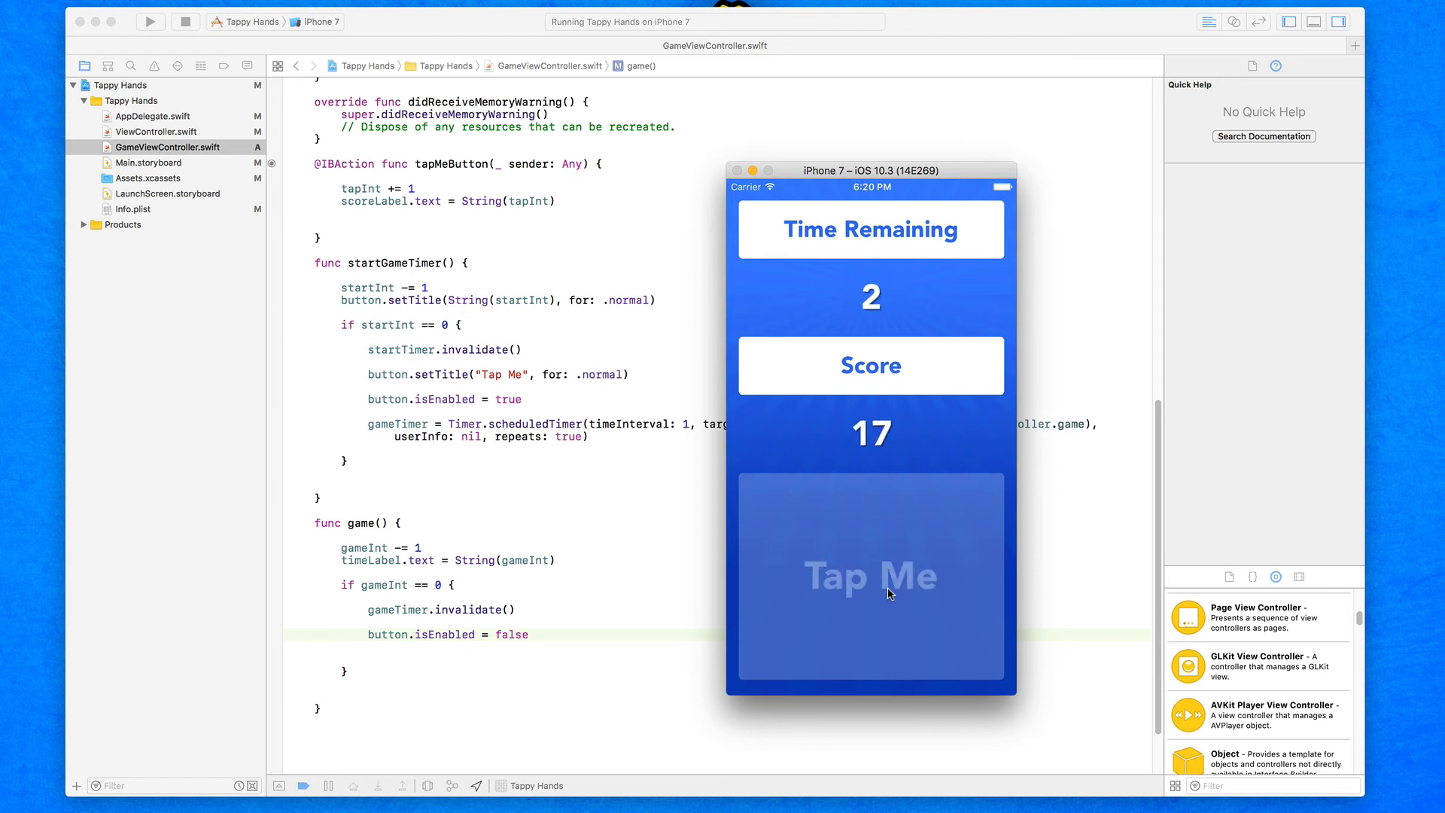
left_click(869, 577)
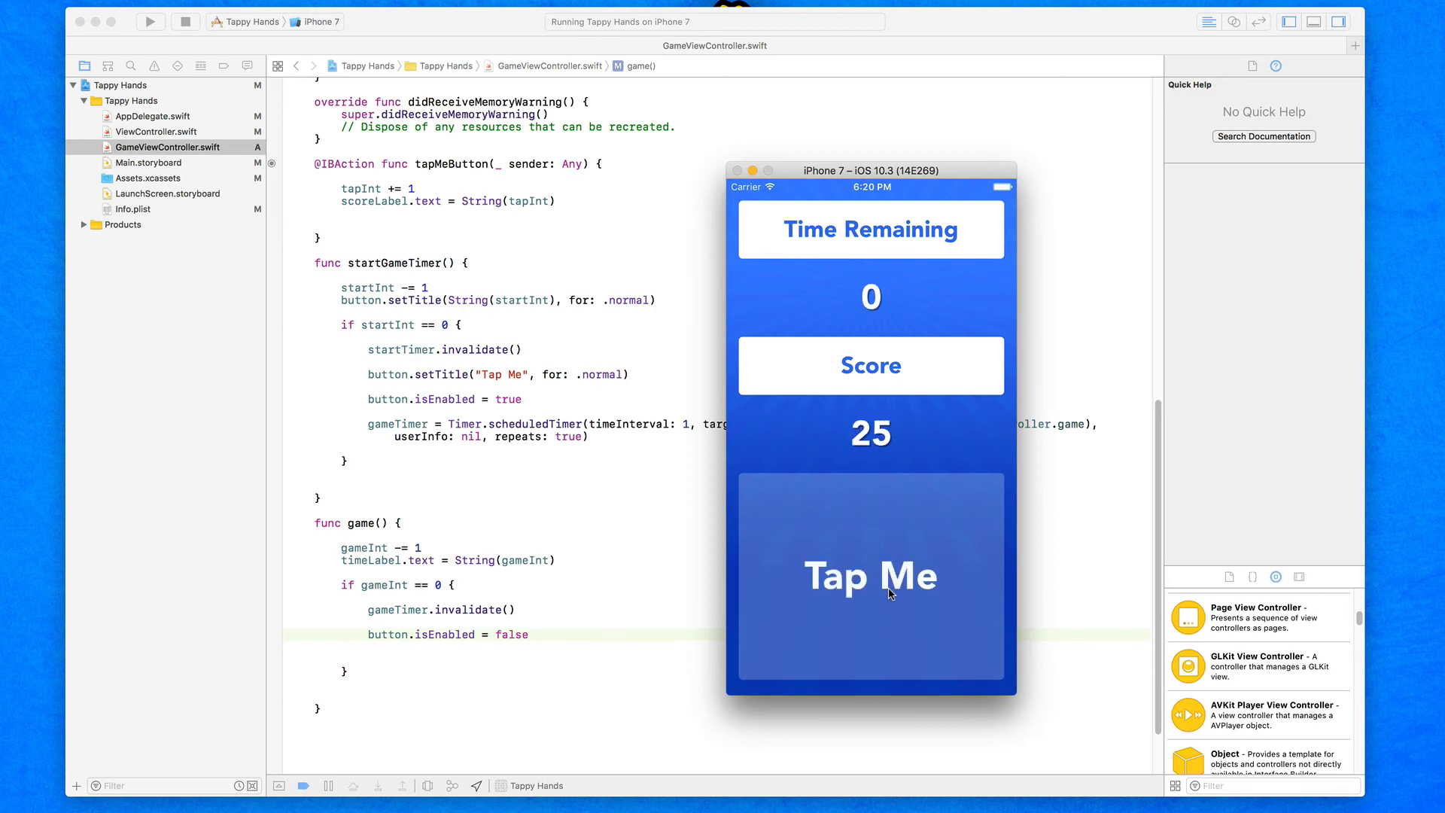
mouse_move(837, 582)
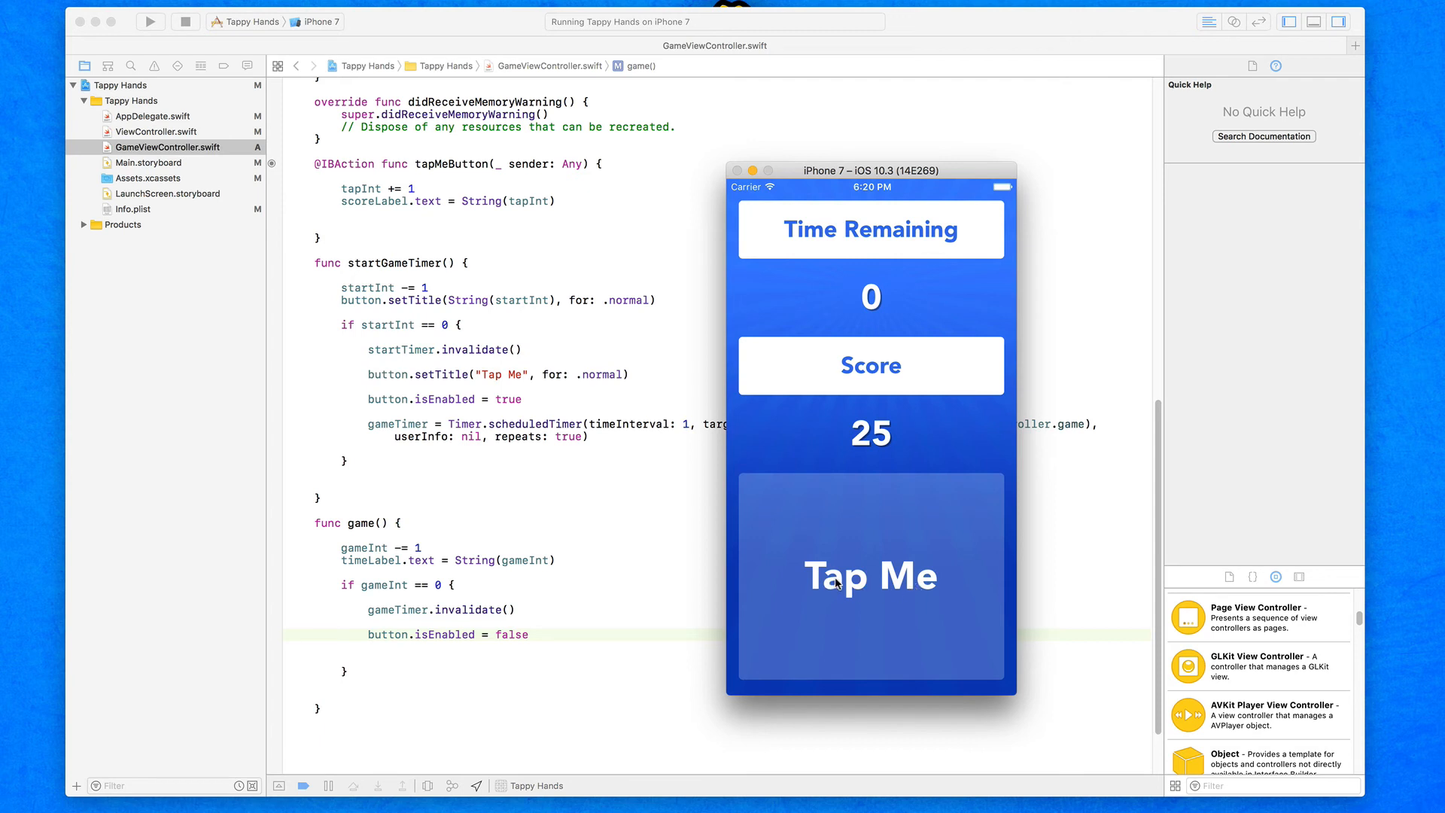
mouse_move(855, 577)
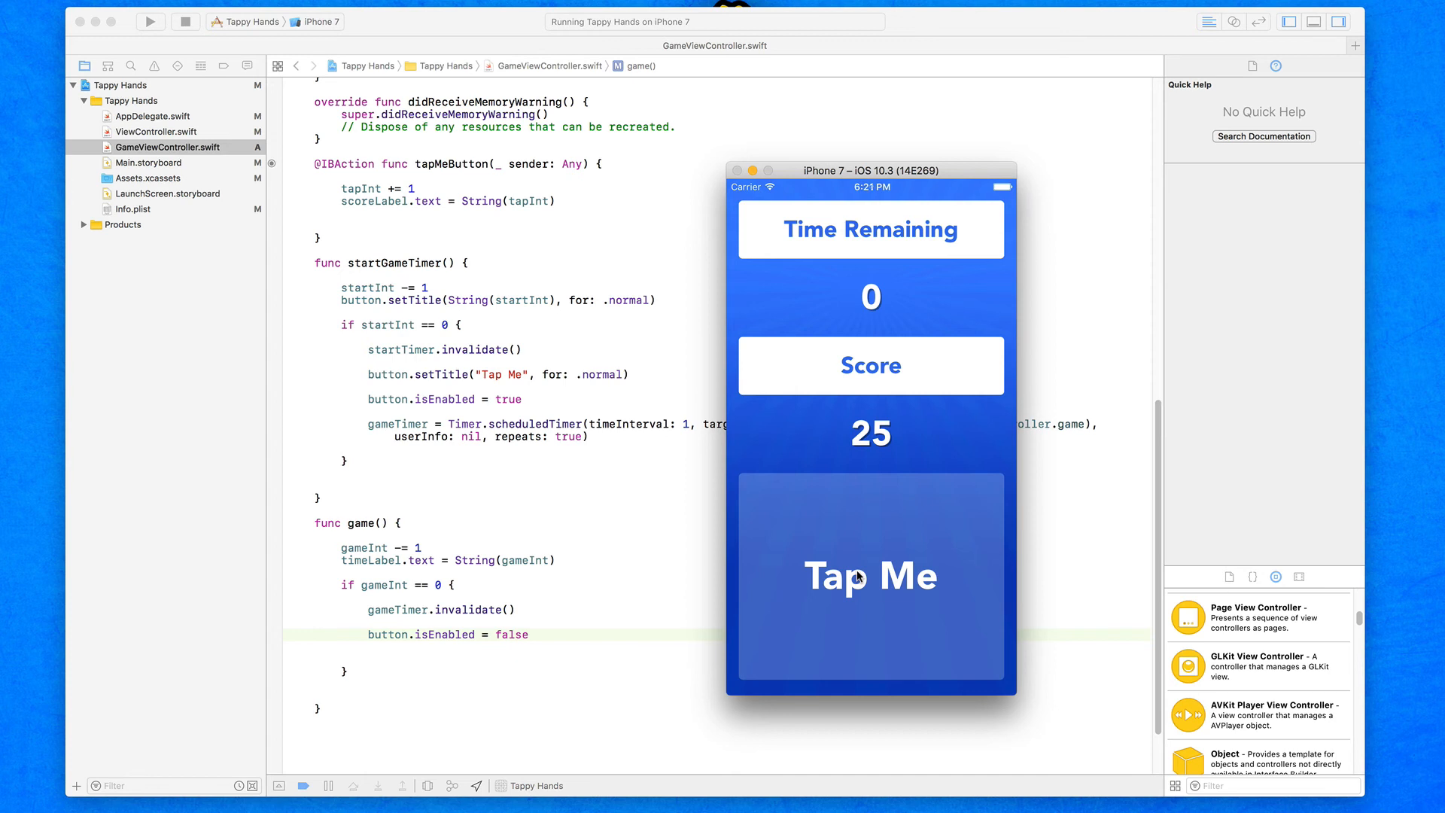
mouse_move(625, 526)
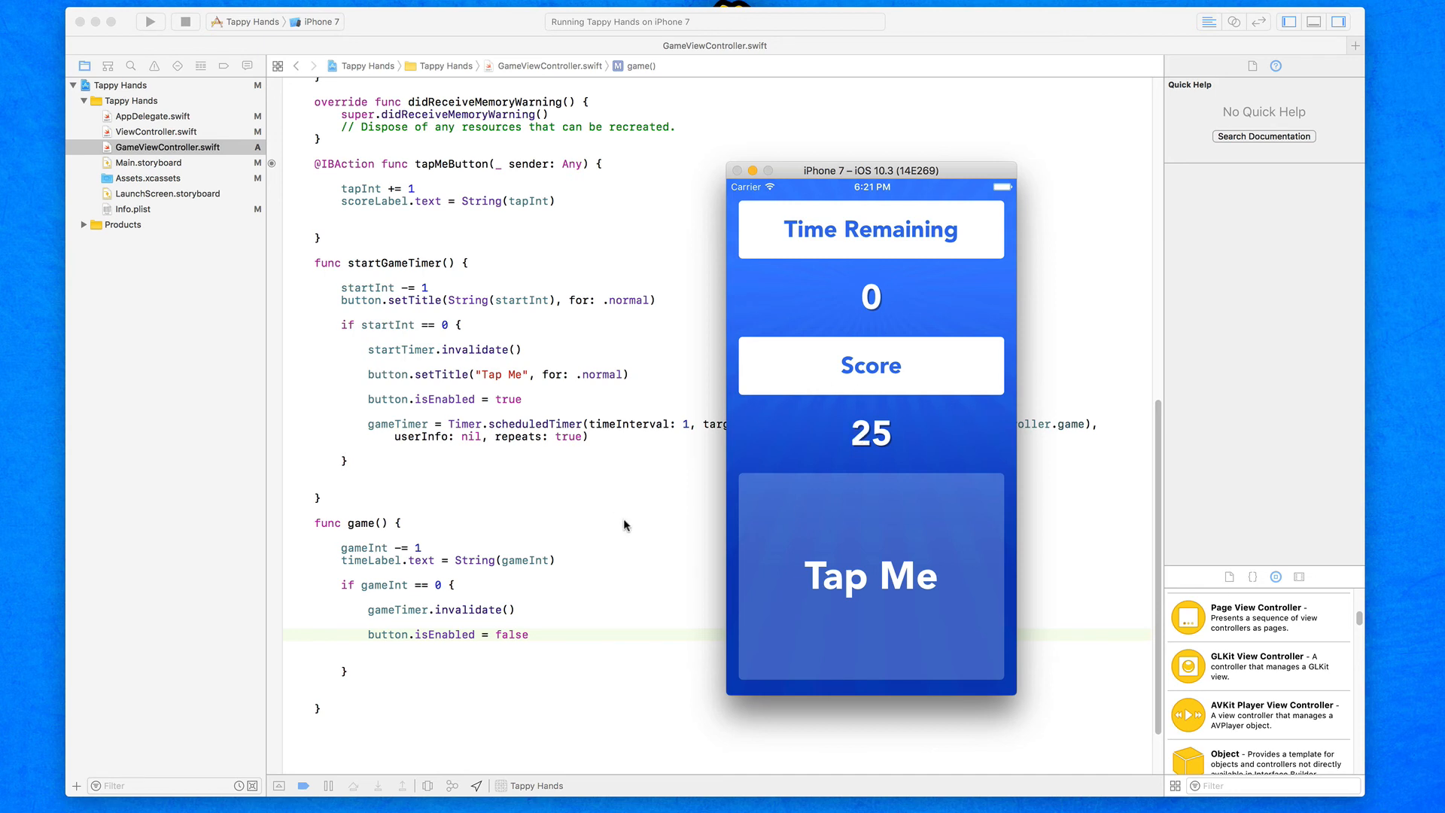